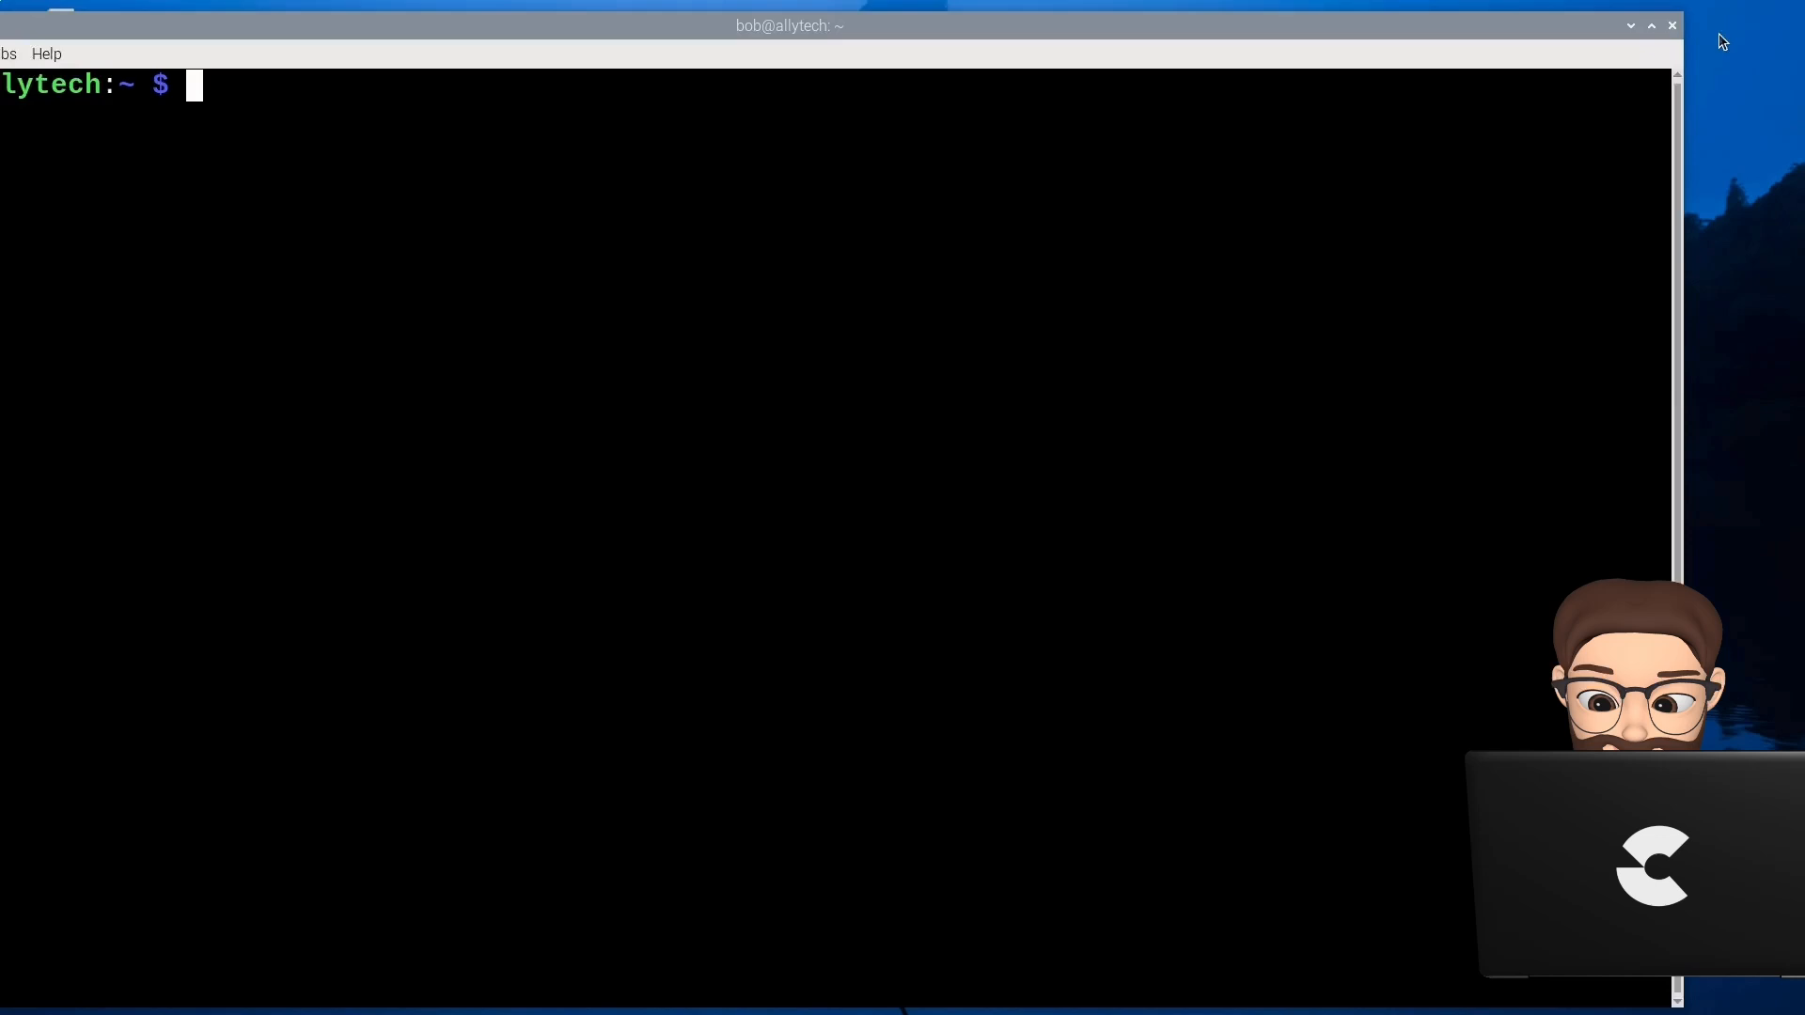
Type sudo raspi-config at the LXTerminal prompt without running it.
click(1651, 25)
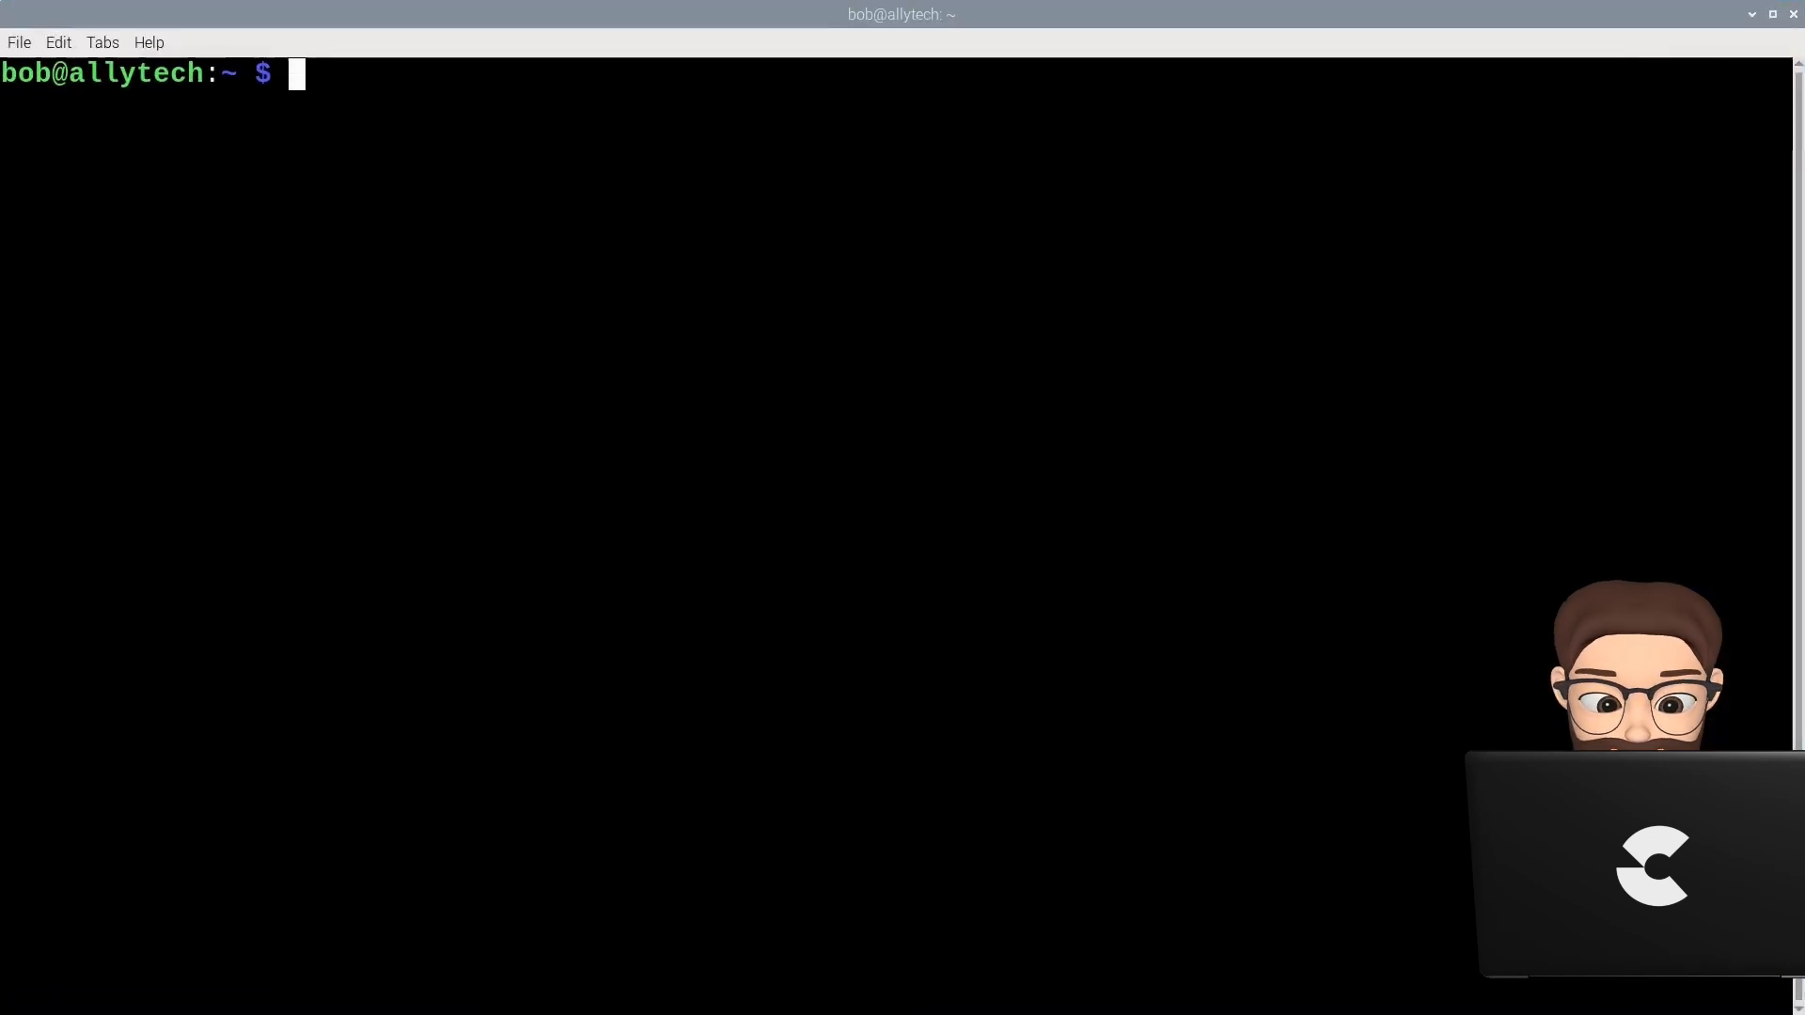
mouse_move(819, 121)
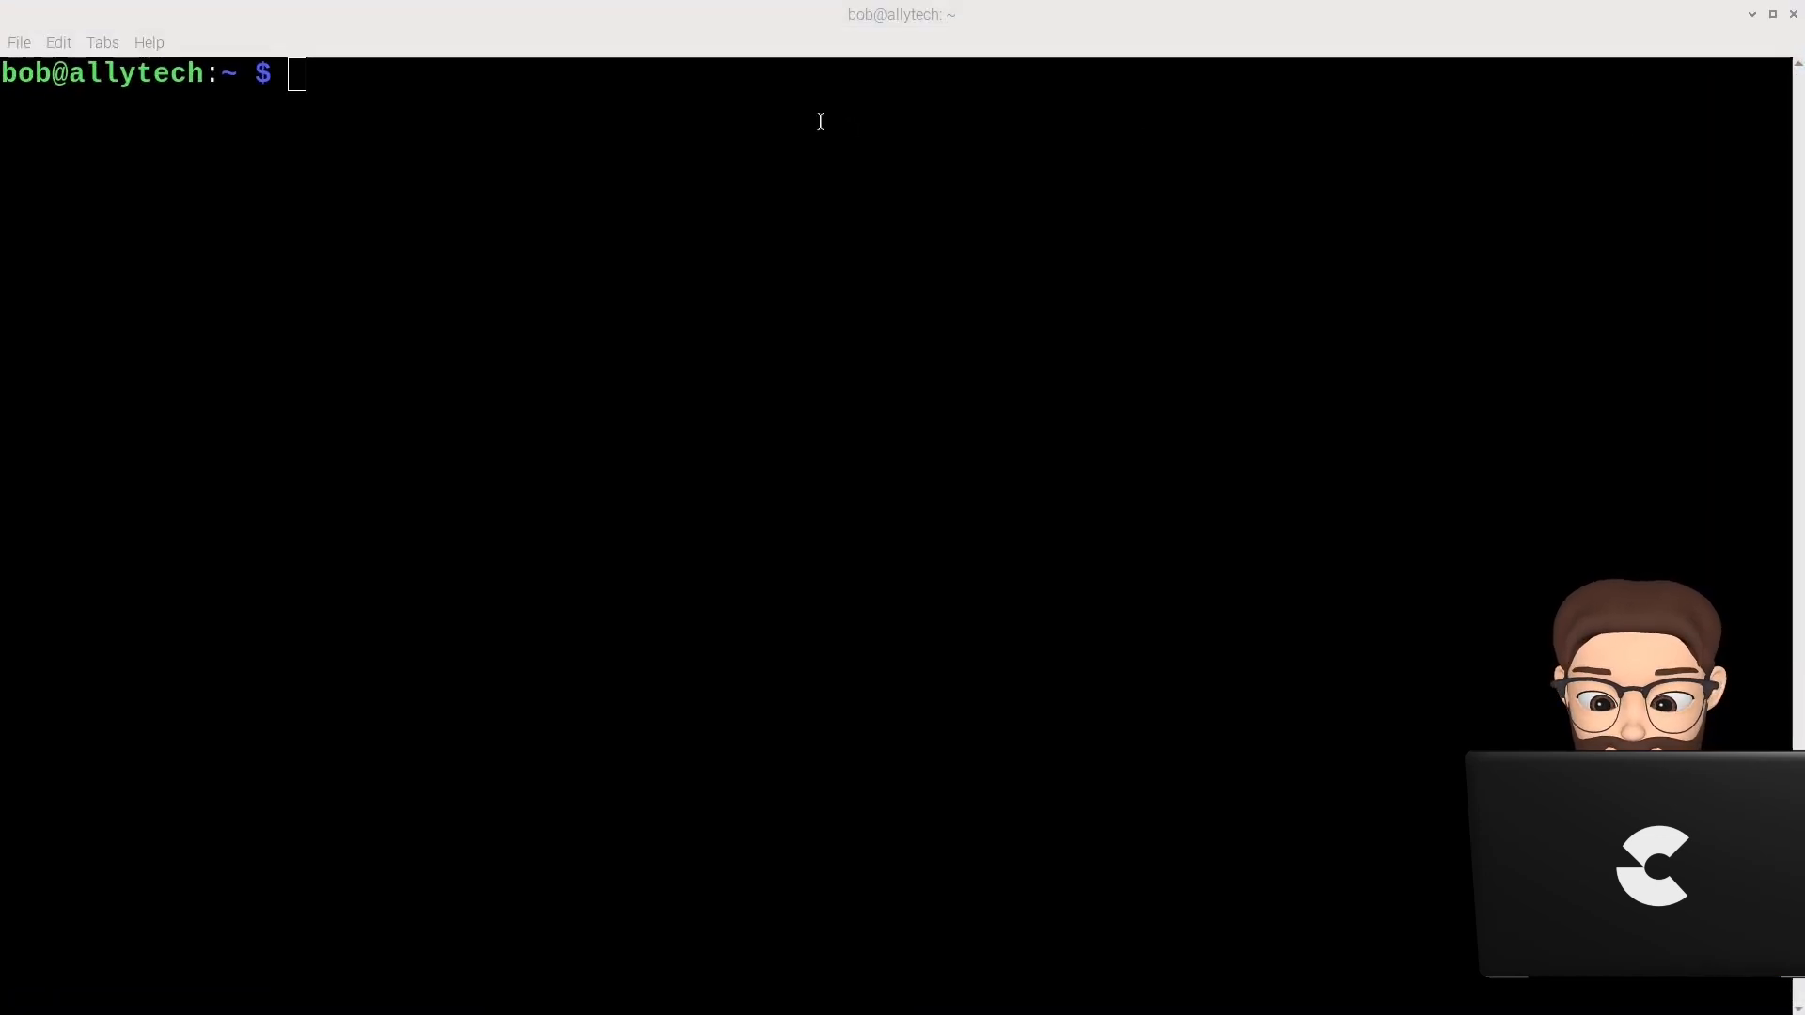
text(sudo raspi)
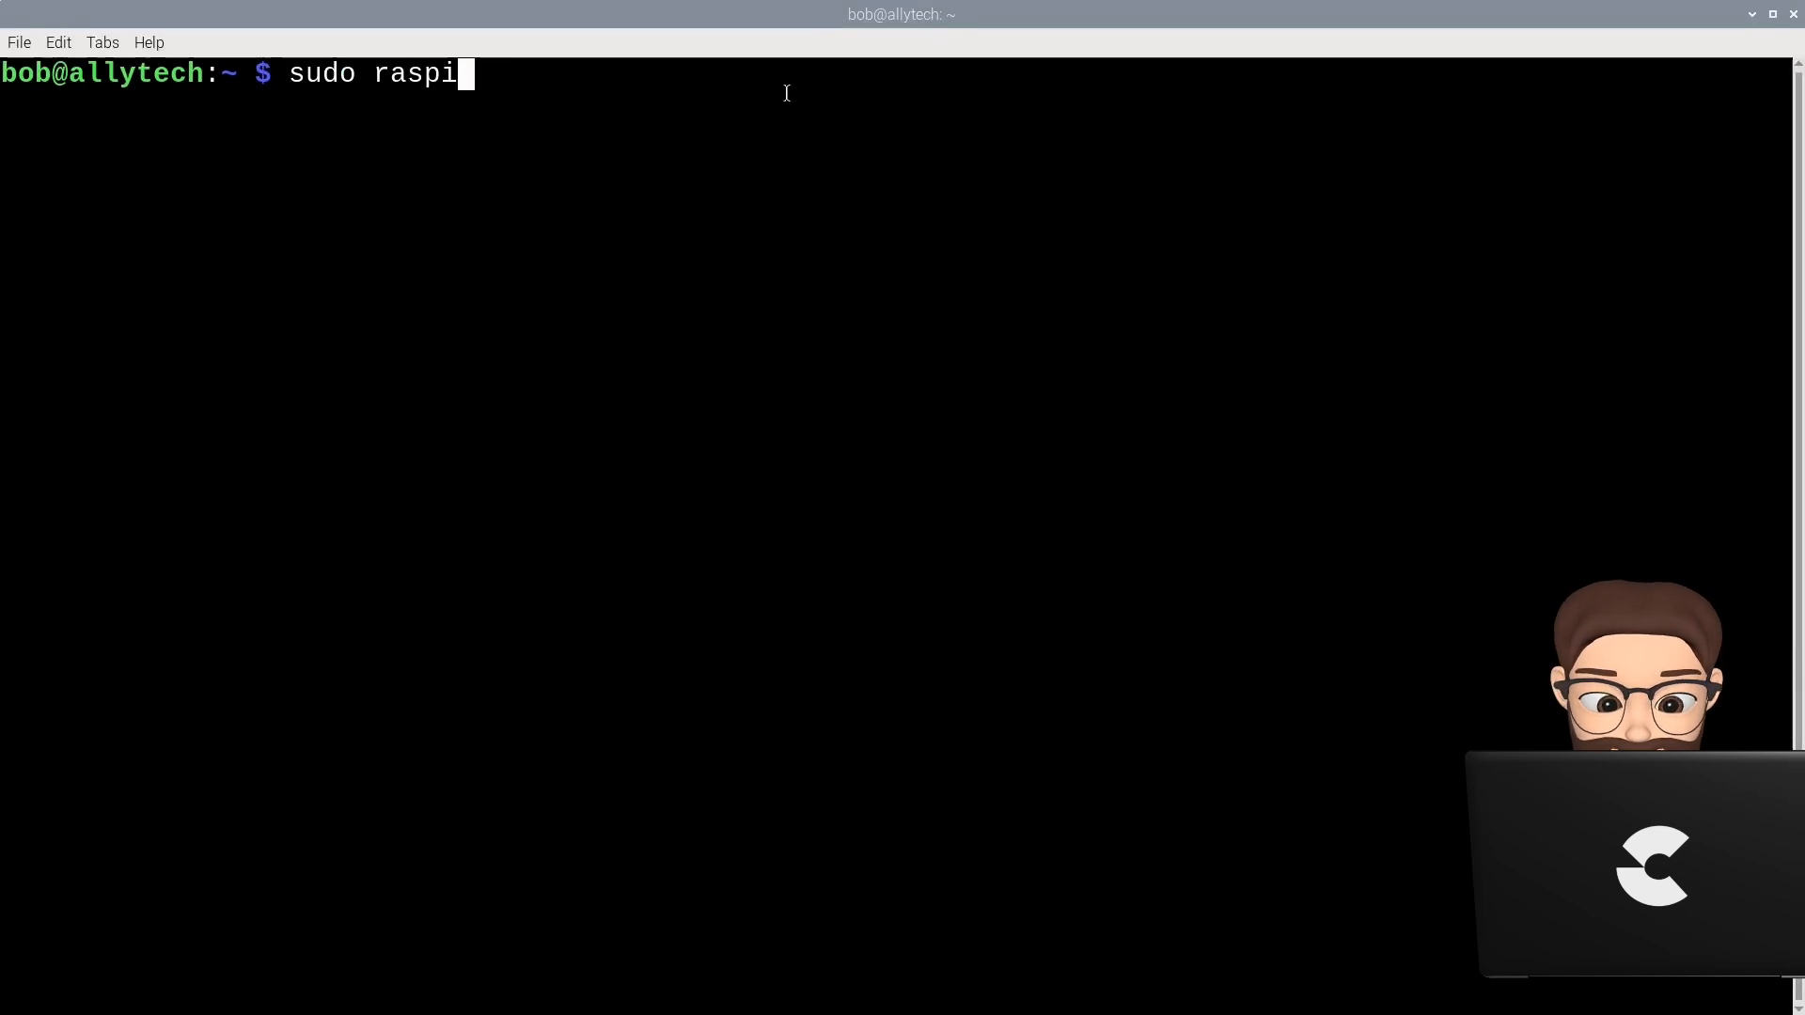
text(-config)
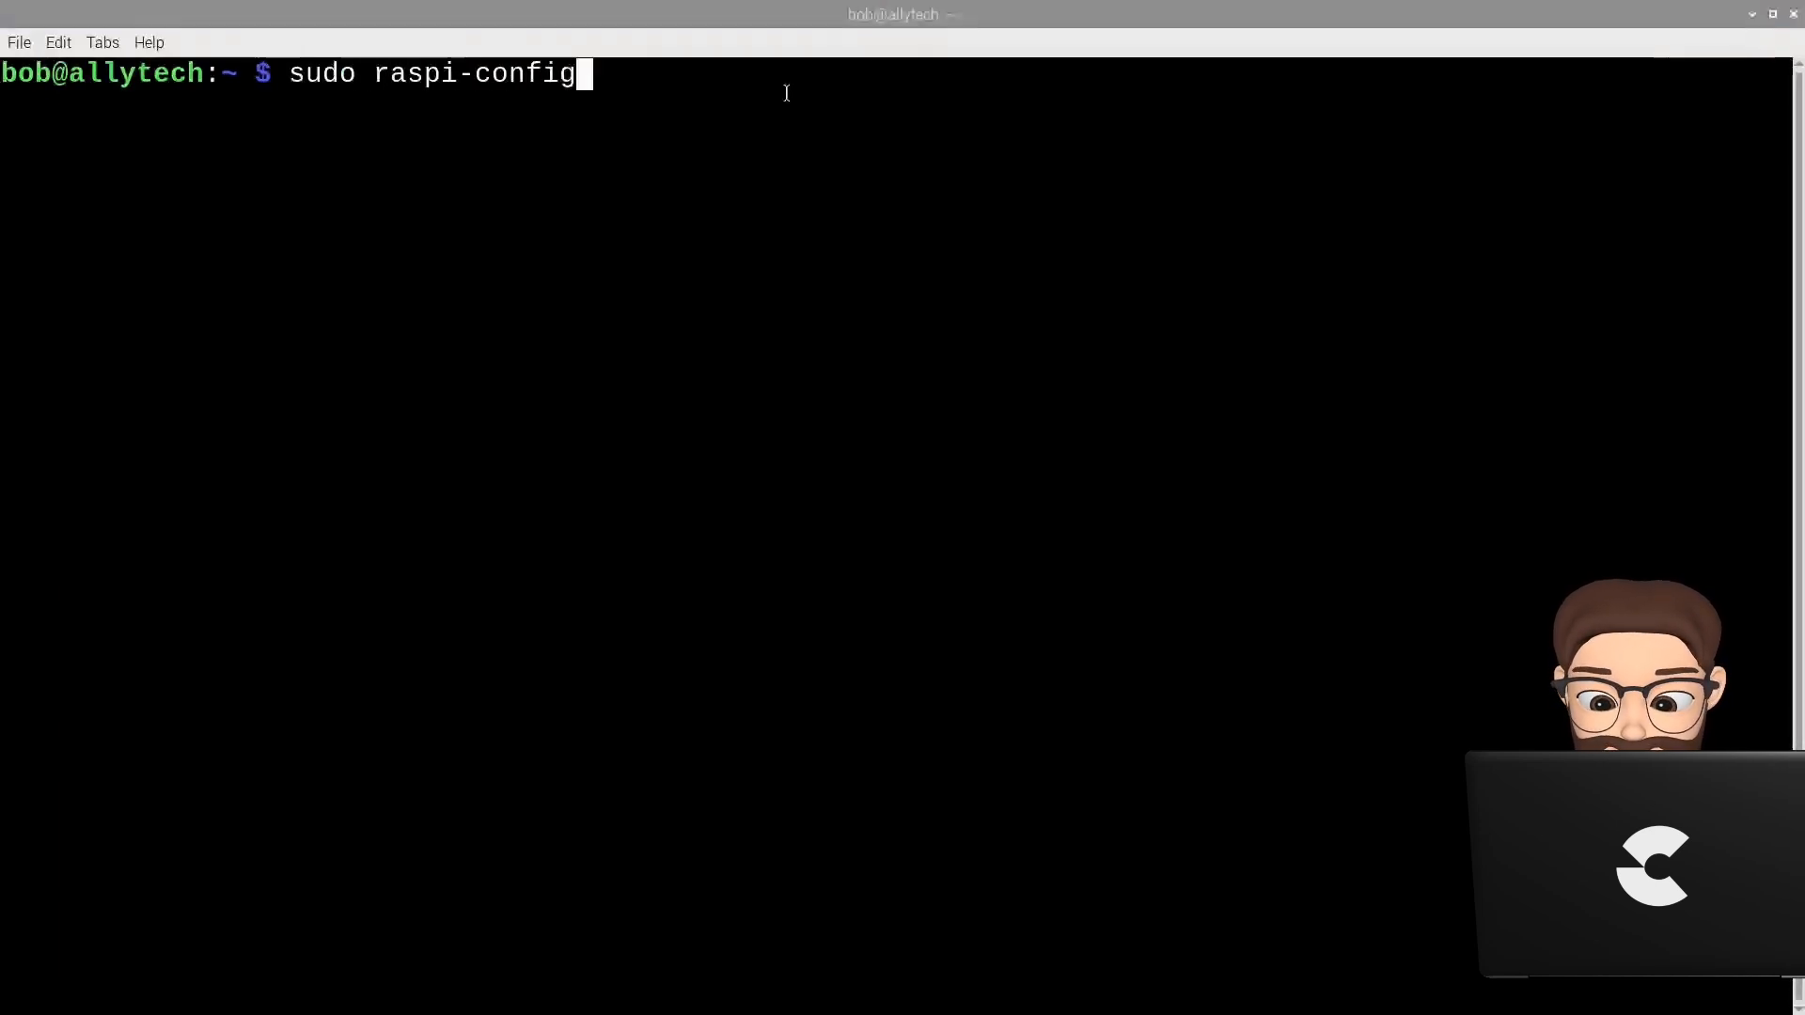
Run raspi-config and go to Interface Options > I5 Serial Port.
key(Return)
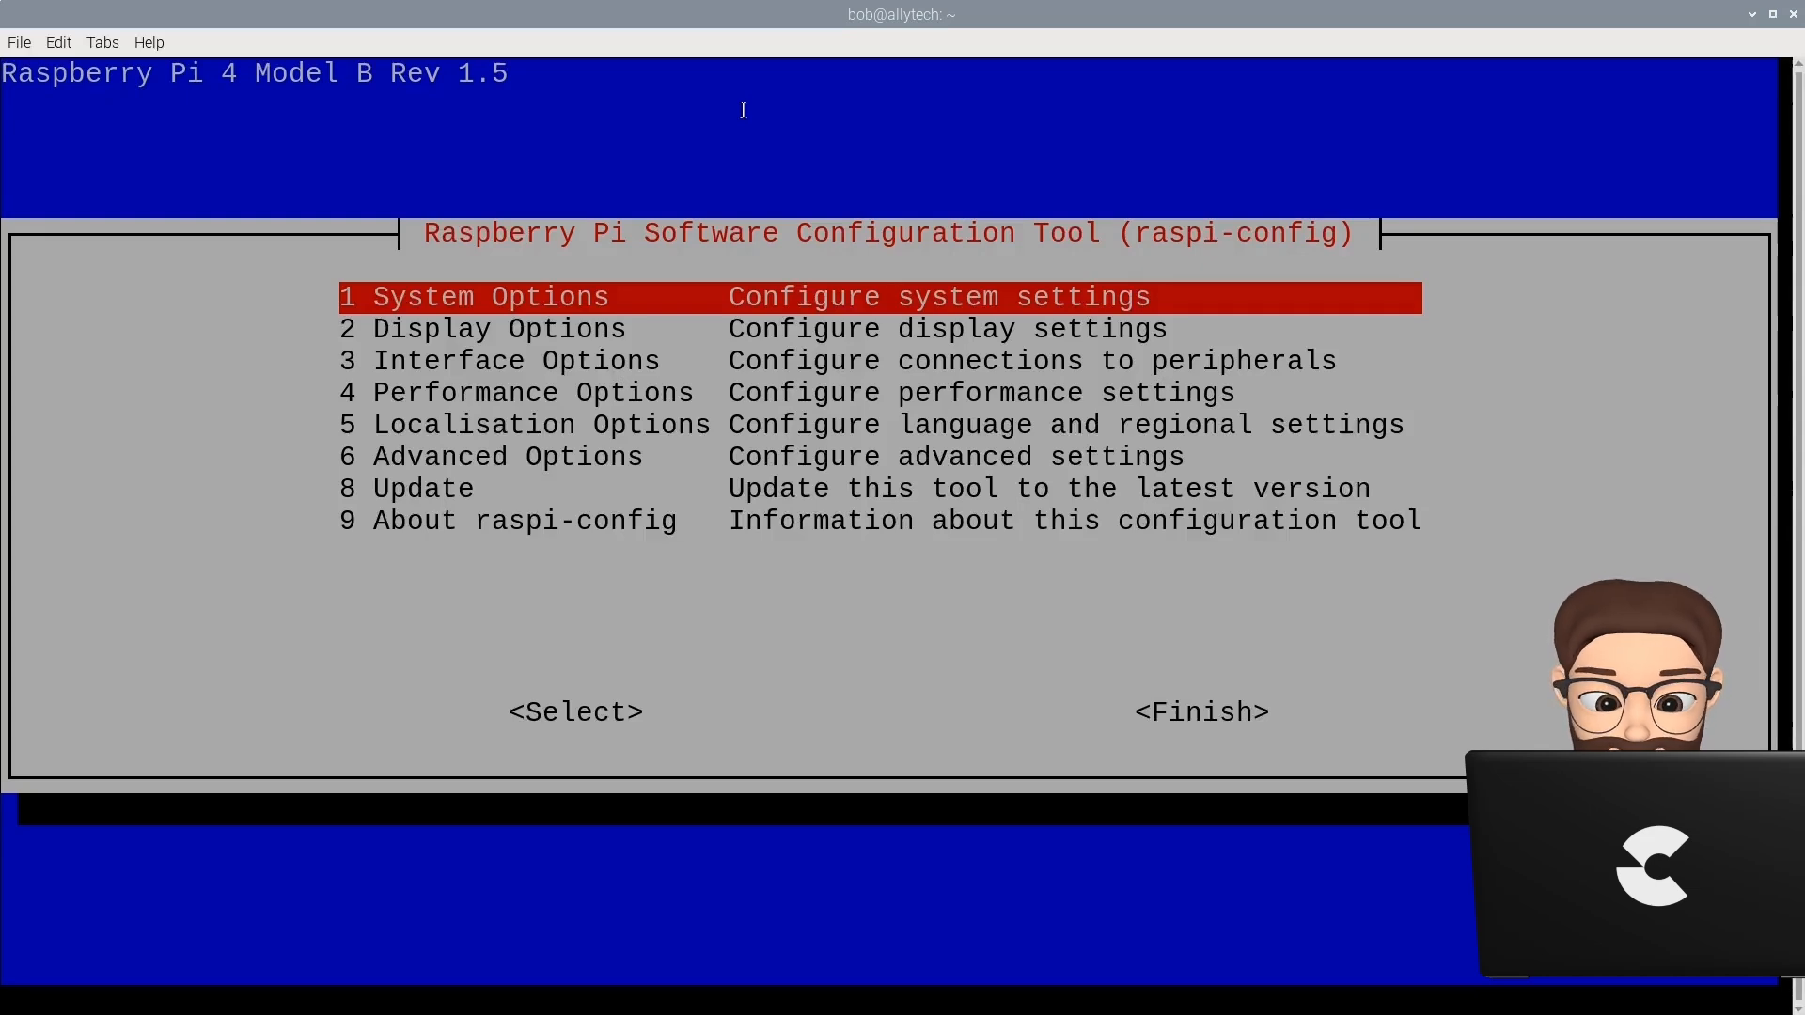
key(Down)
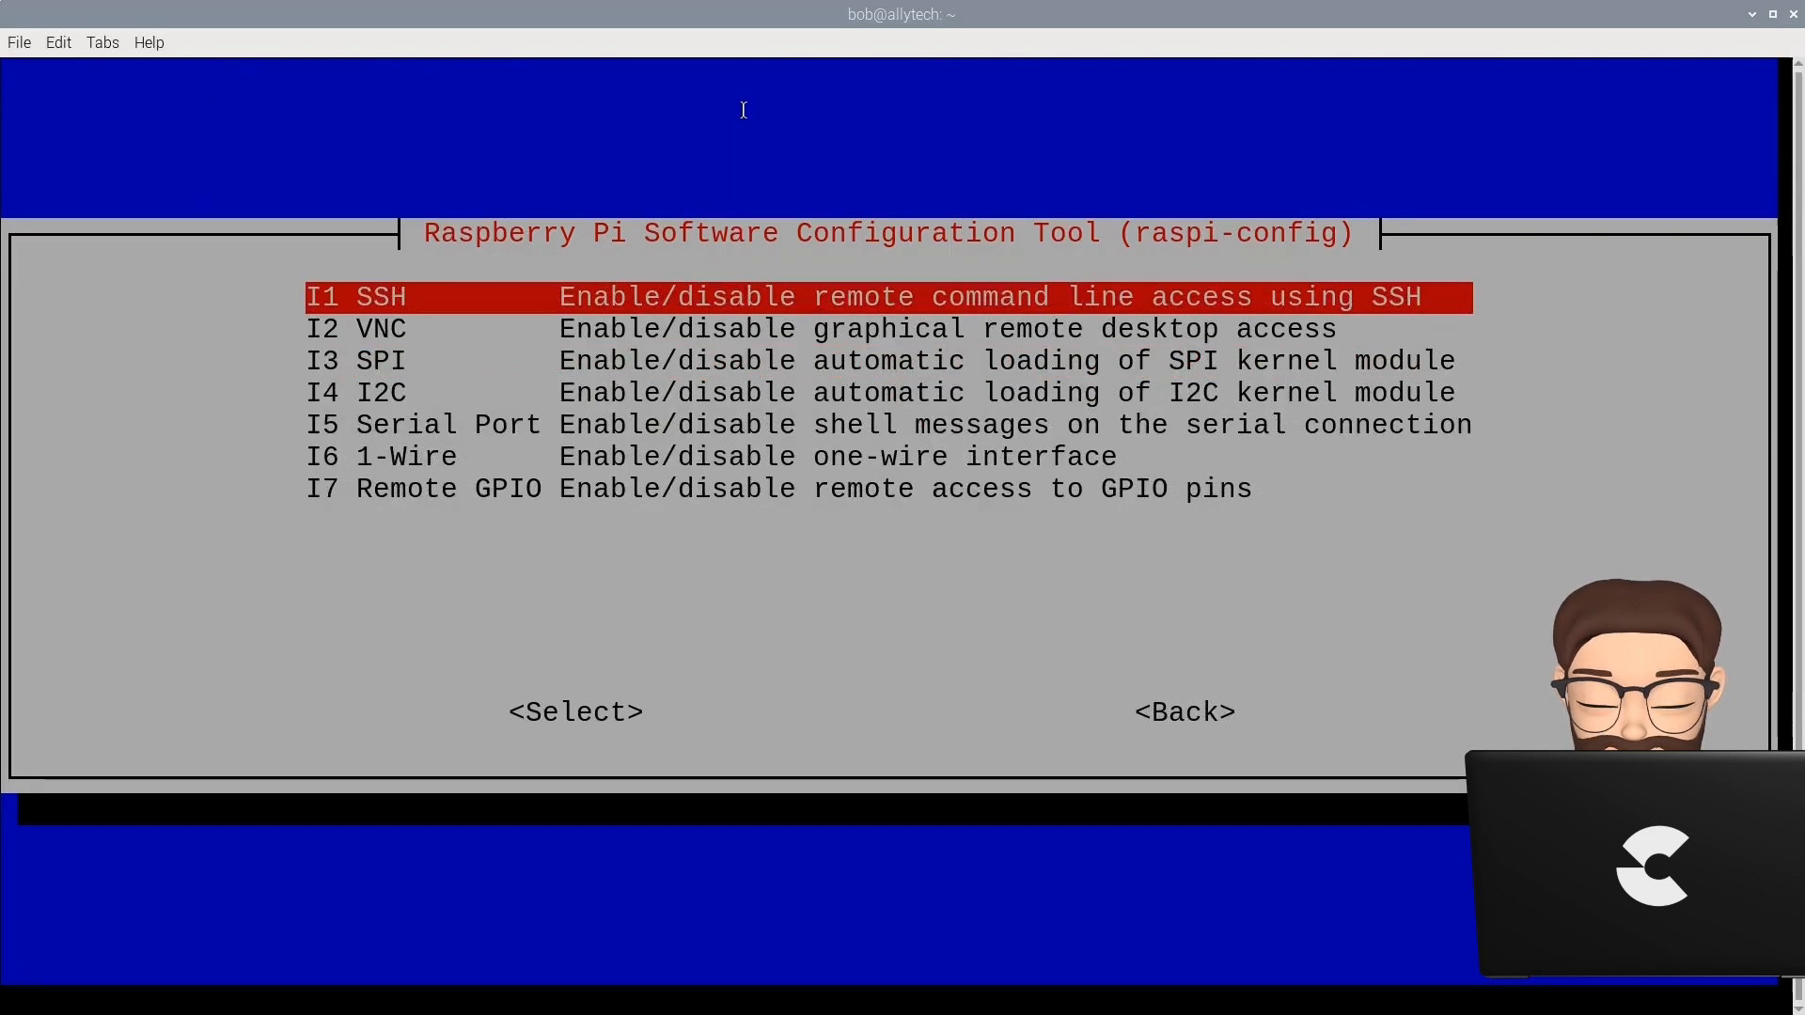
key(Down)
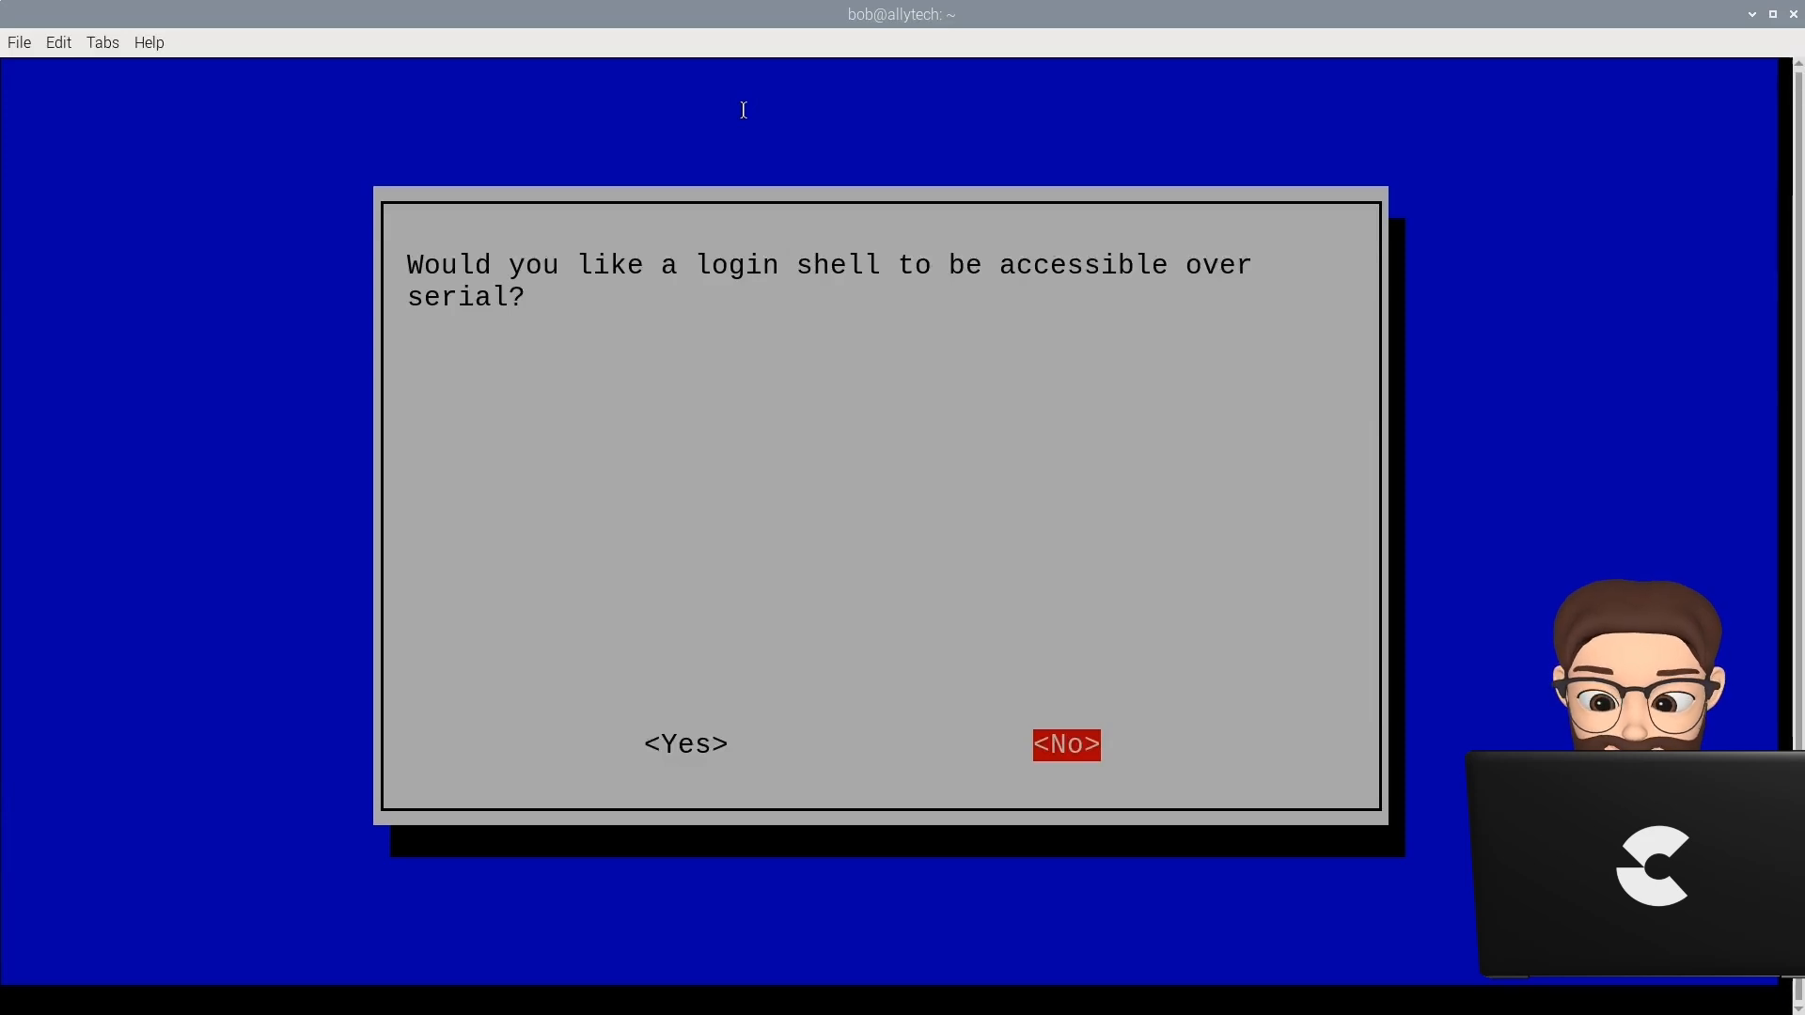
mouse_move(897, 822)
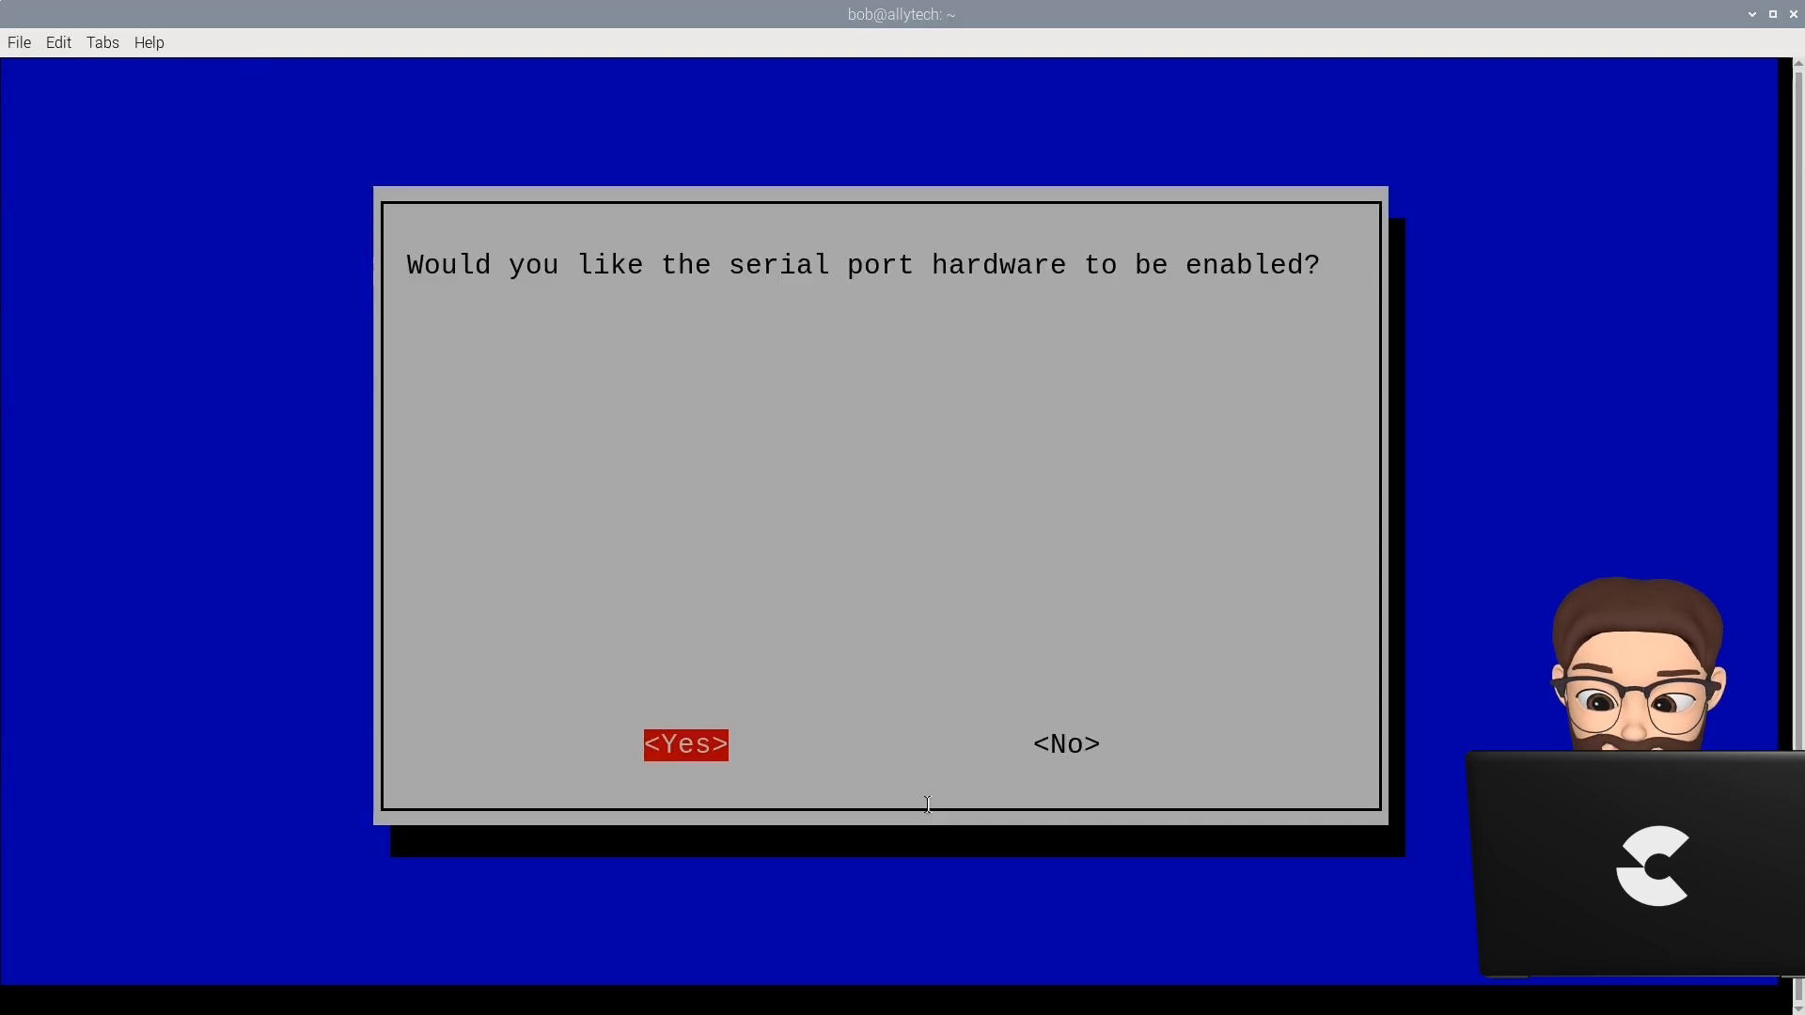
Refuse the serial login shell, enable serial hardware, and exit raspi-config.
click(685, 743)
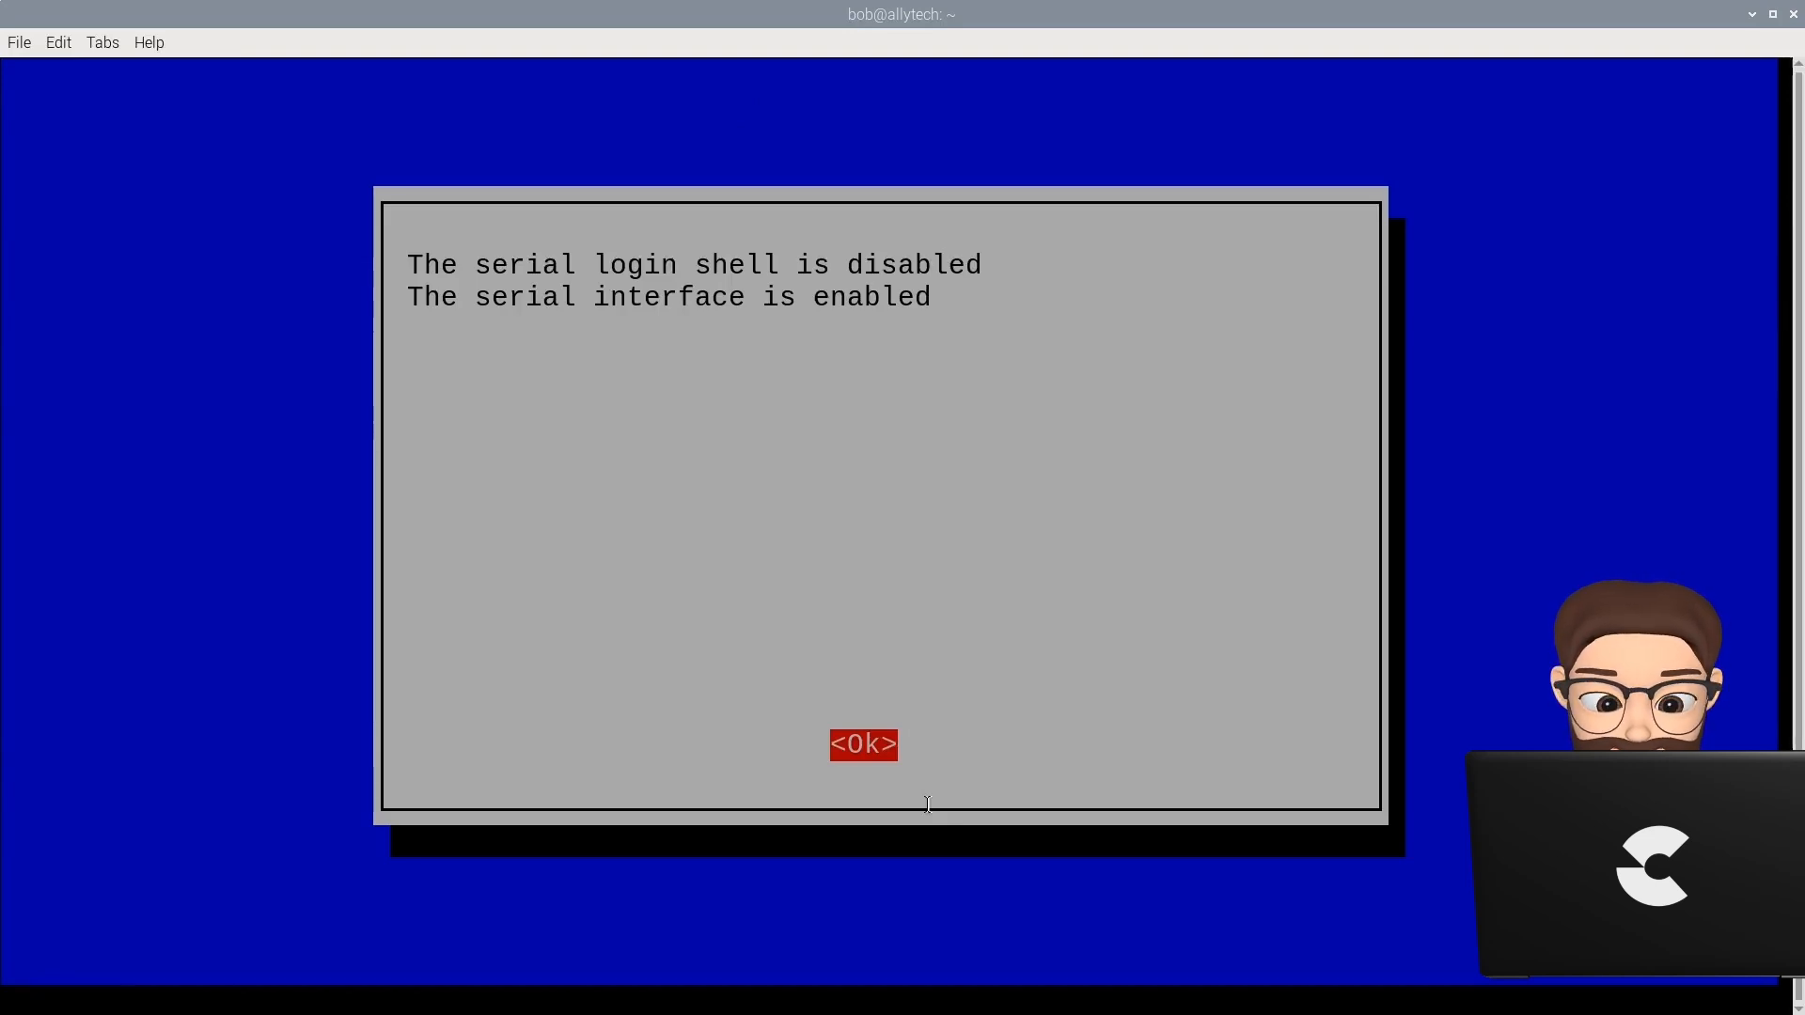
click(861, 745)
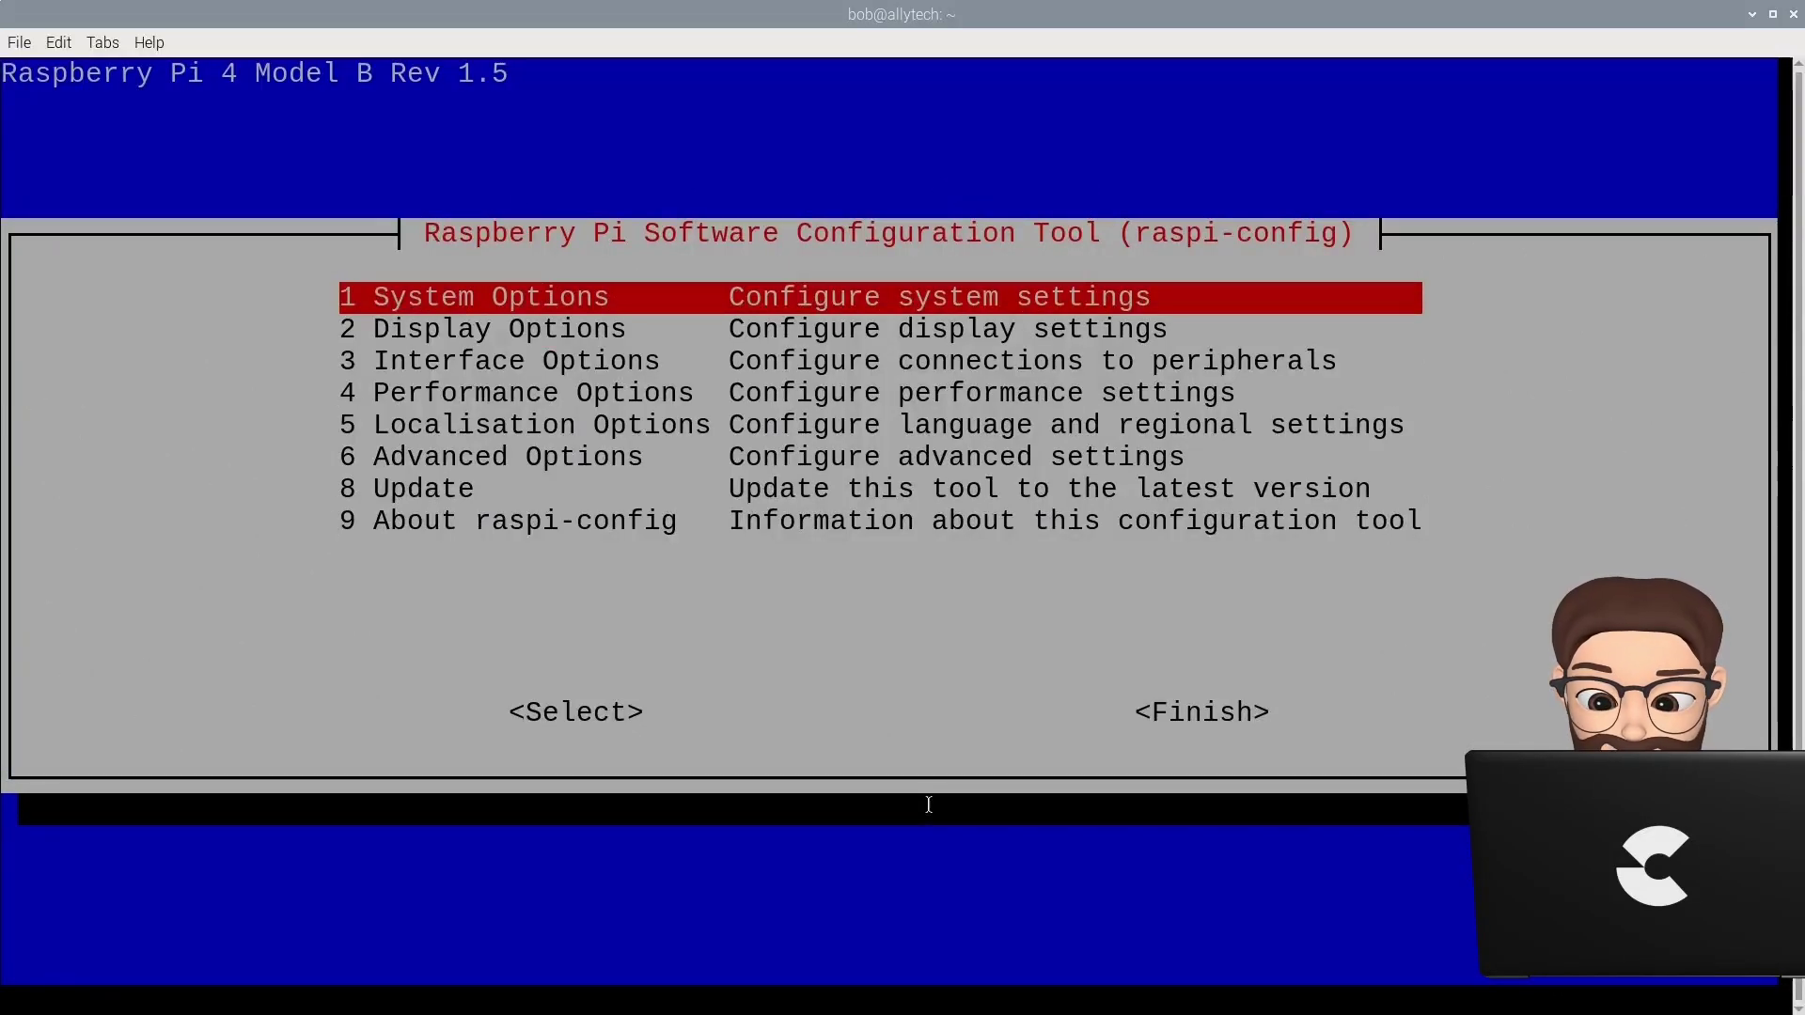
key(Tab)
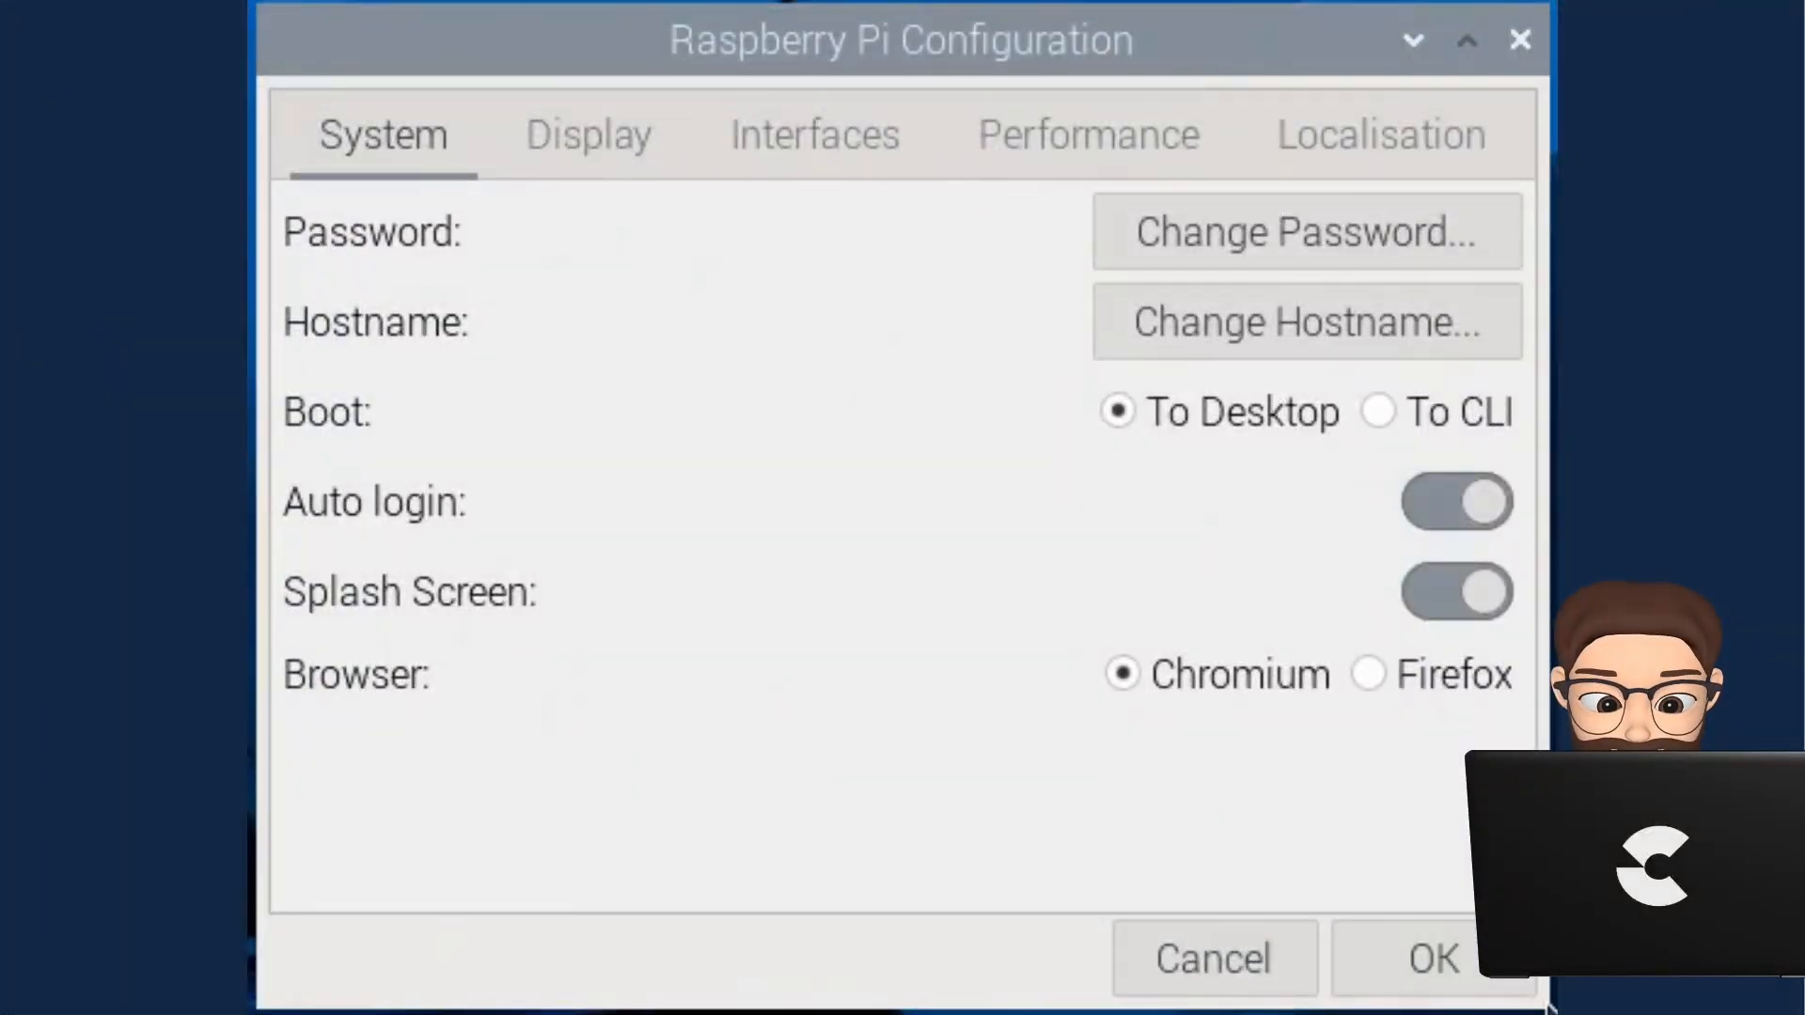
mouse_move(806, 334)
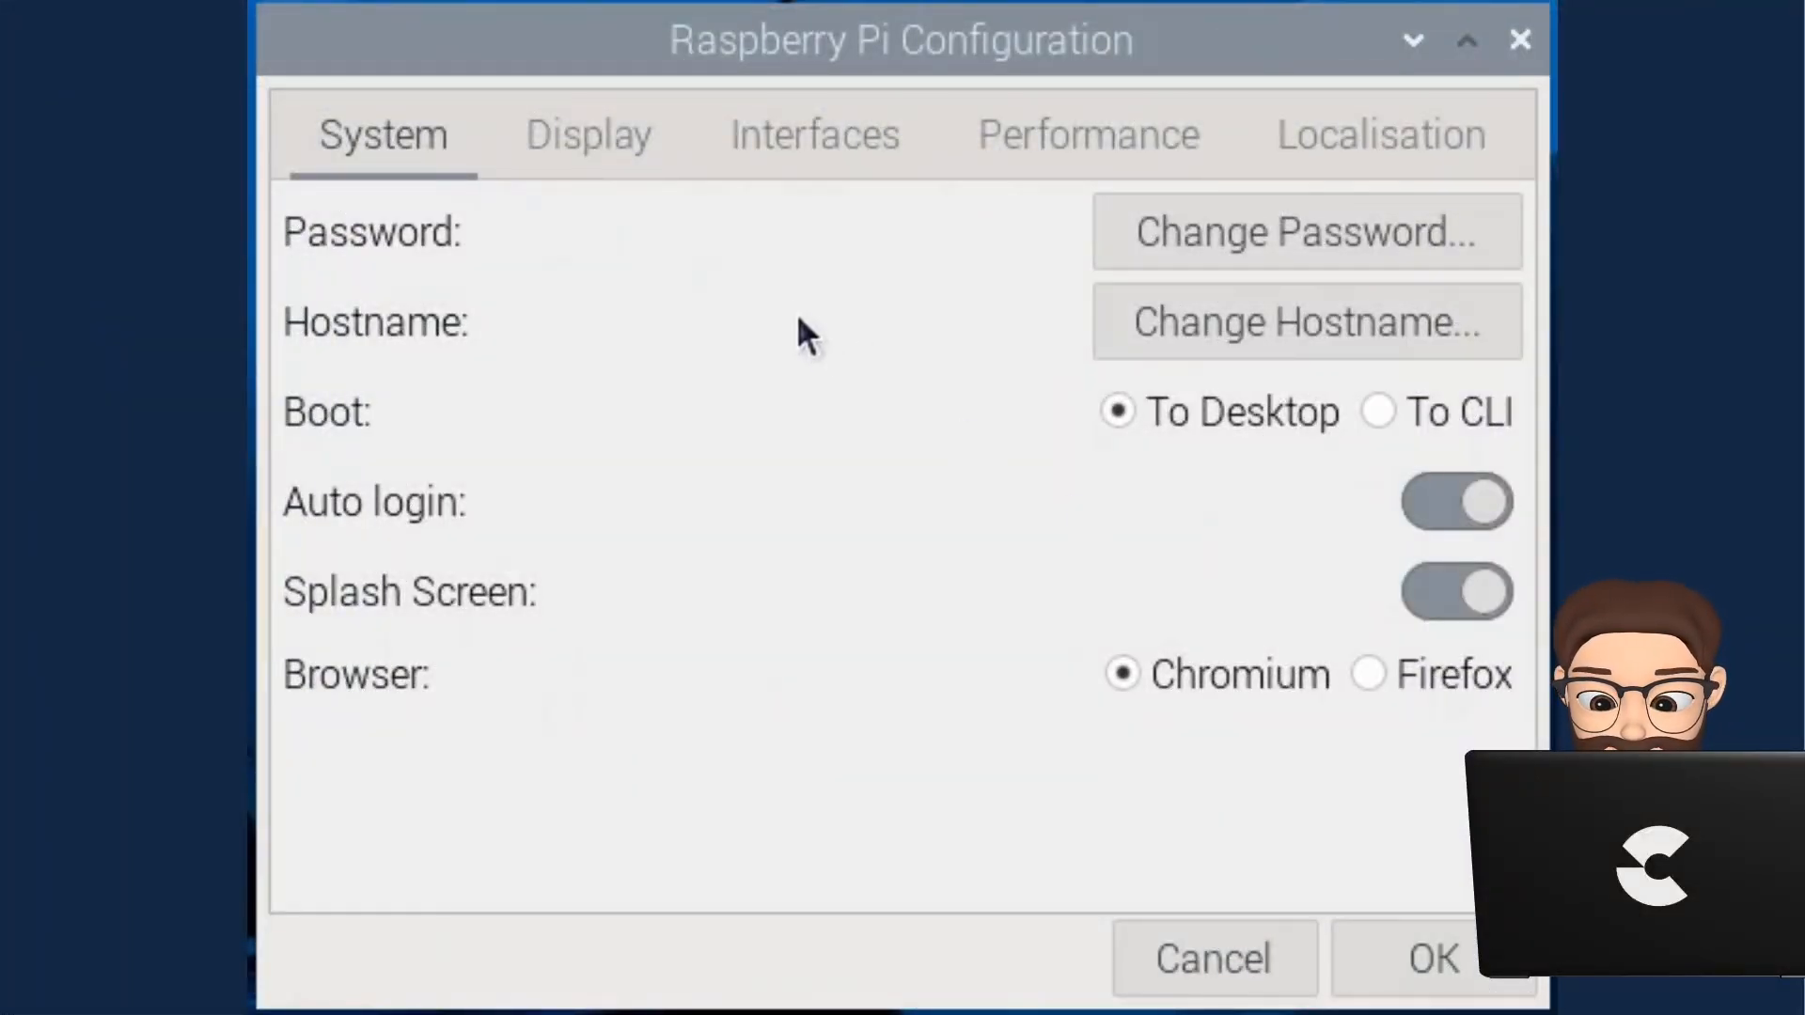
Confirm Serial Port enabled and Serial Console disabled in Interfaces, then close Raspberry Pi Configuration.
click(814, 134)
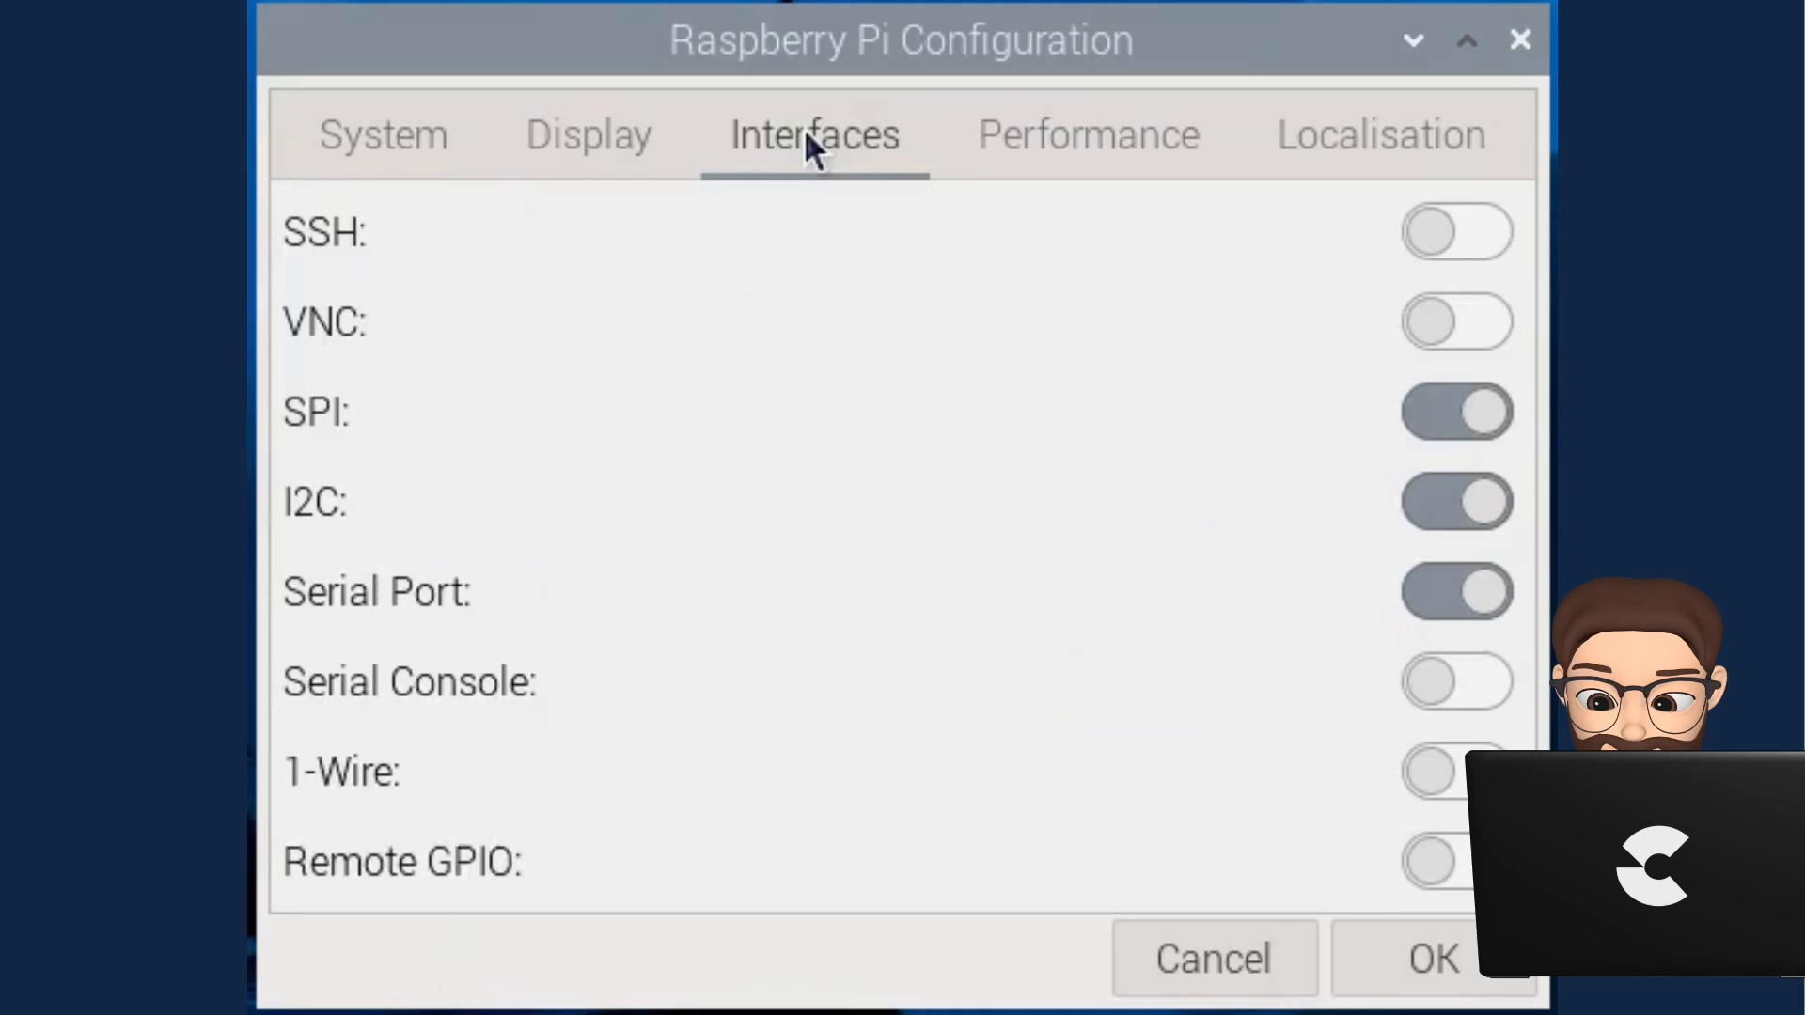
mouse_move(1116, 636)
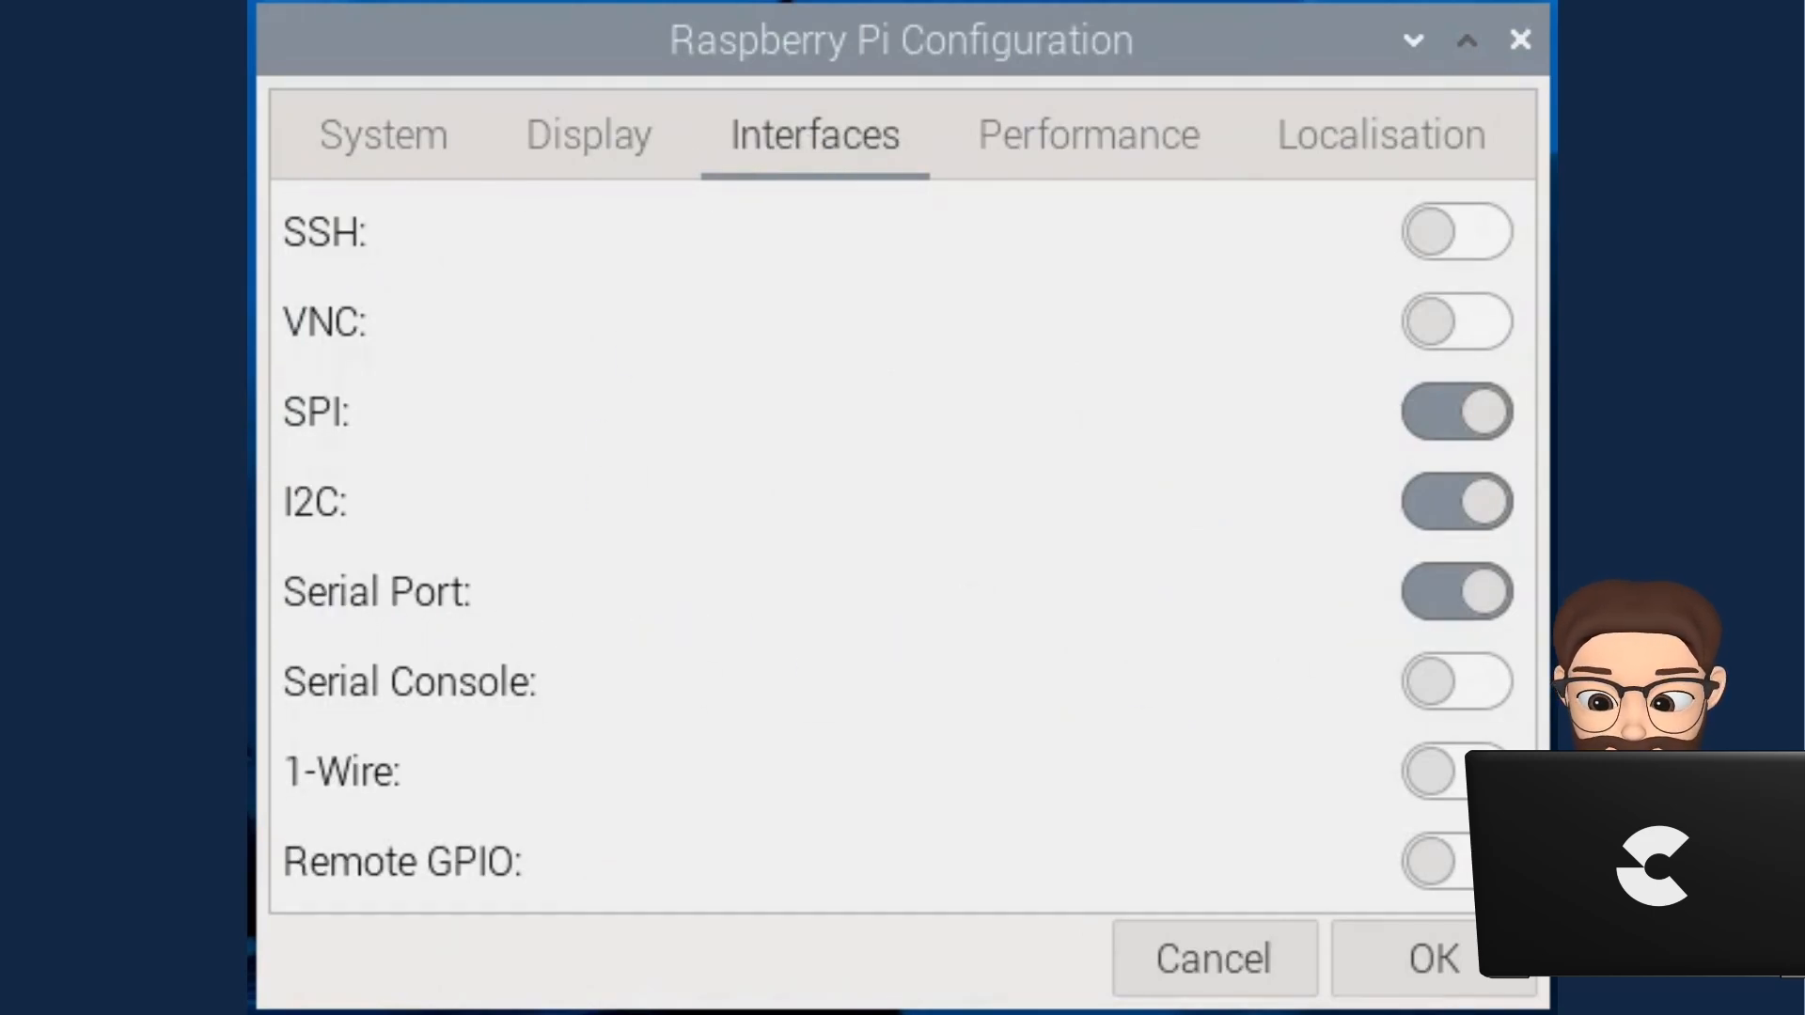
click(1455, 591)
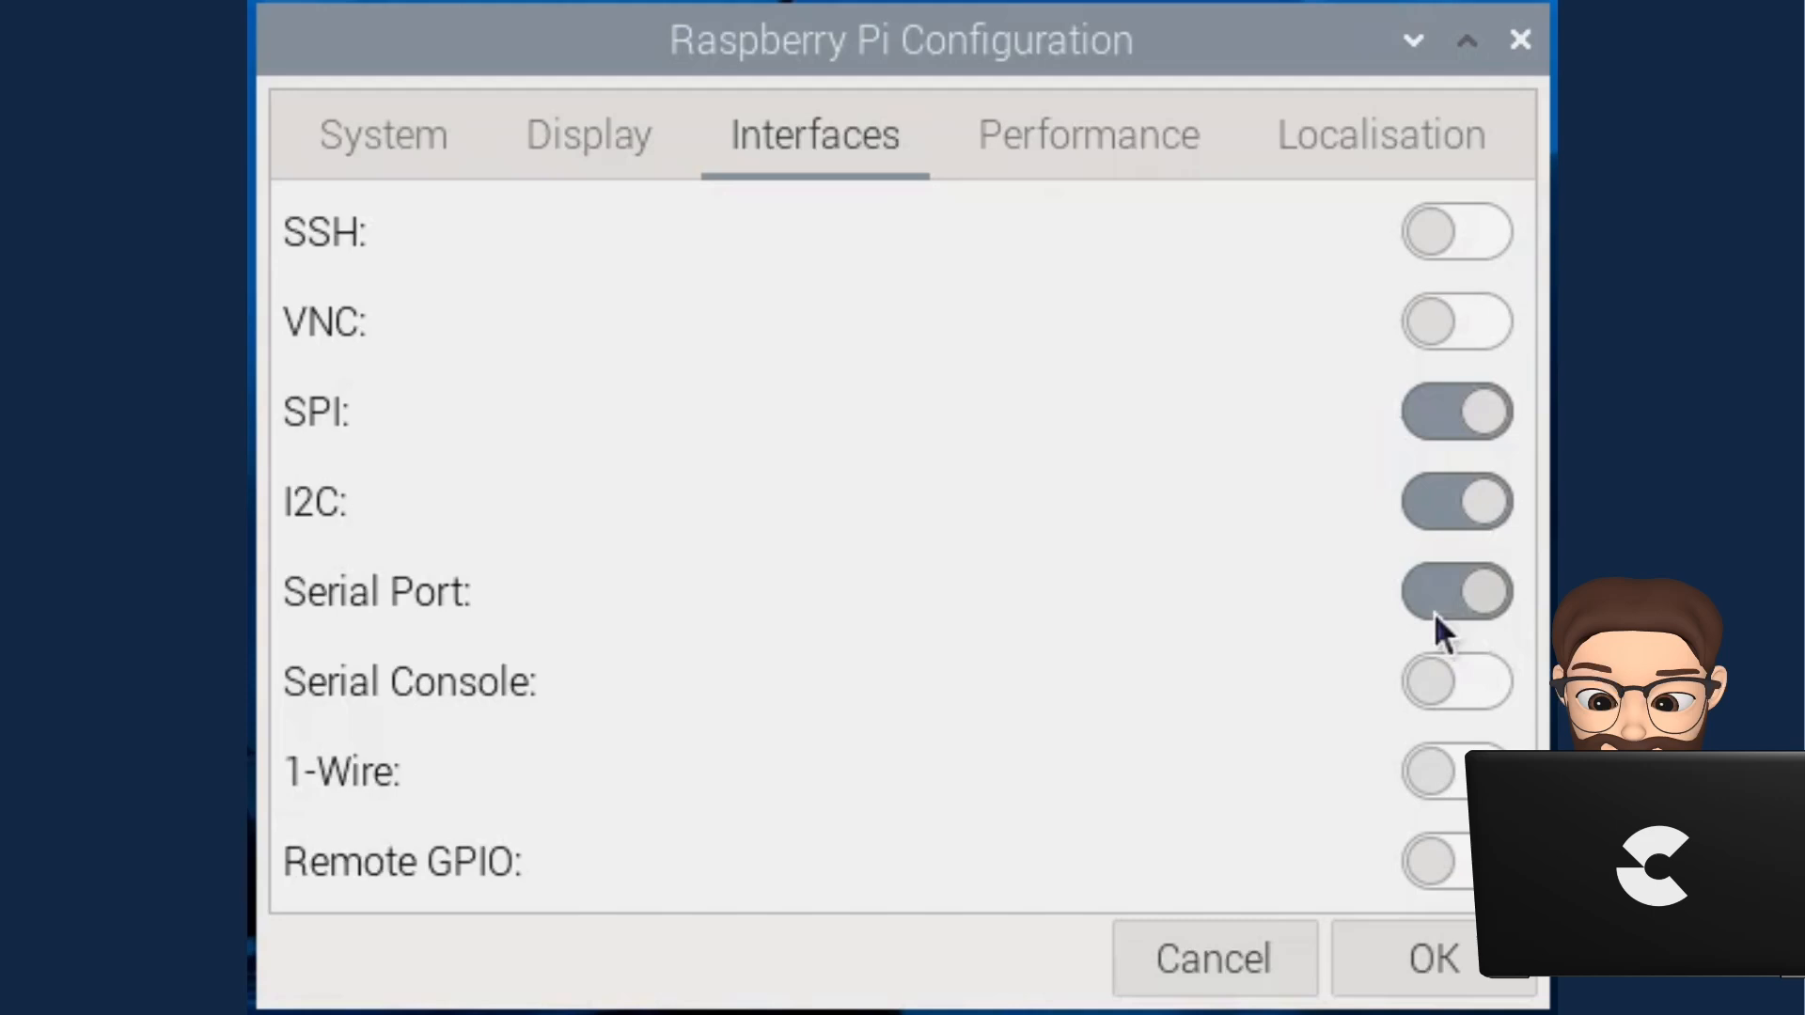
mouse_move(1486, 622)
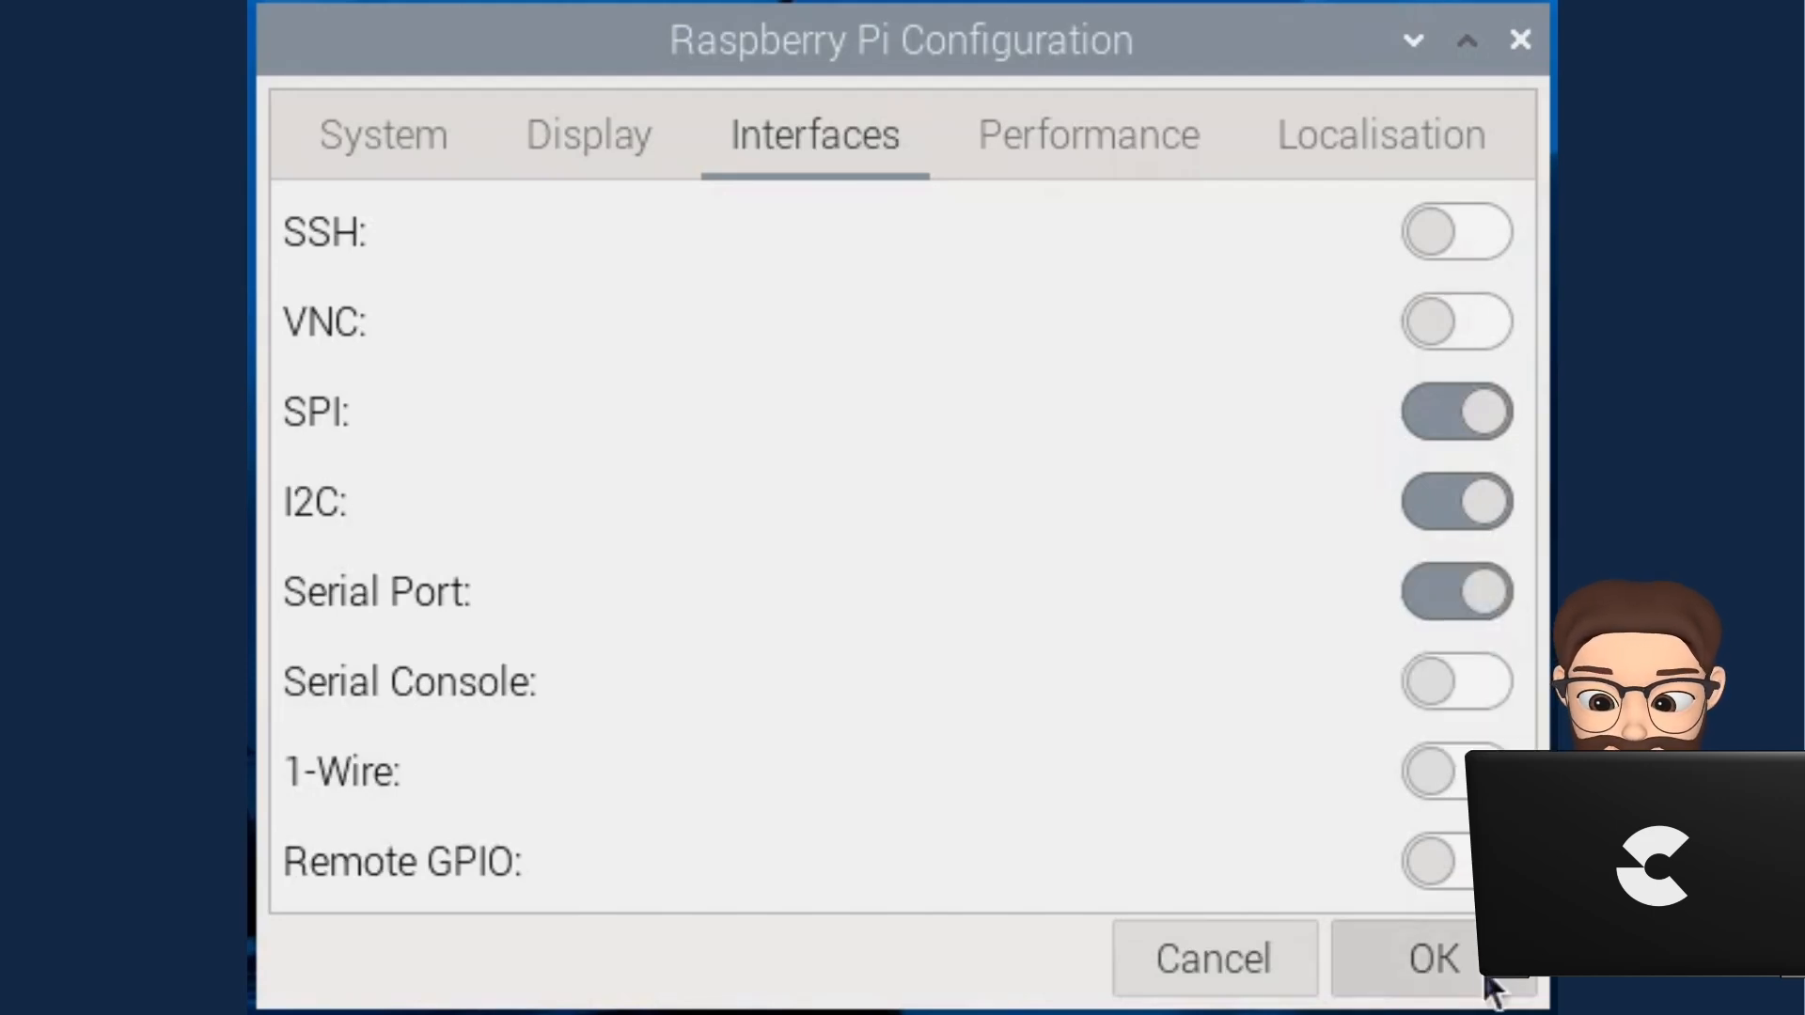
click(1431, 959)
text(sudo)
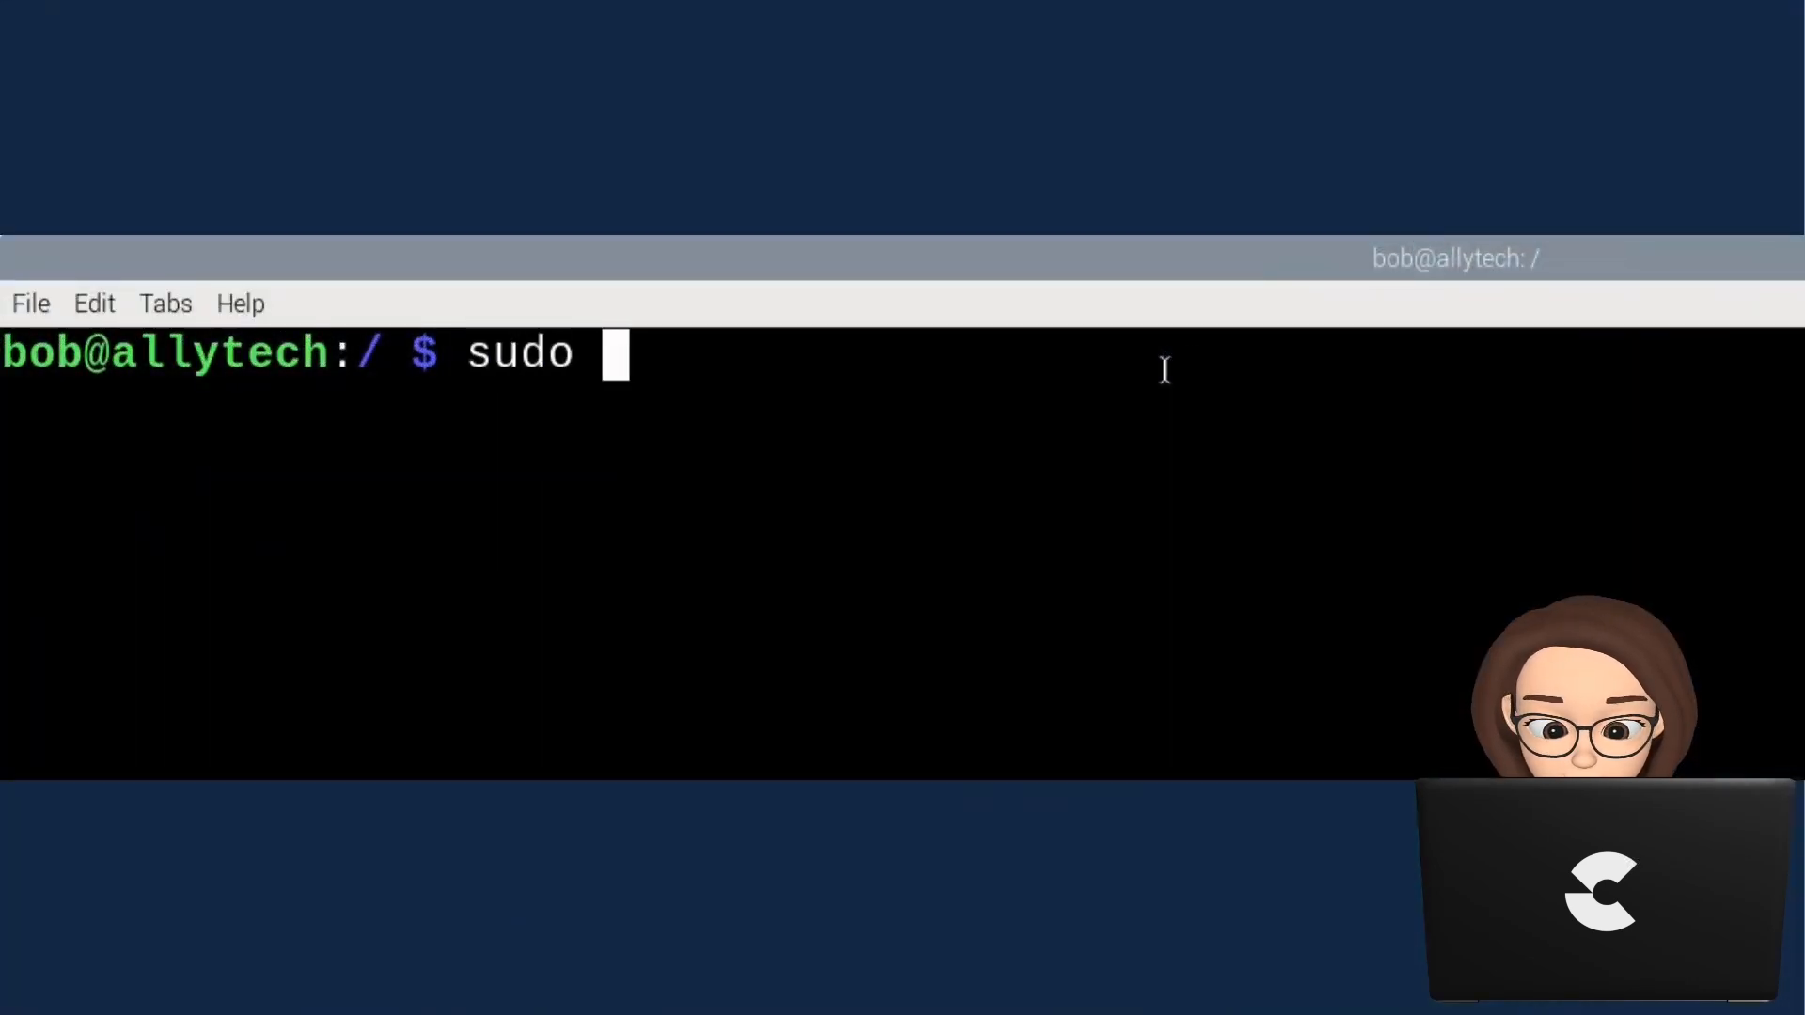
Install PuTTY with sudo apt-get install putty -y.
text(a)
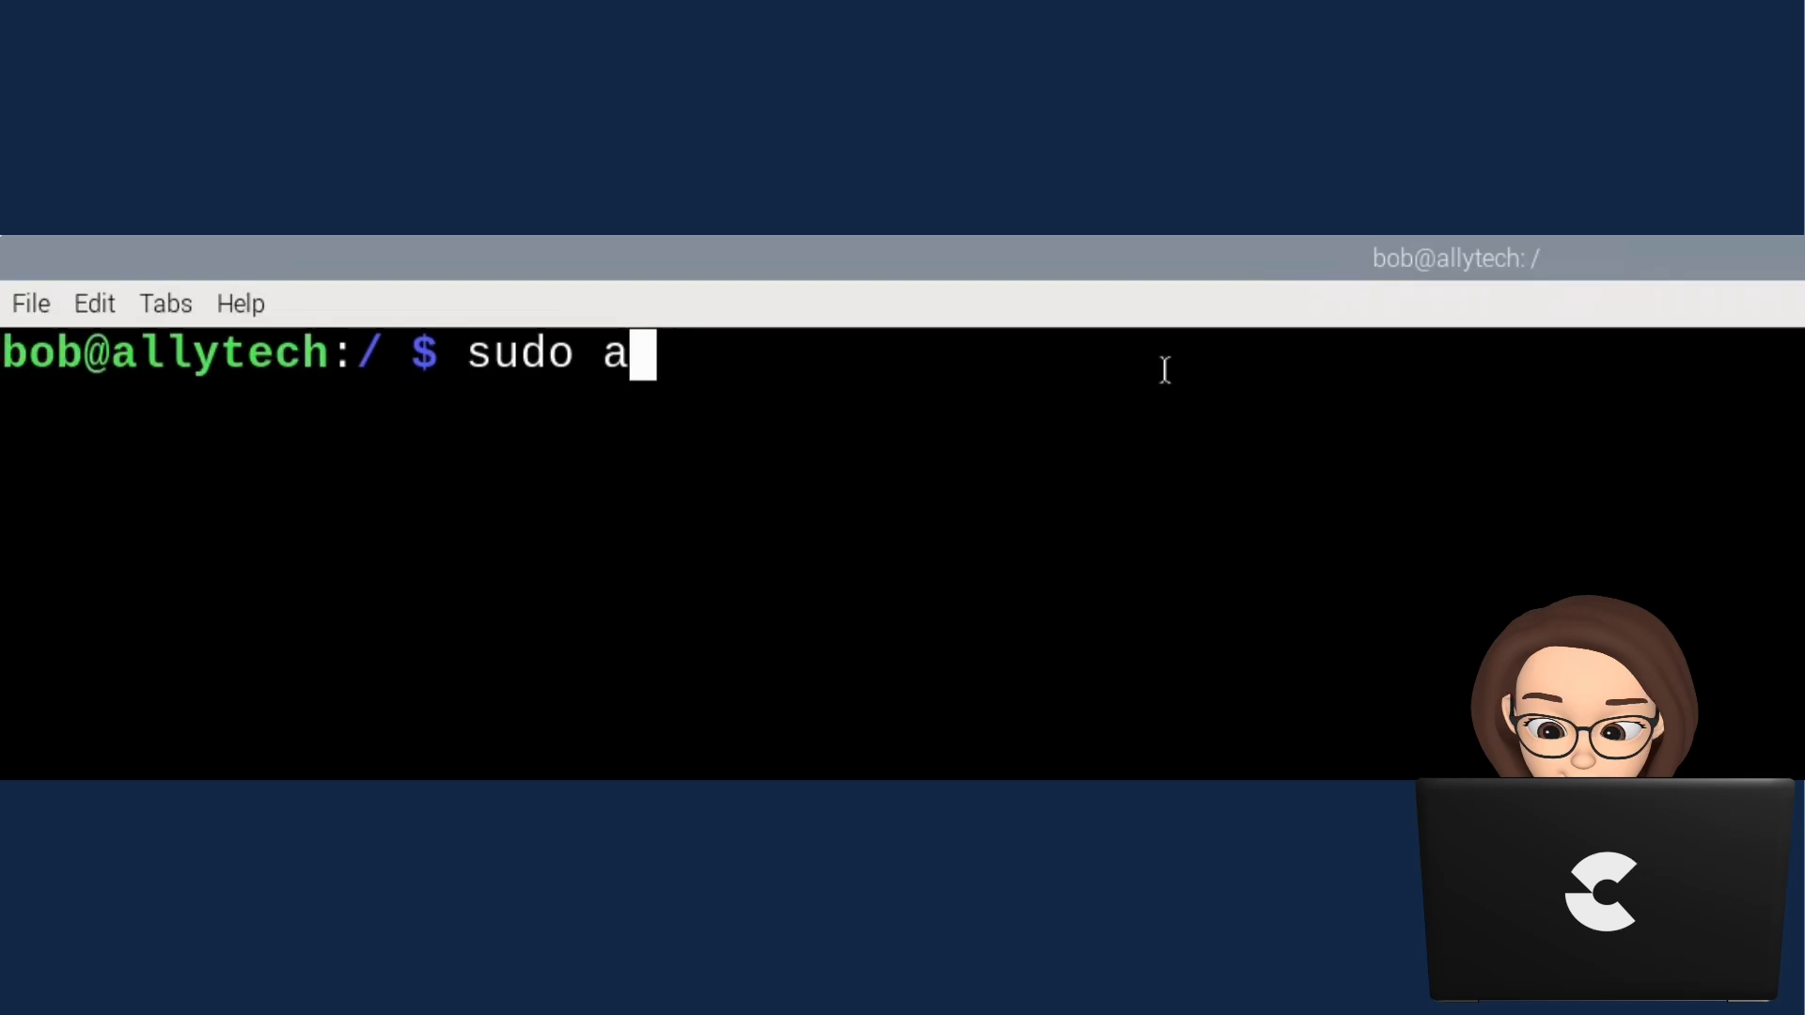
text(pt-ge)
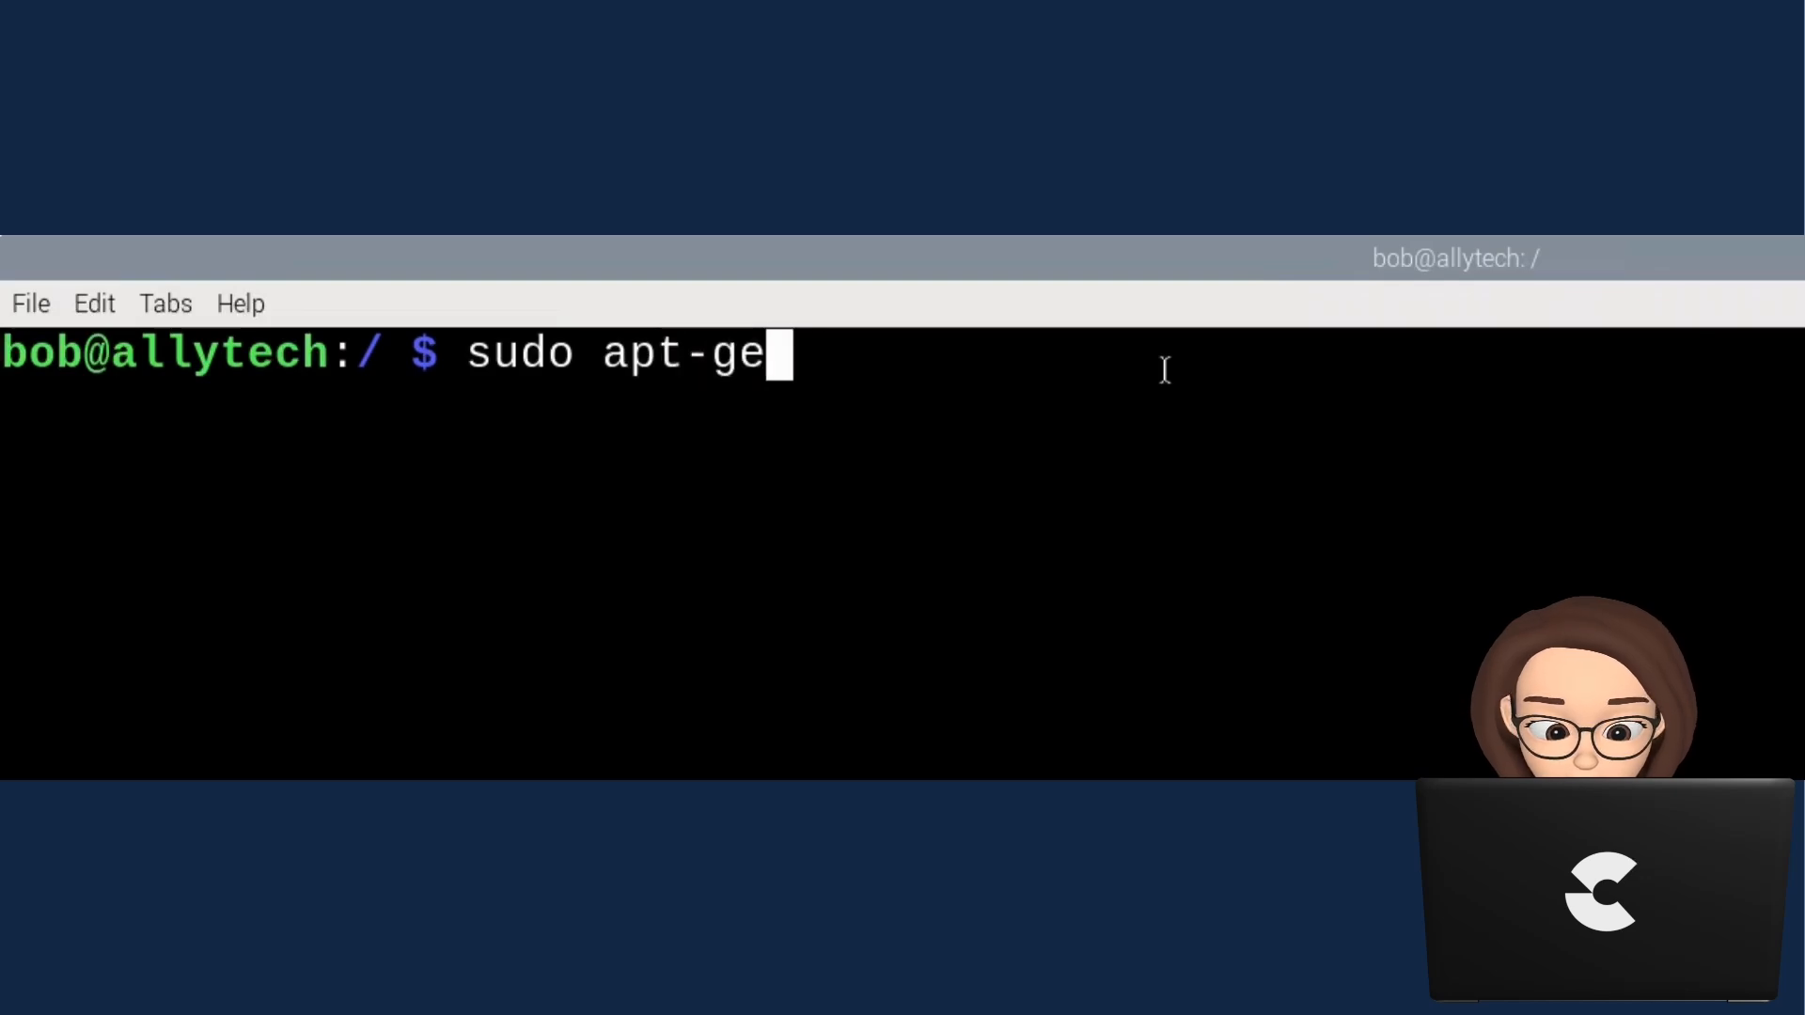
text(t install pu)
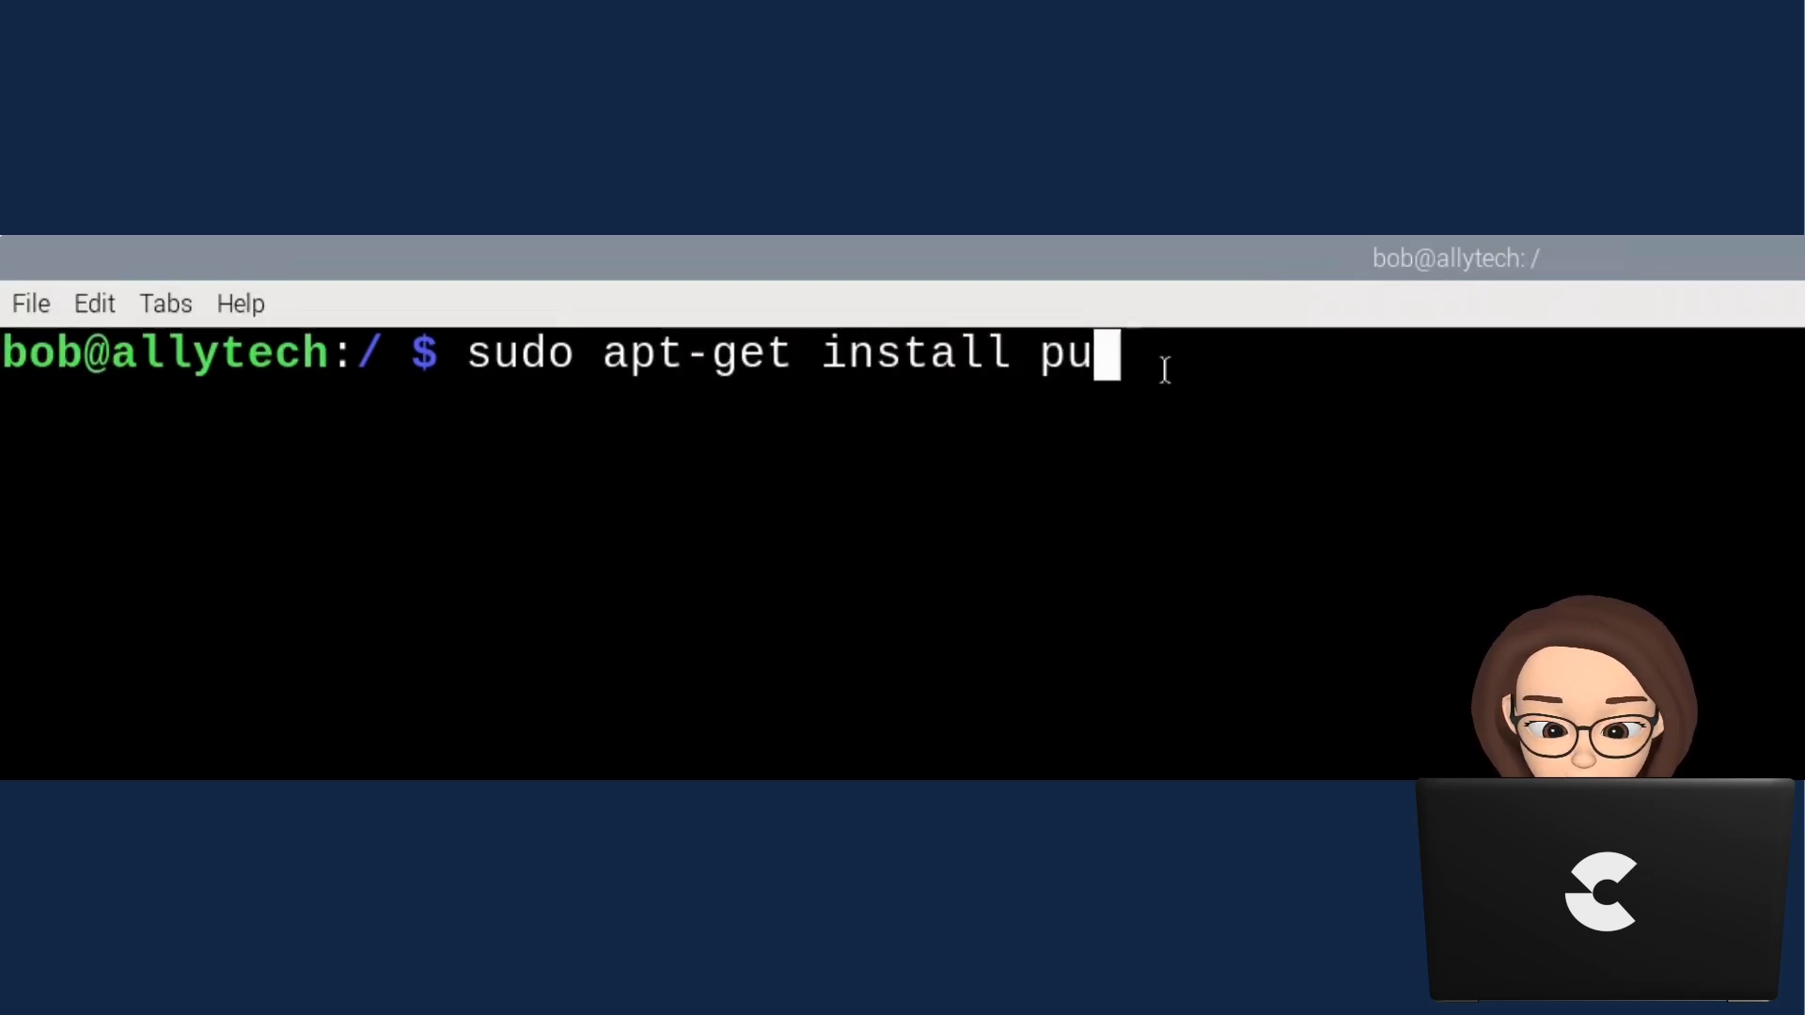
text(tty -)
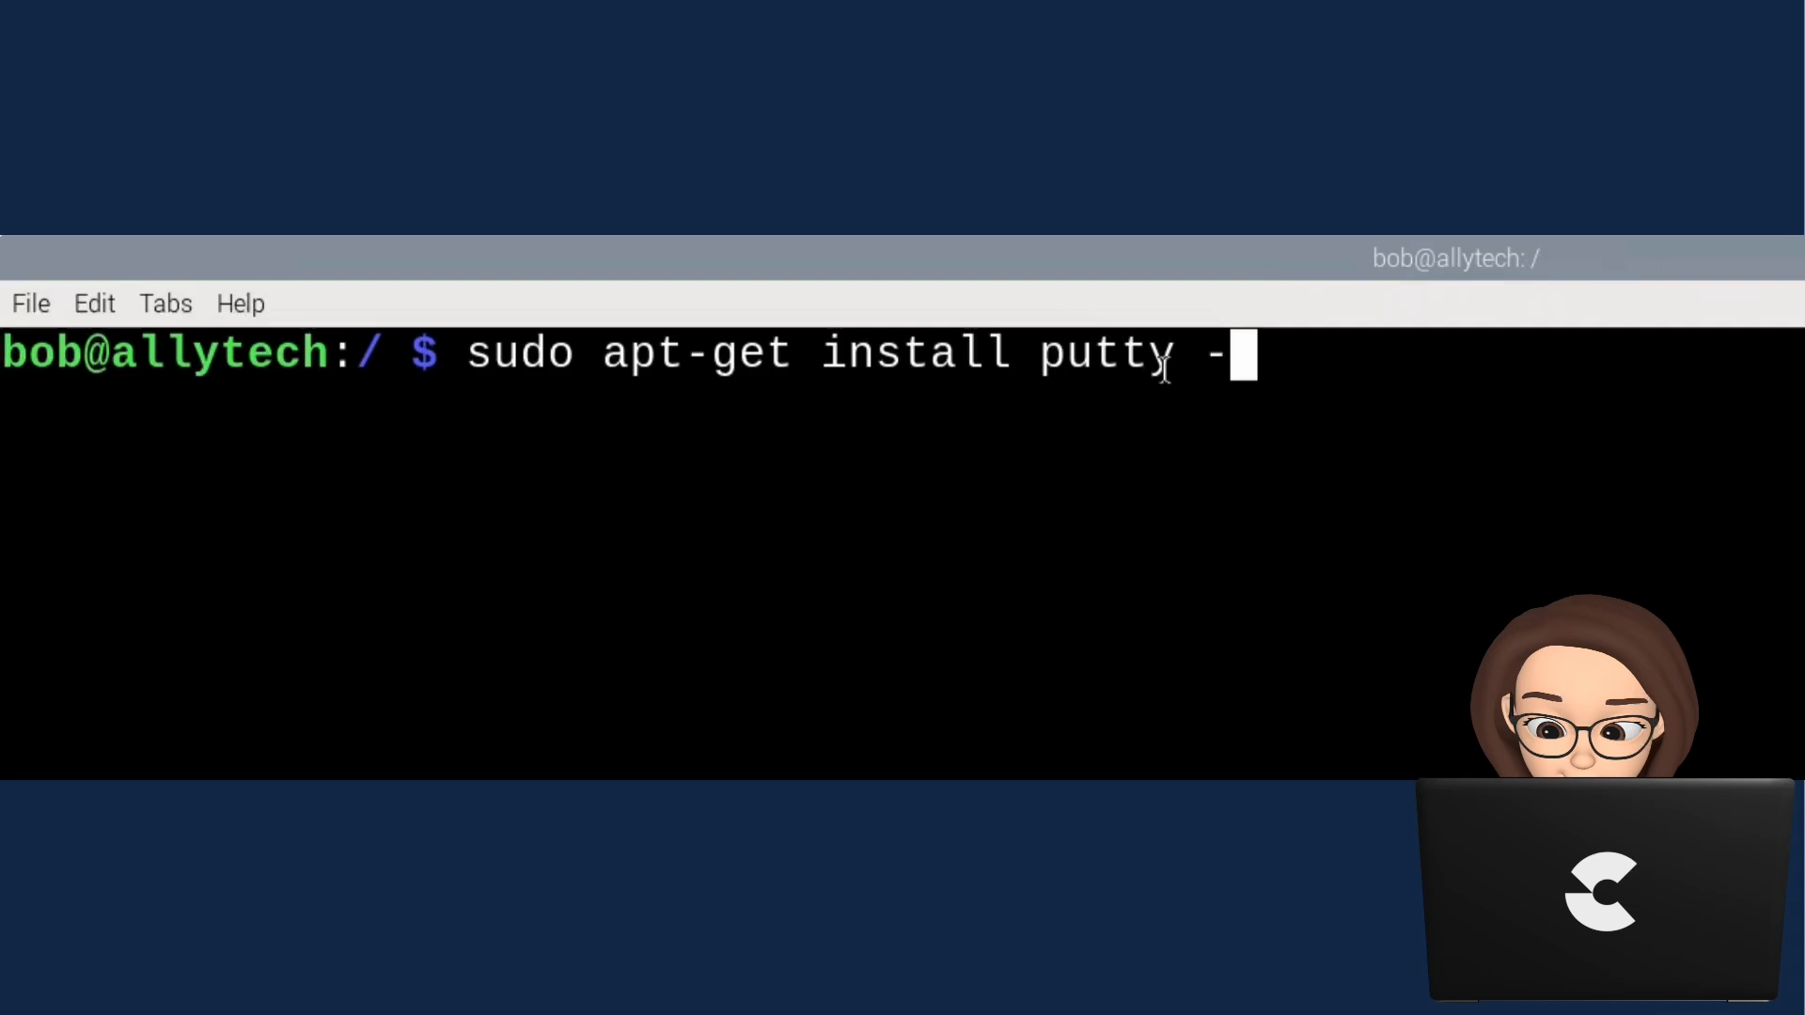
key(Return)
text(putty)
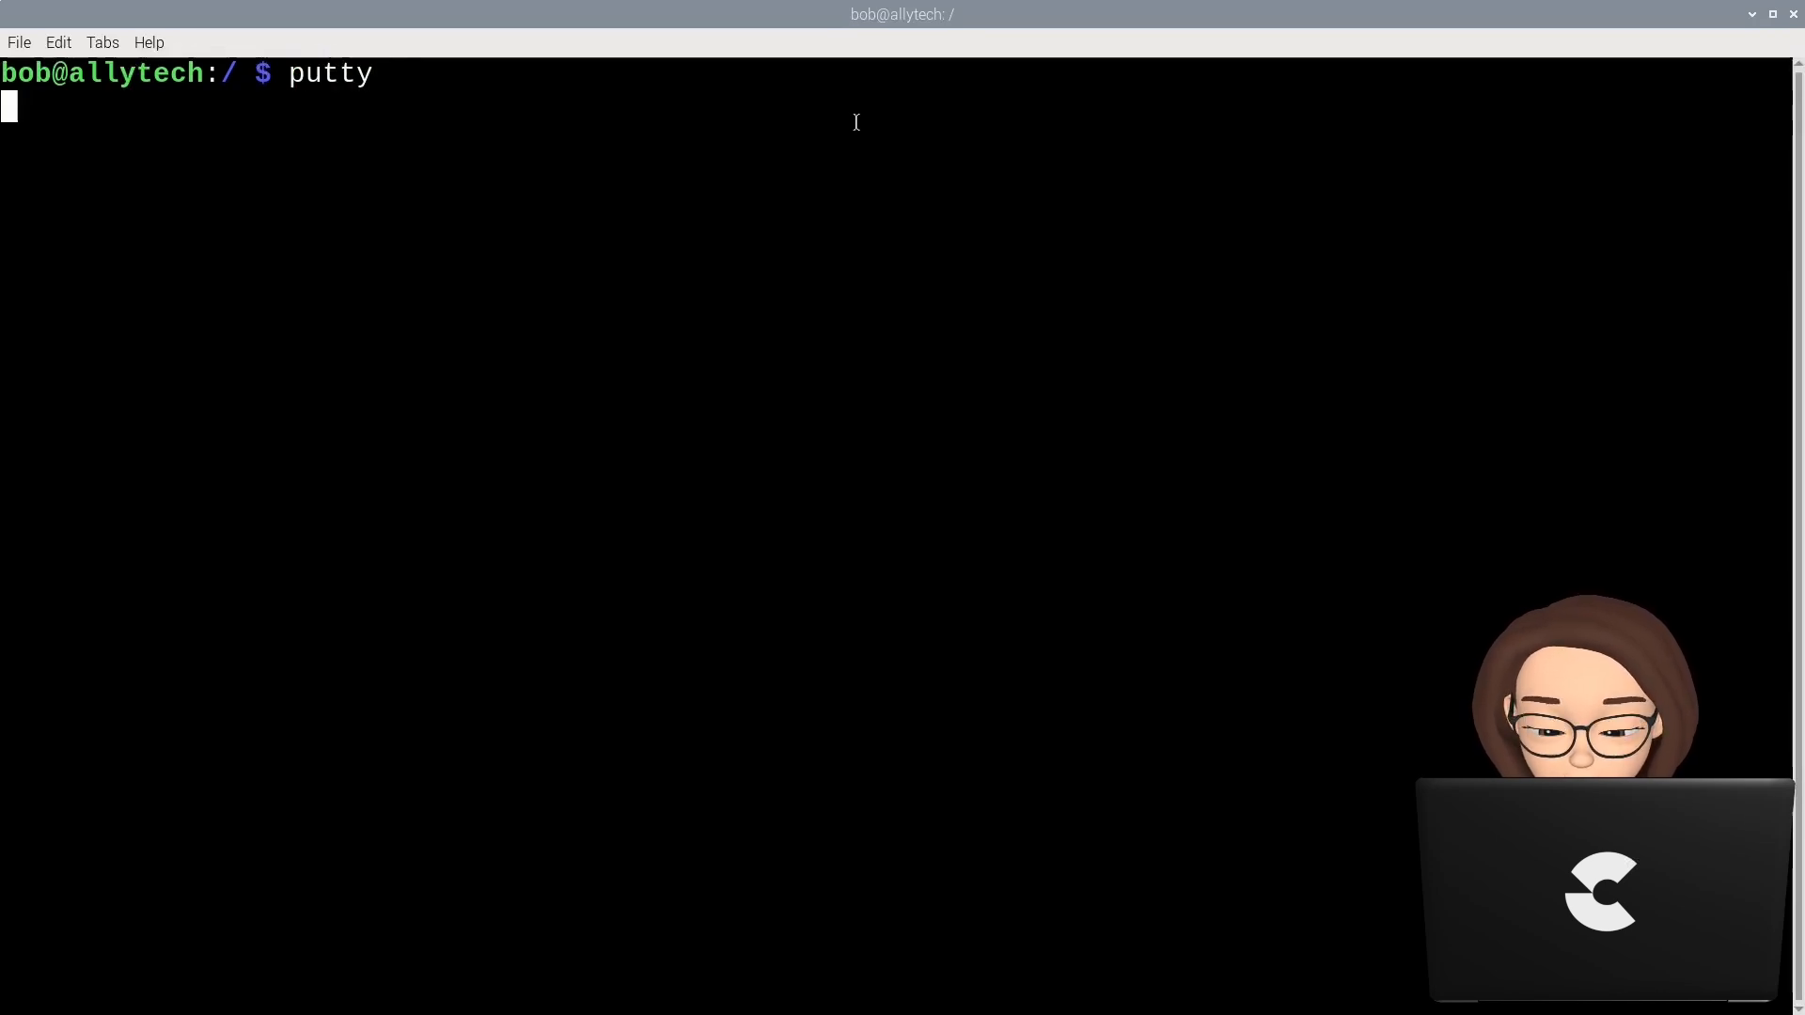
Launch PuTTY, set Serial line /dev/ttyS0 at 9600, and load the piSettings session.
key(Return)
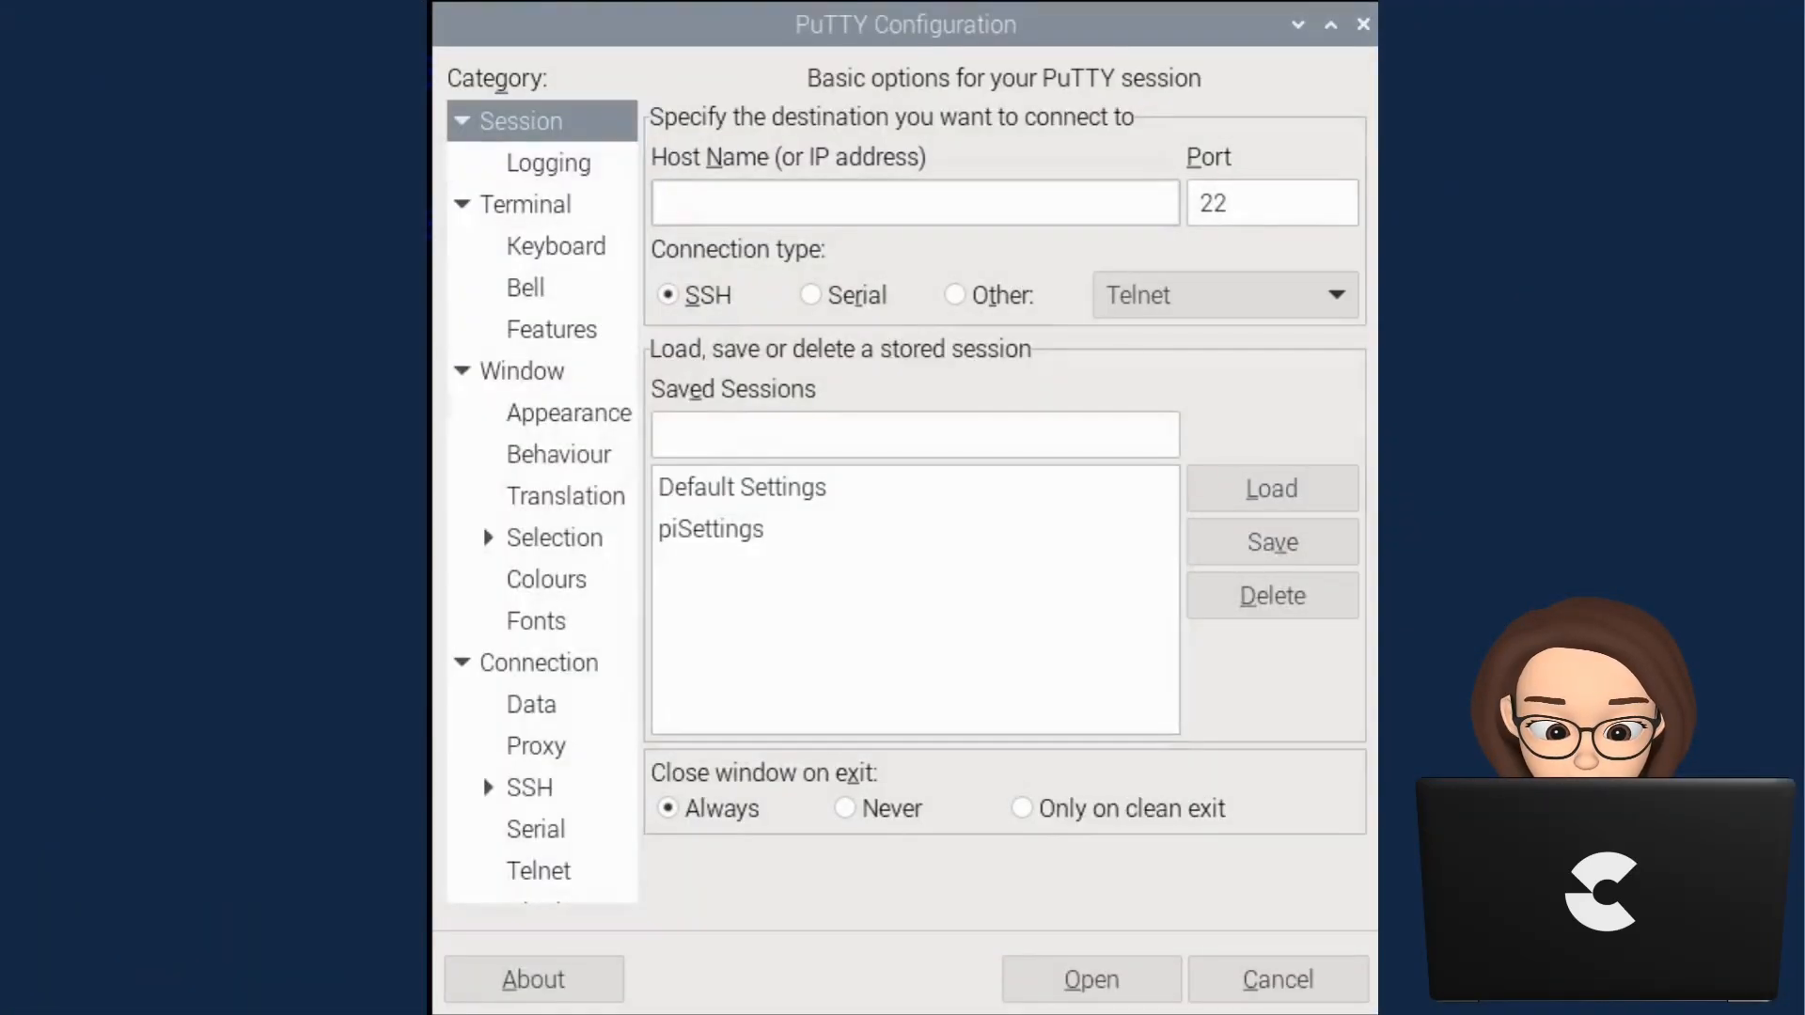
click(914, 203)
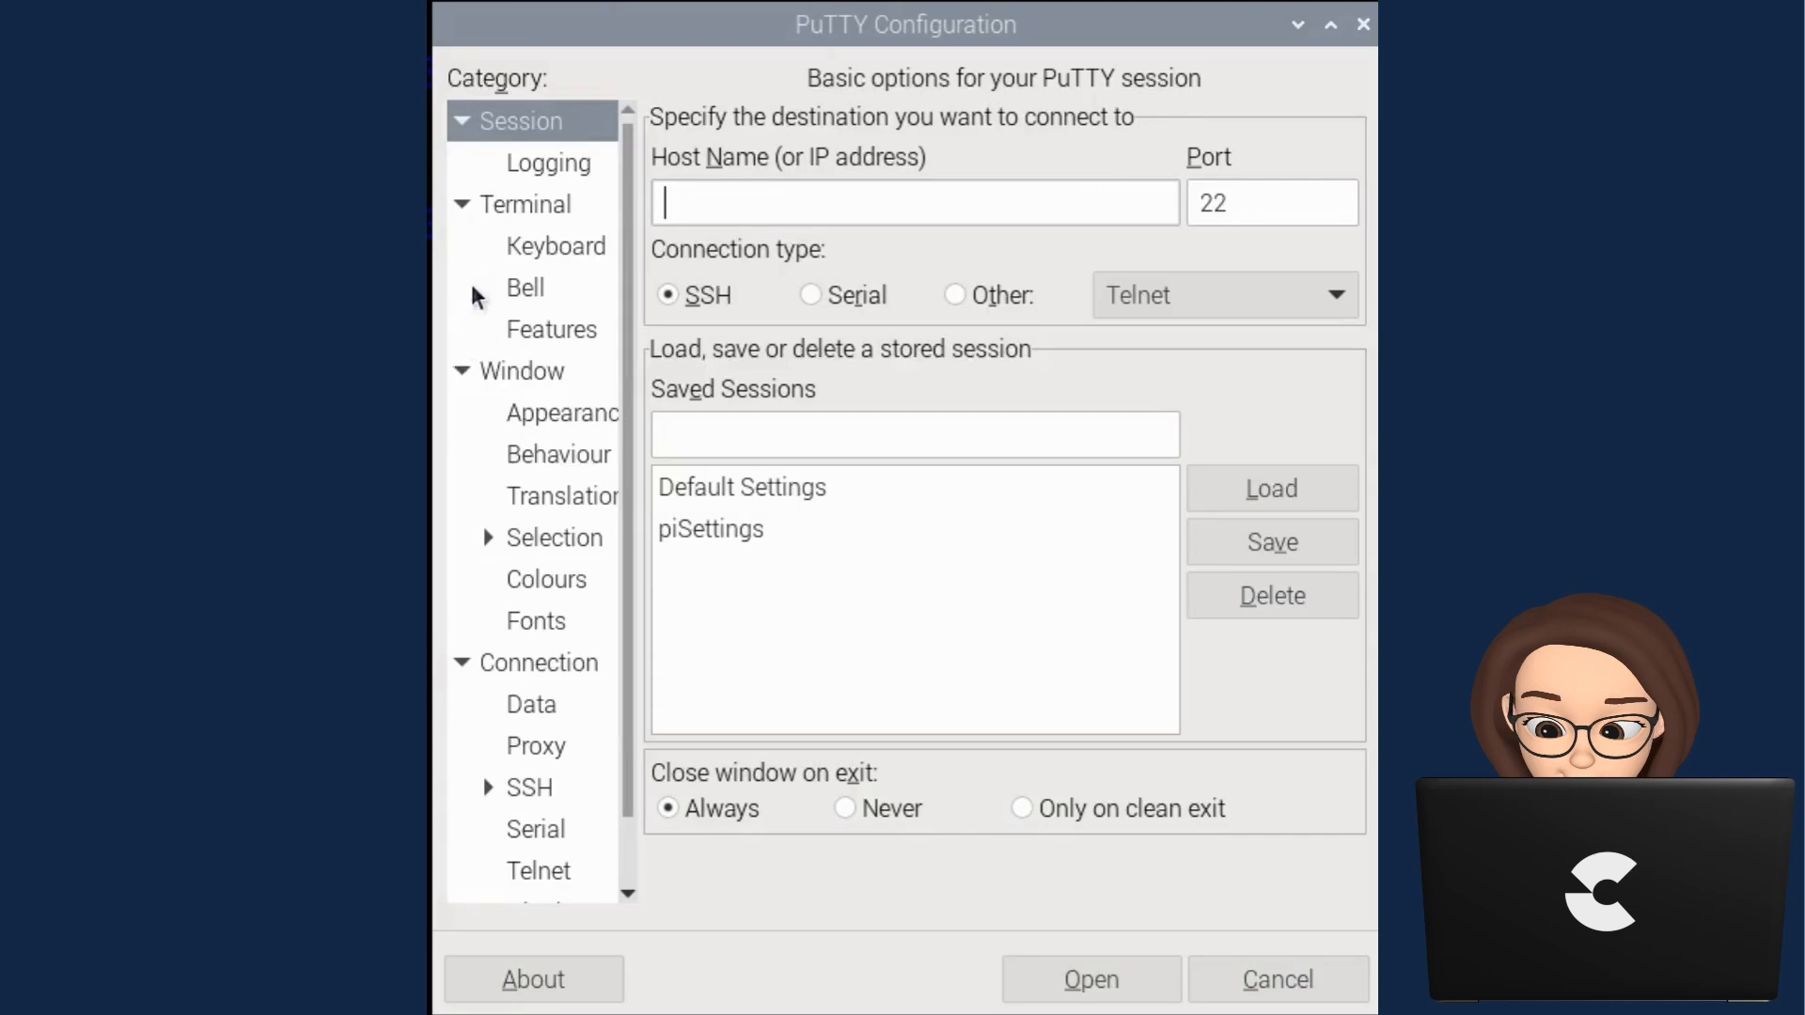
click(810, 294)
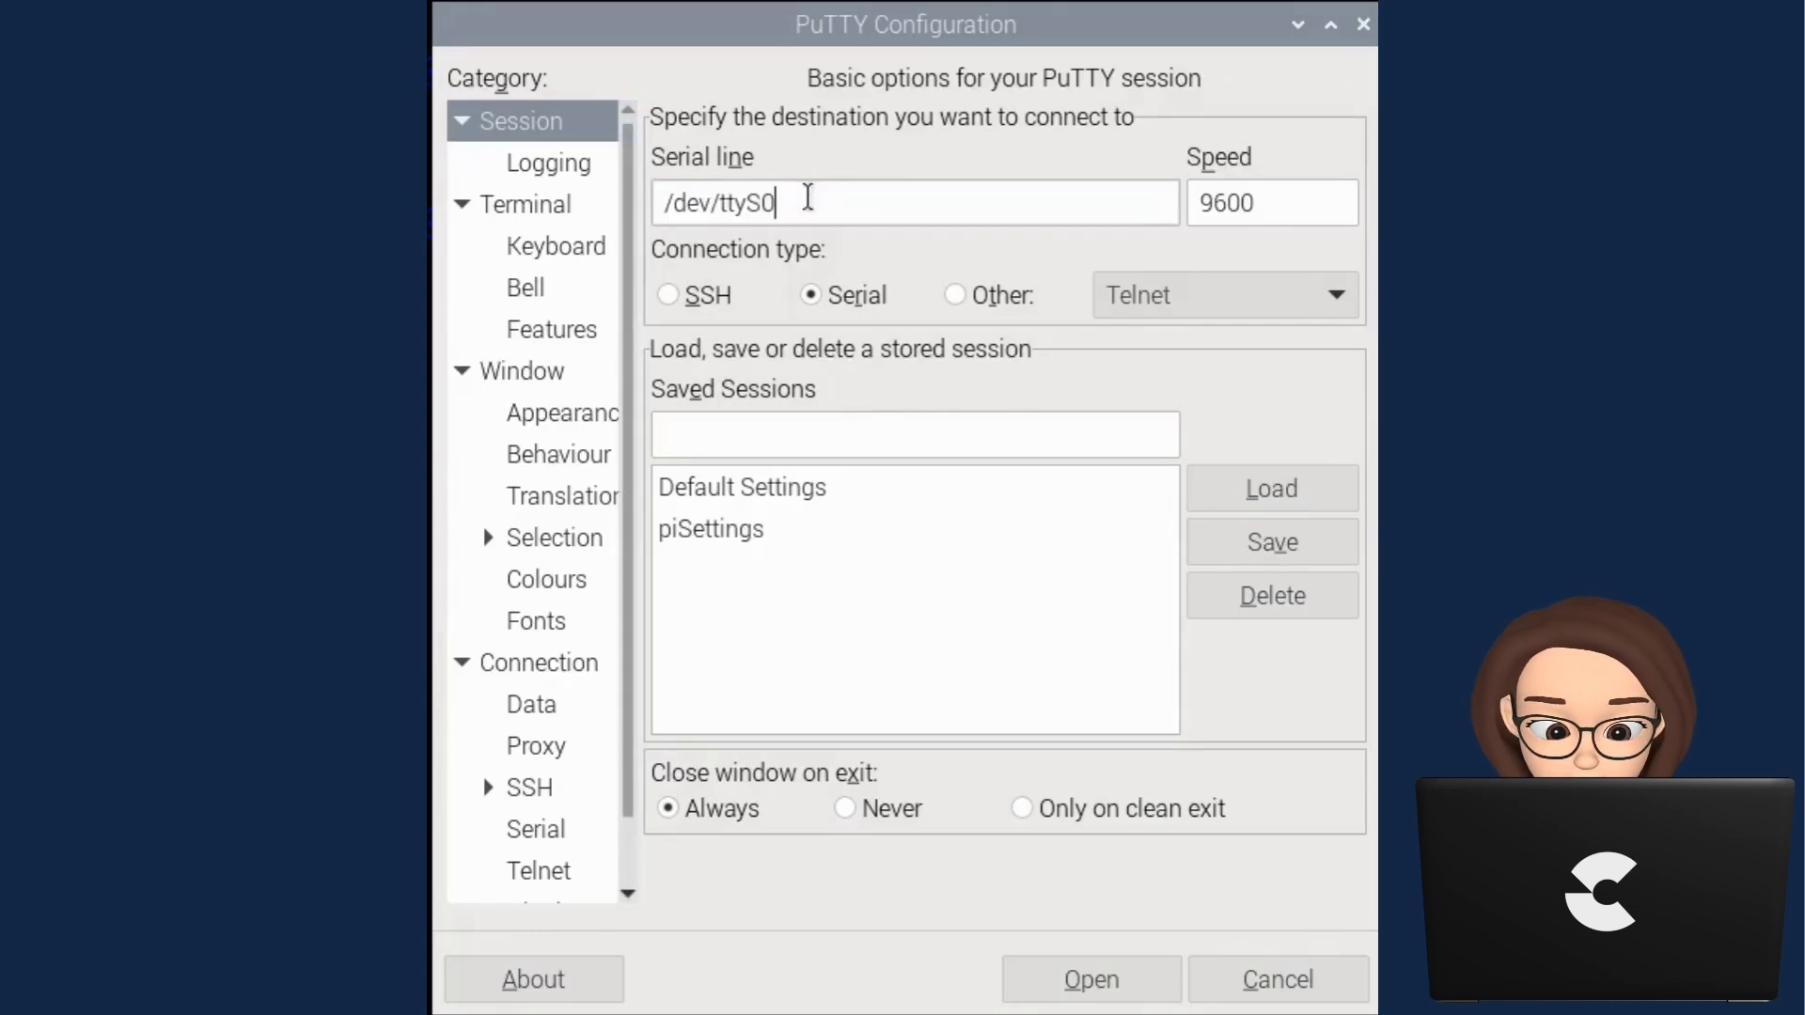
mouse_move(892, 568)
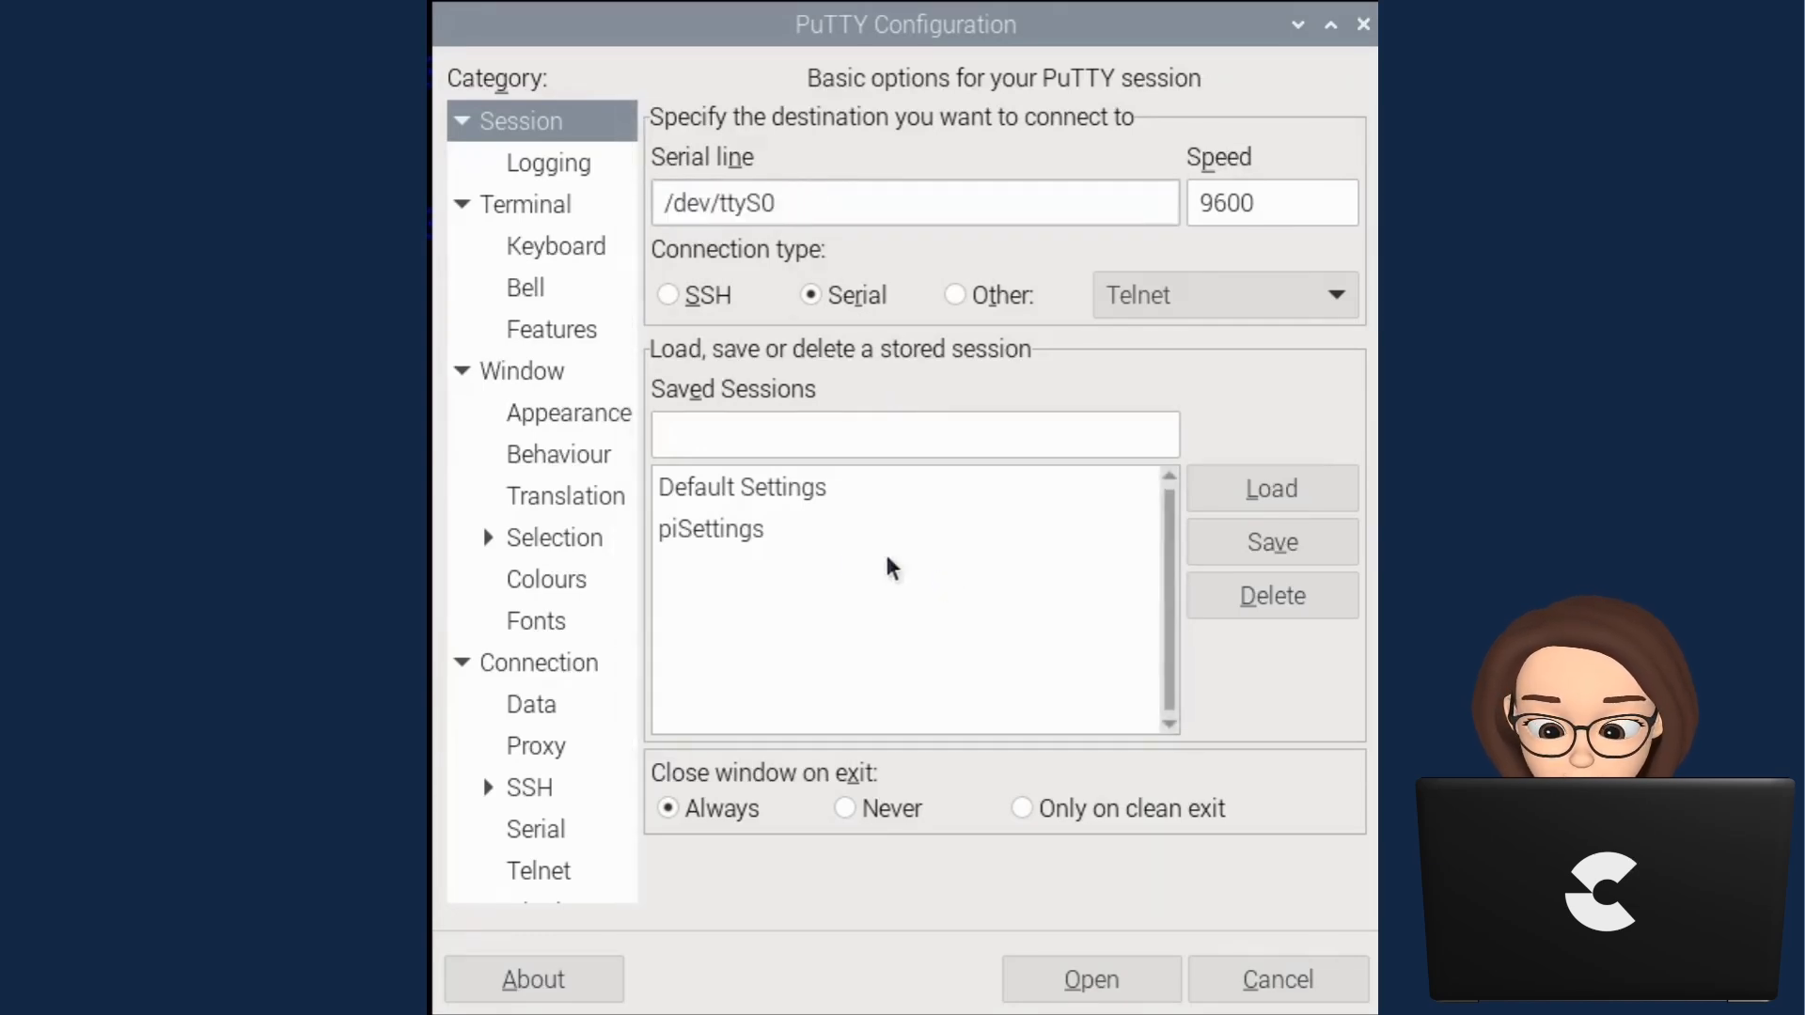
click(711, 529)
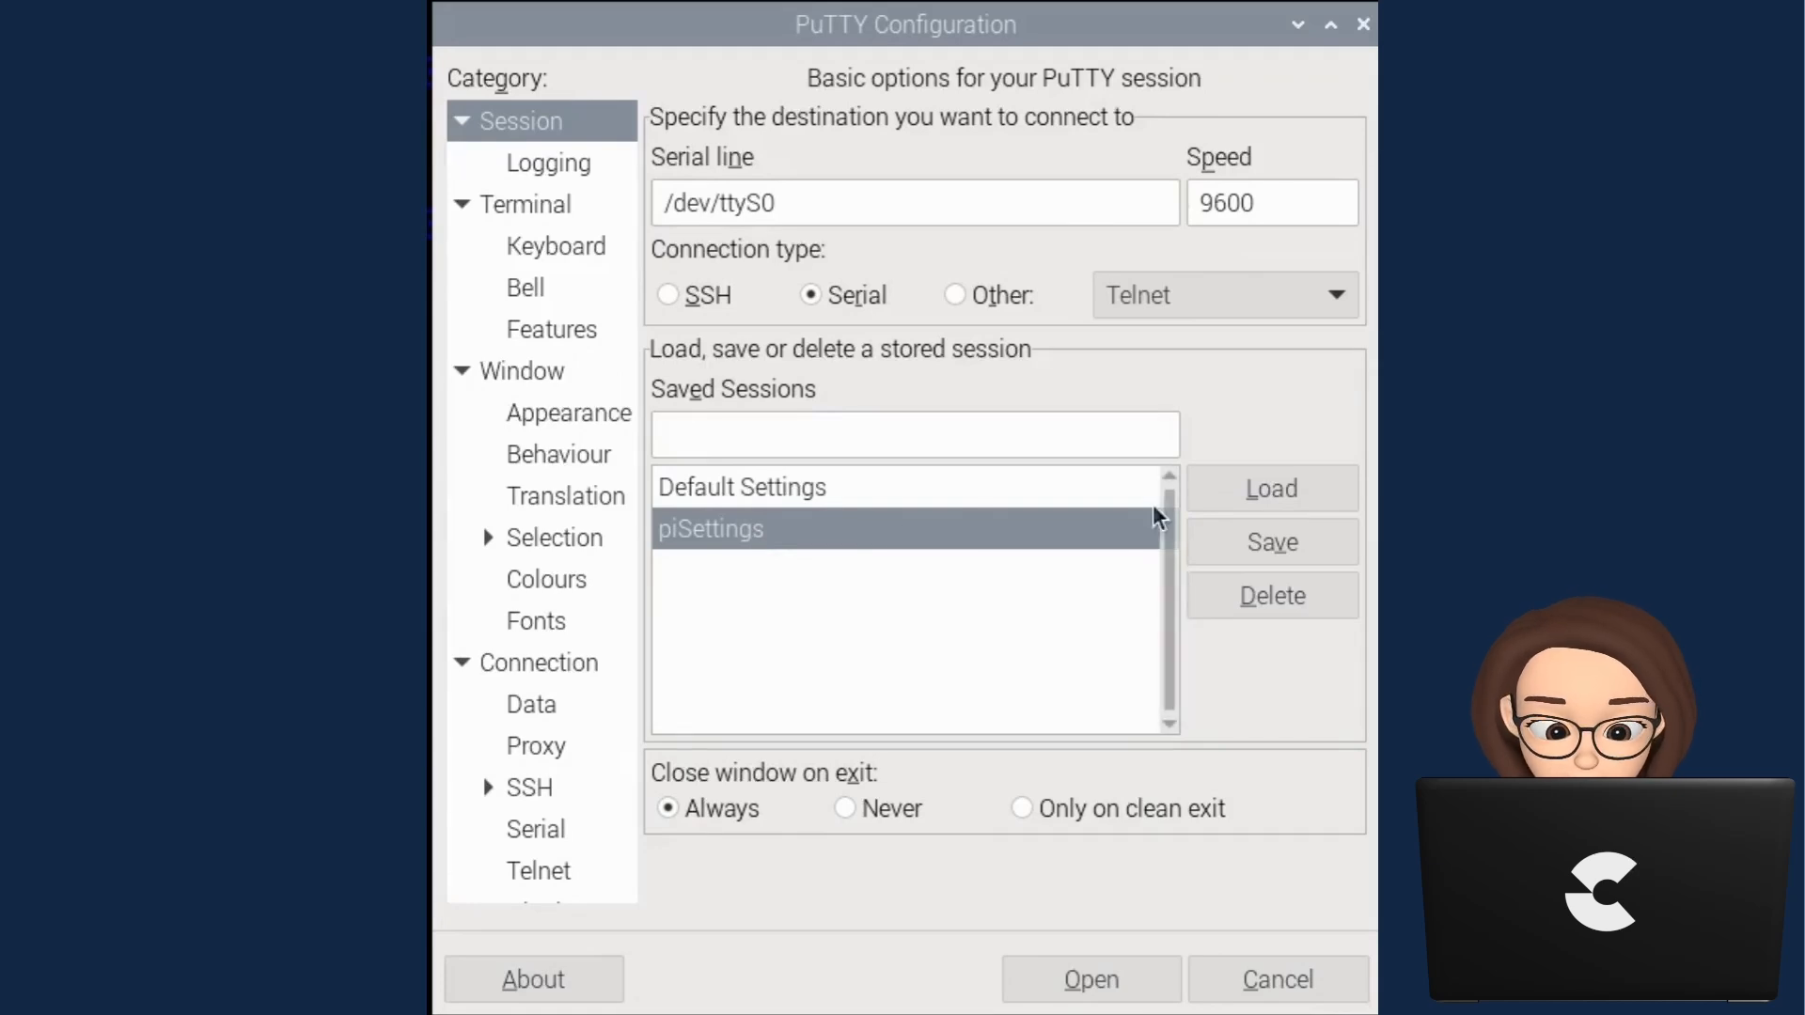
click(711, 529)
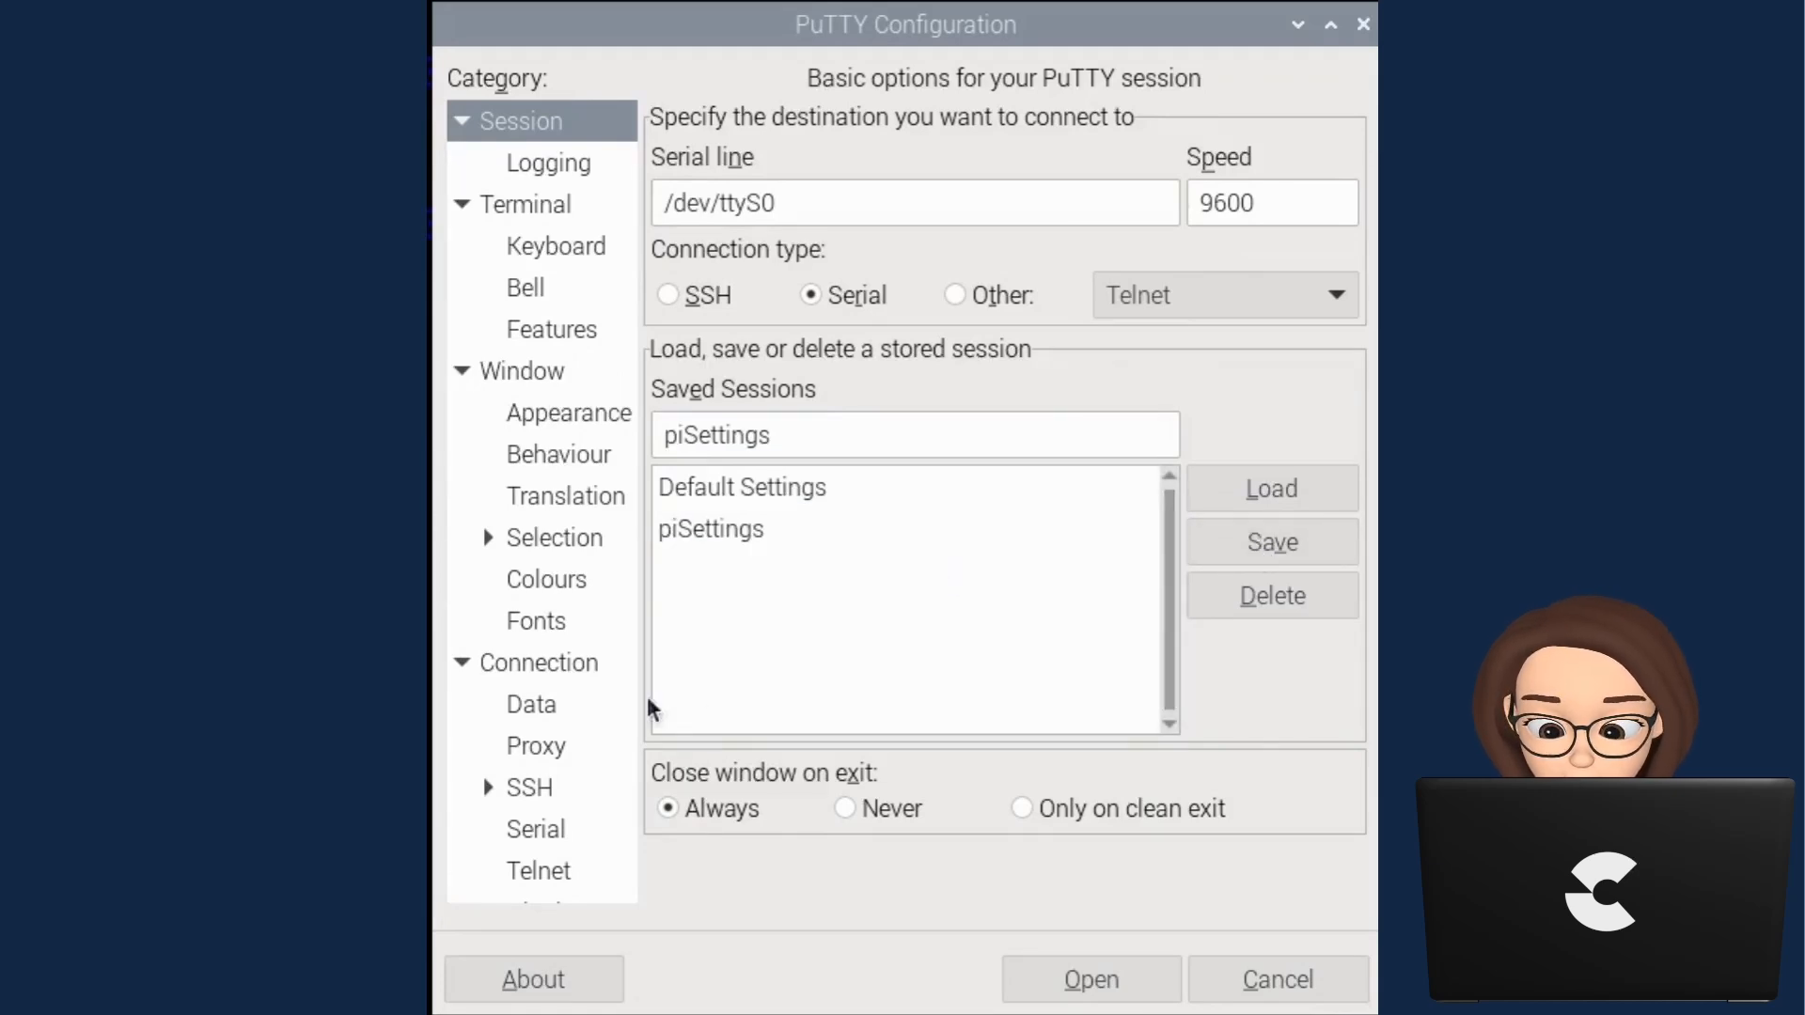
Check the serial line uses 8 data bits, 1 stop bit, no parity or flow control.
scroll(down, 3)
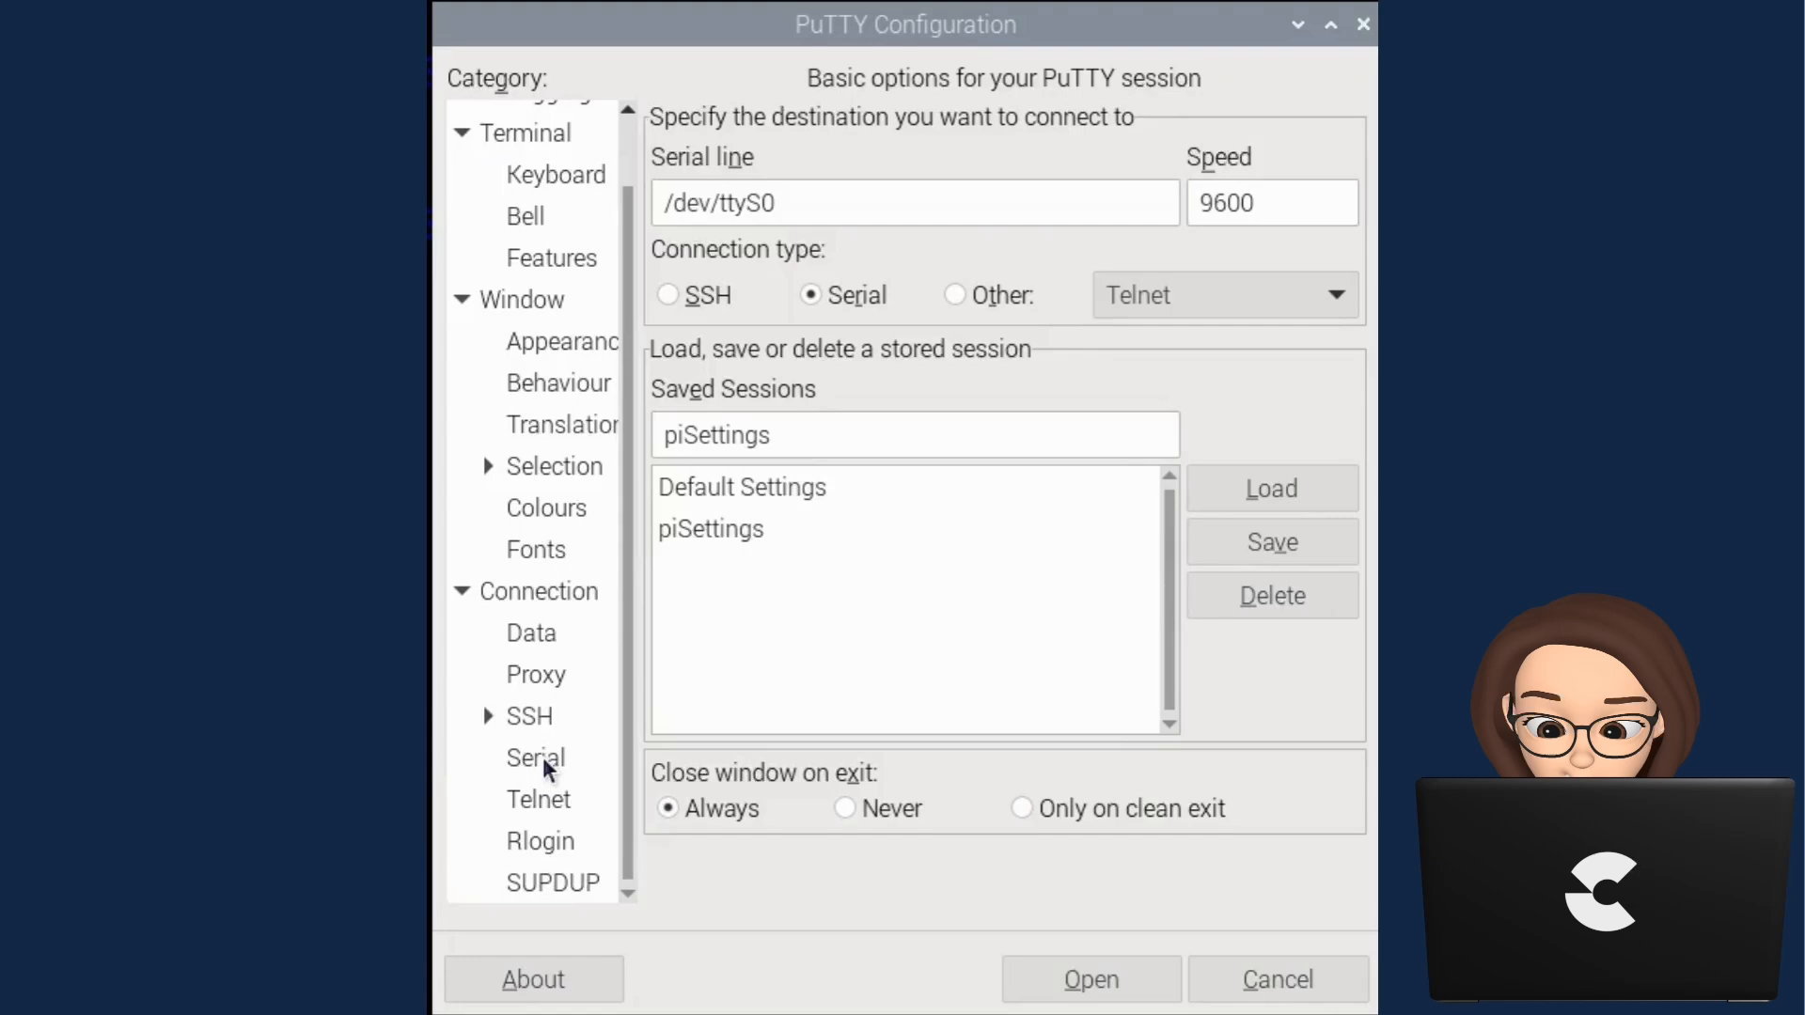
click(534, 758)
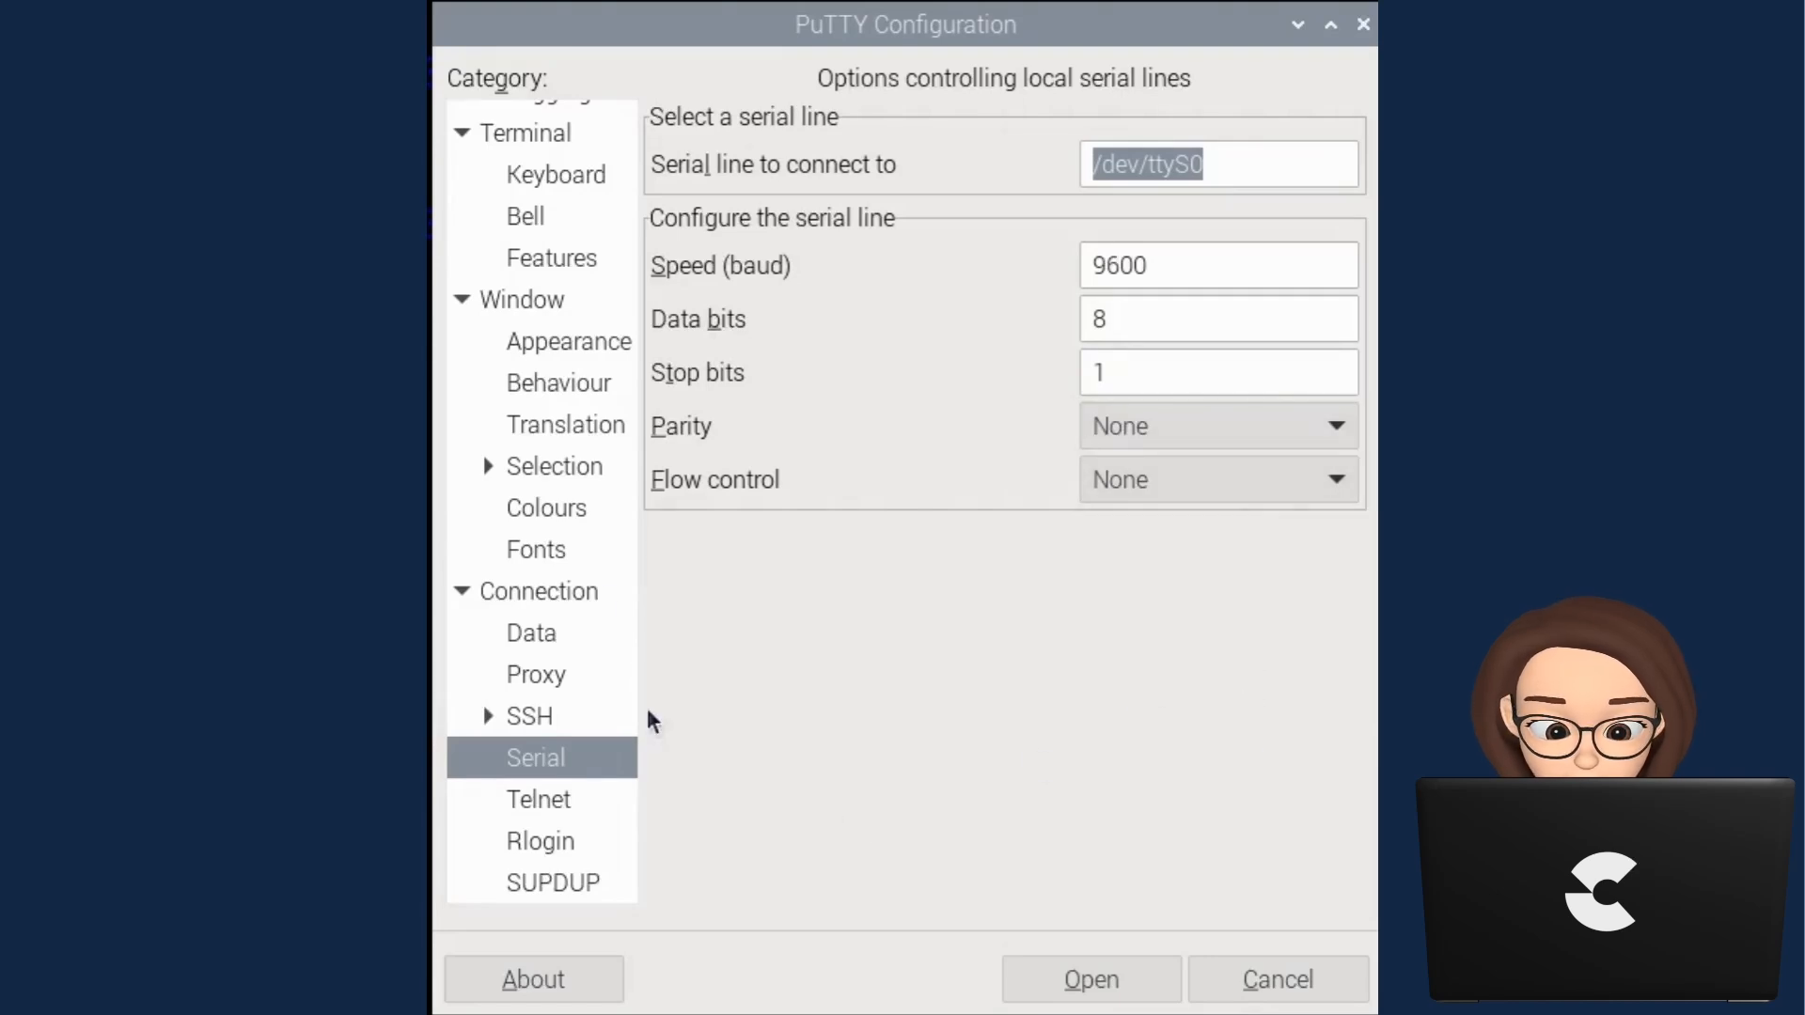
scroll(up, 3)
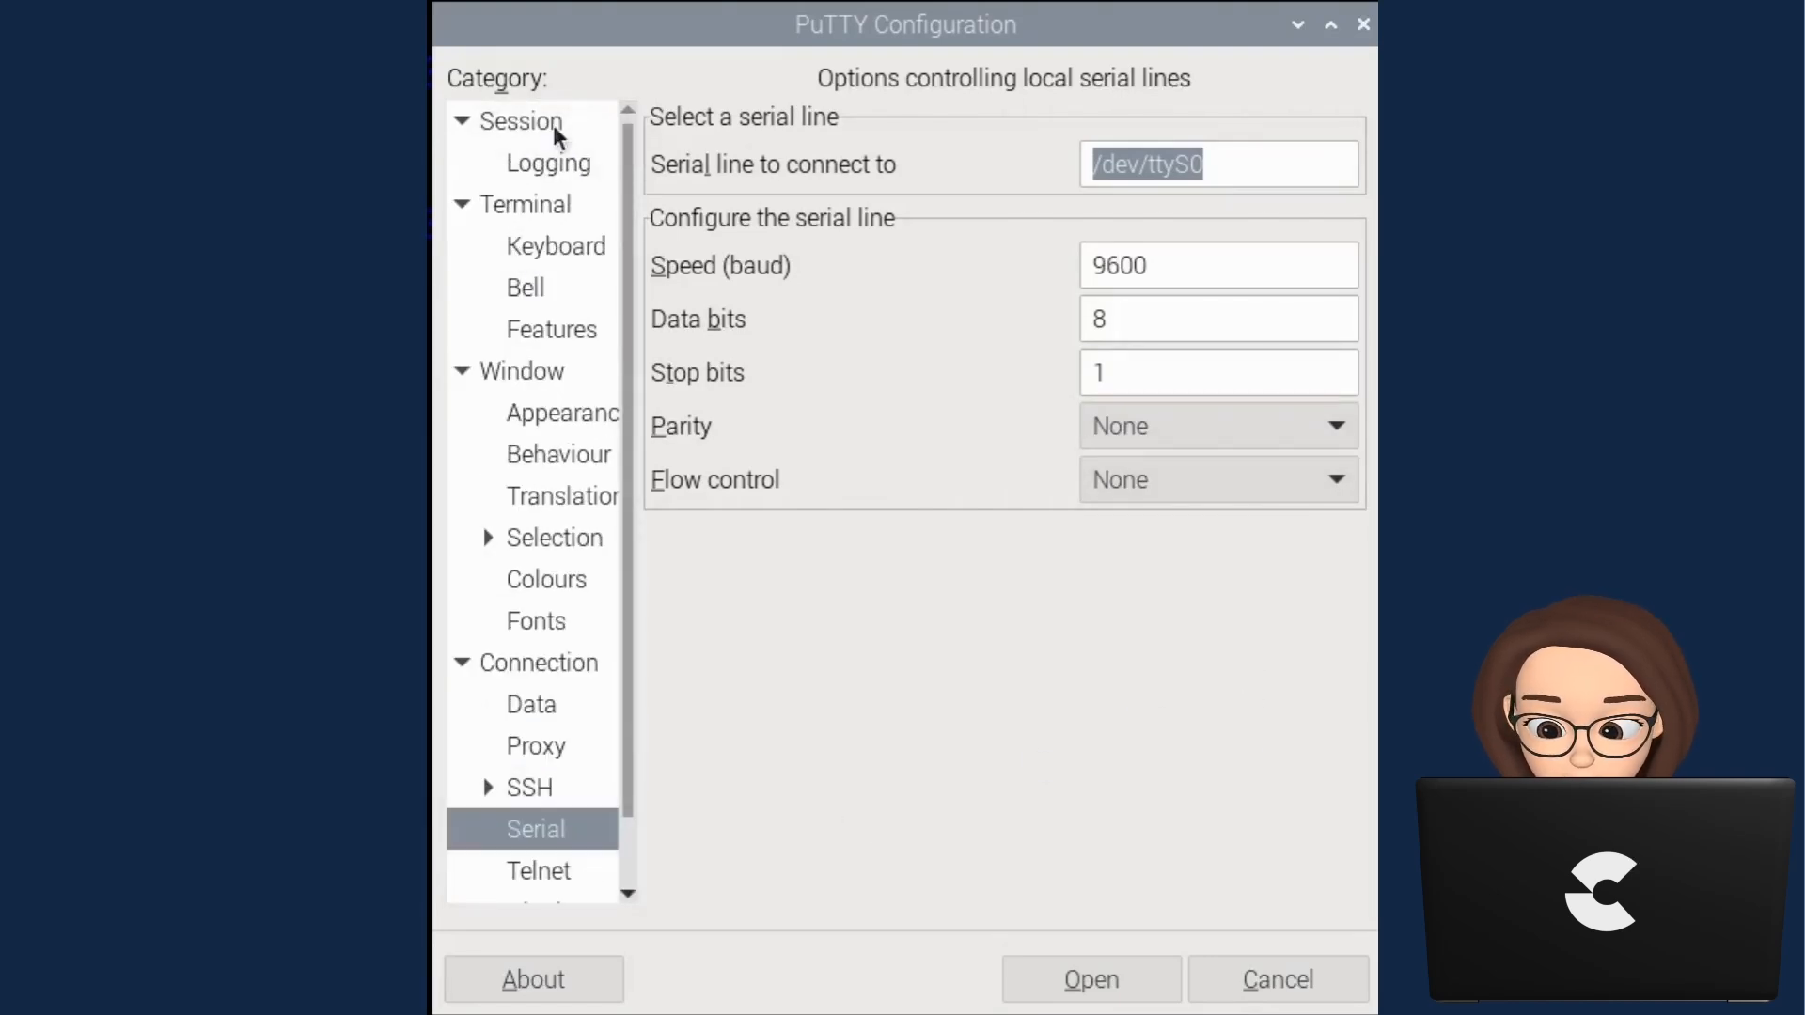
click(519, 121)
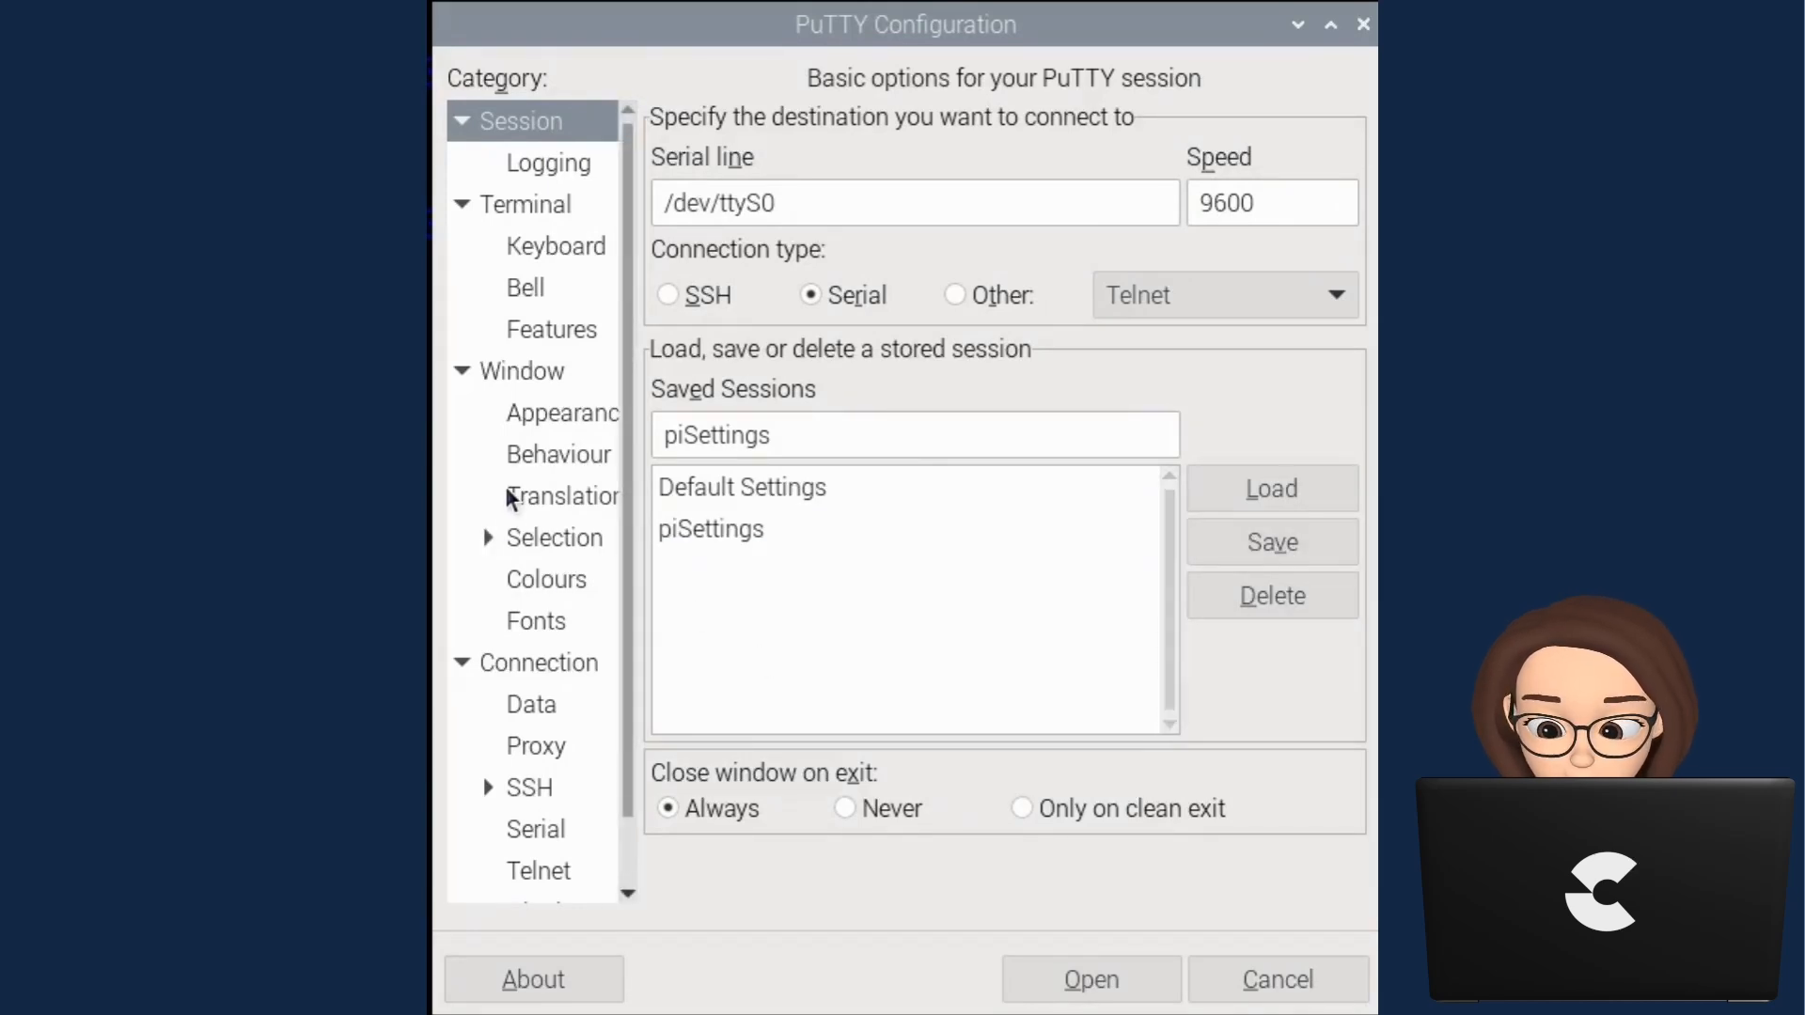
scroll(down, 3)
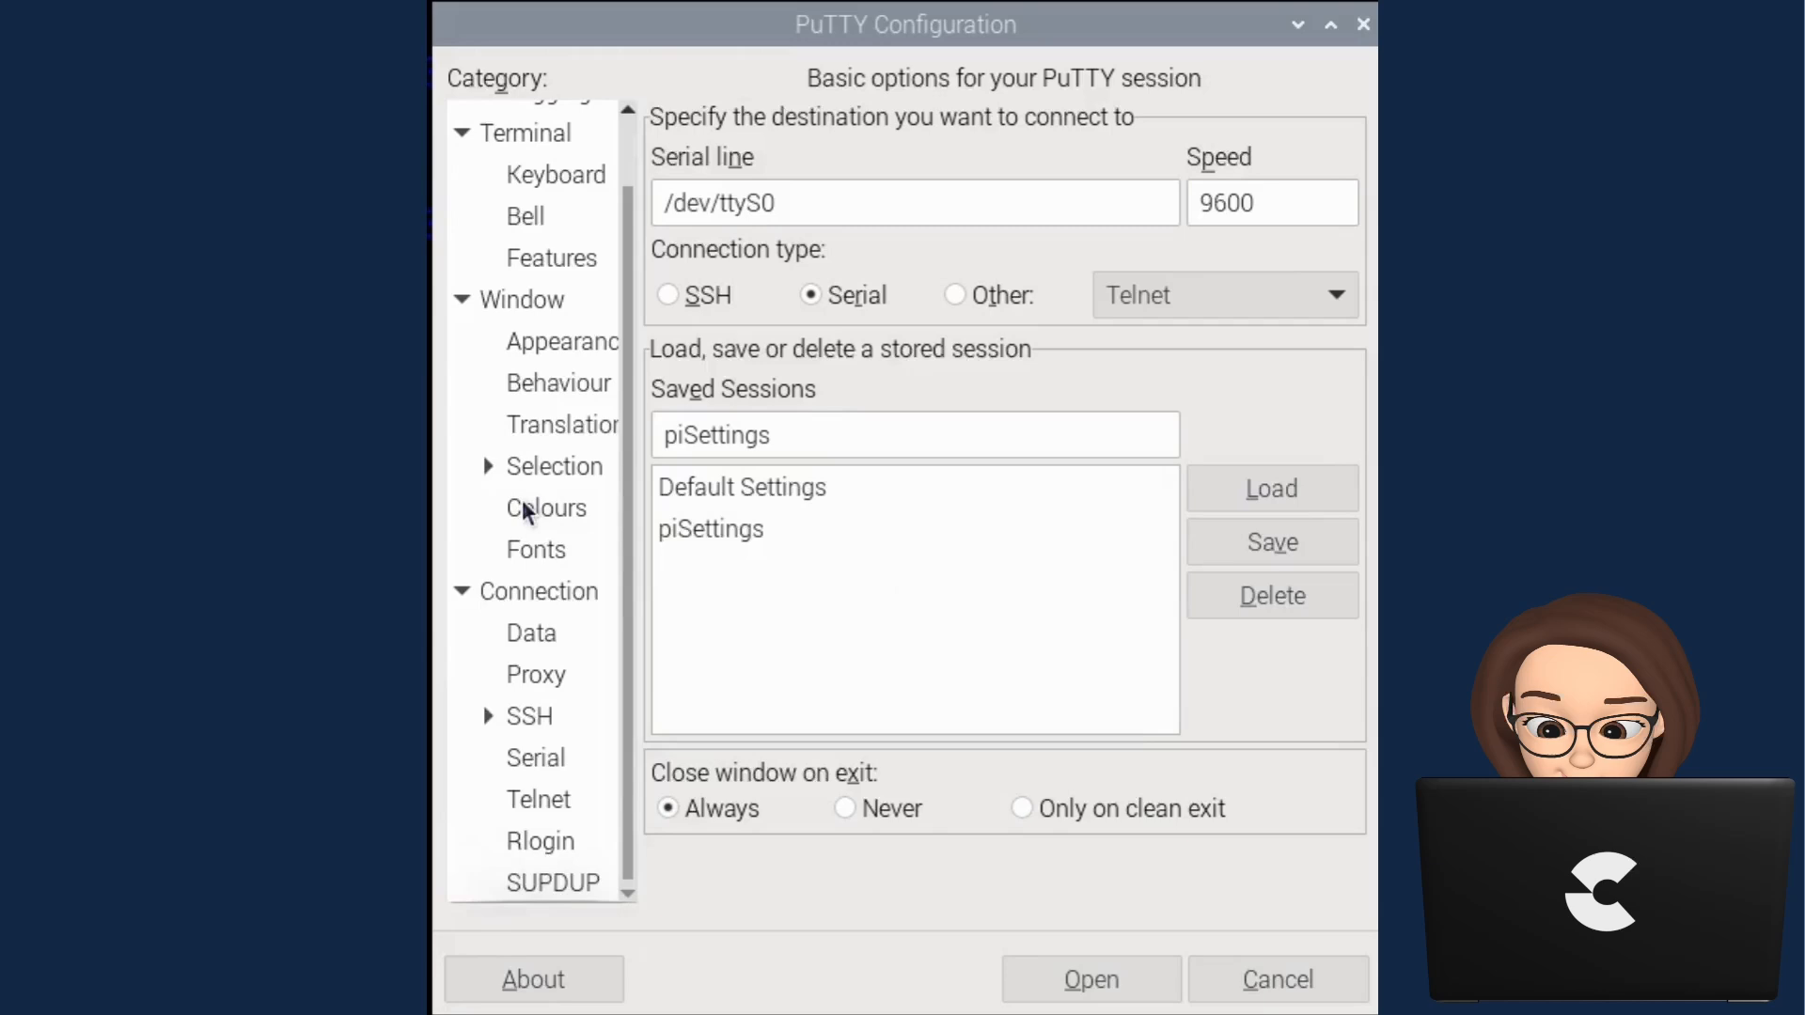
click(535, 758)
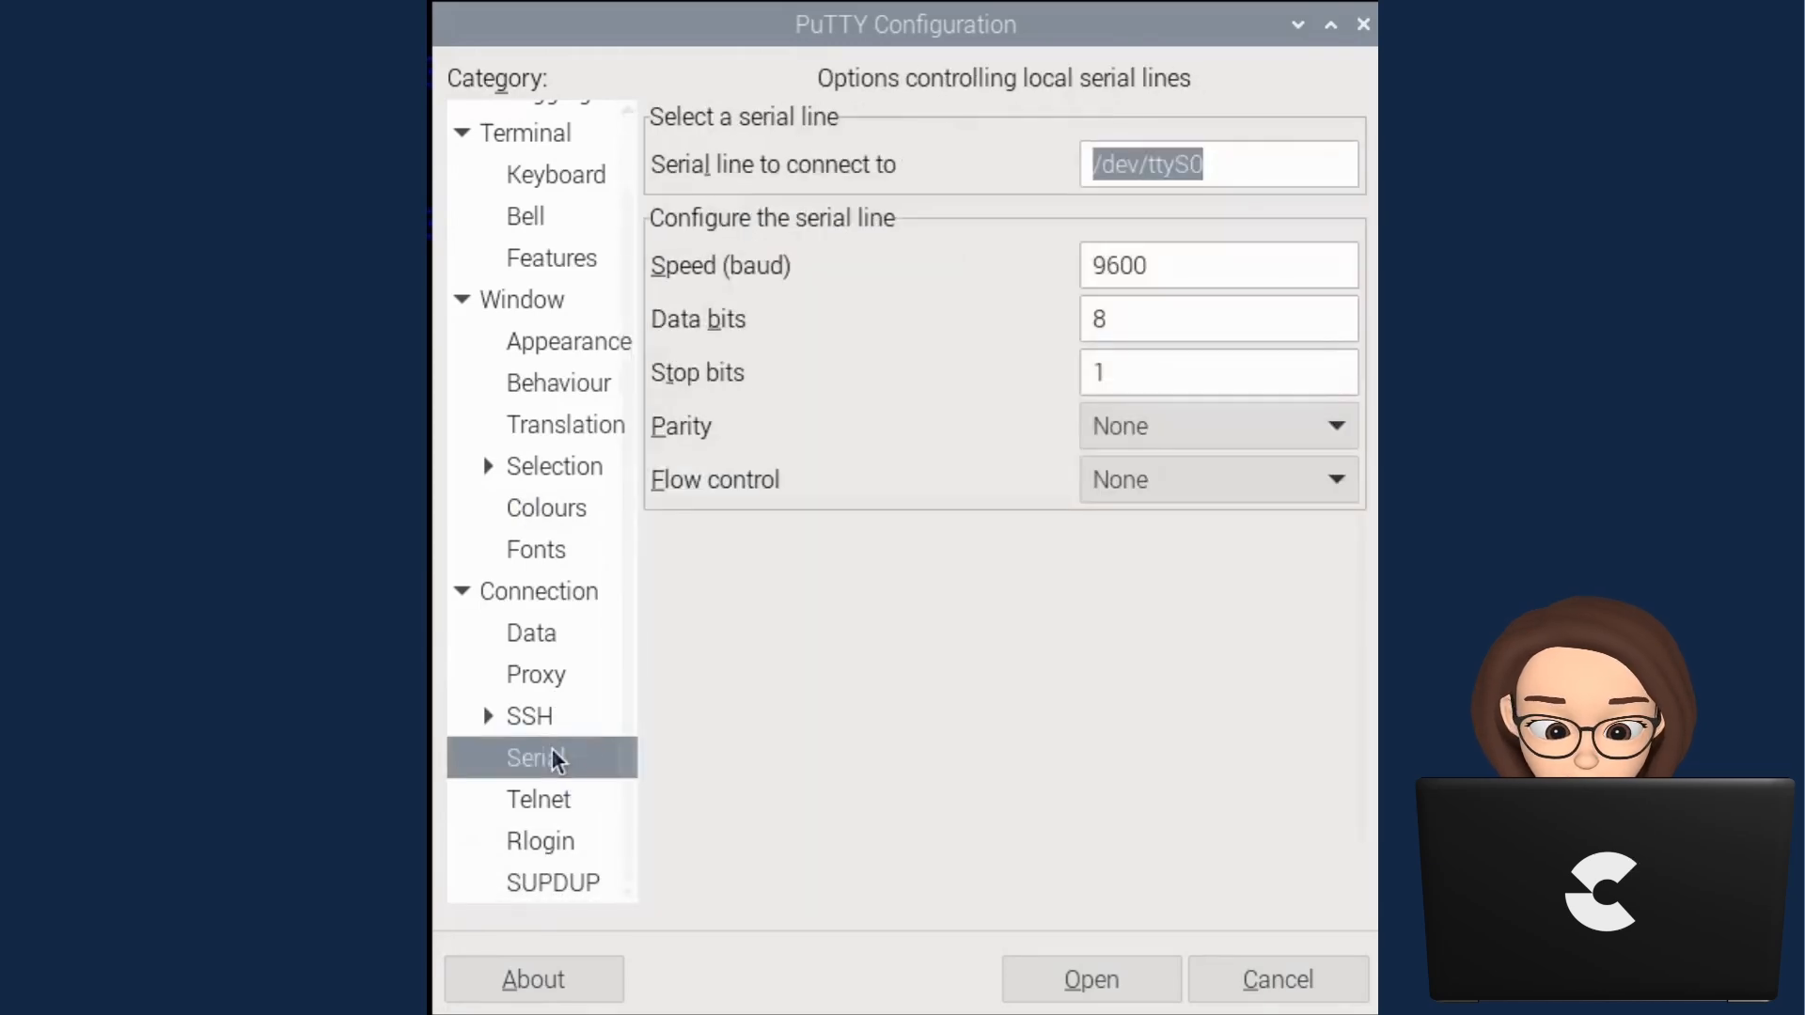
scroll(up, 3)
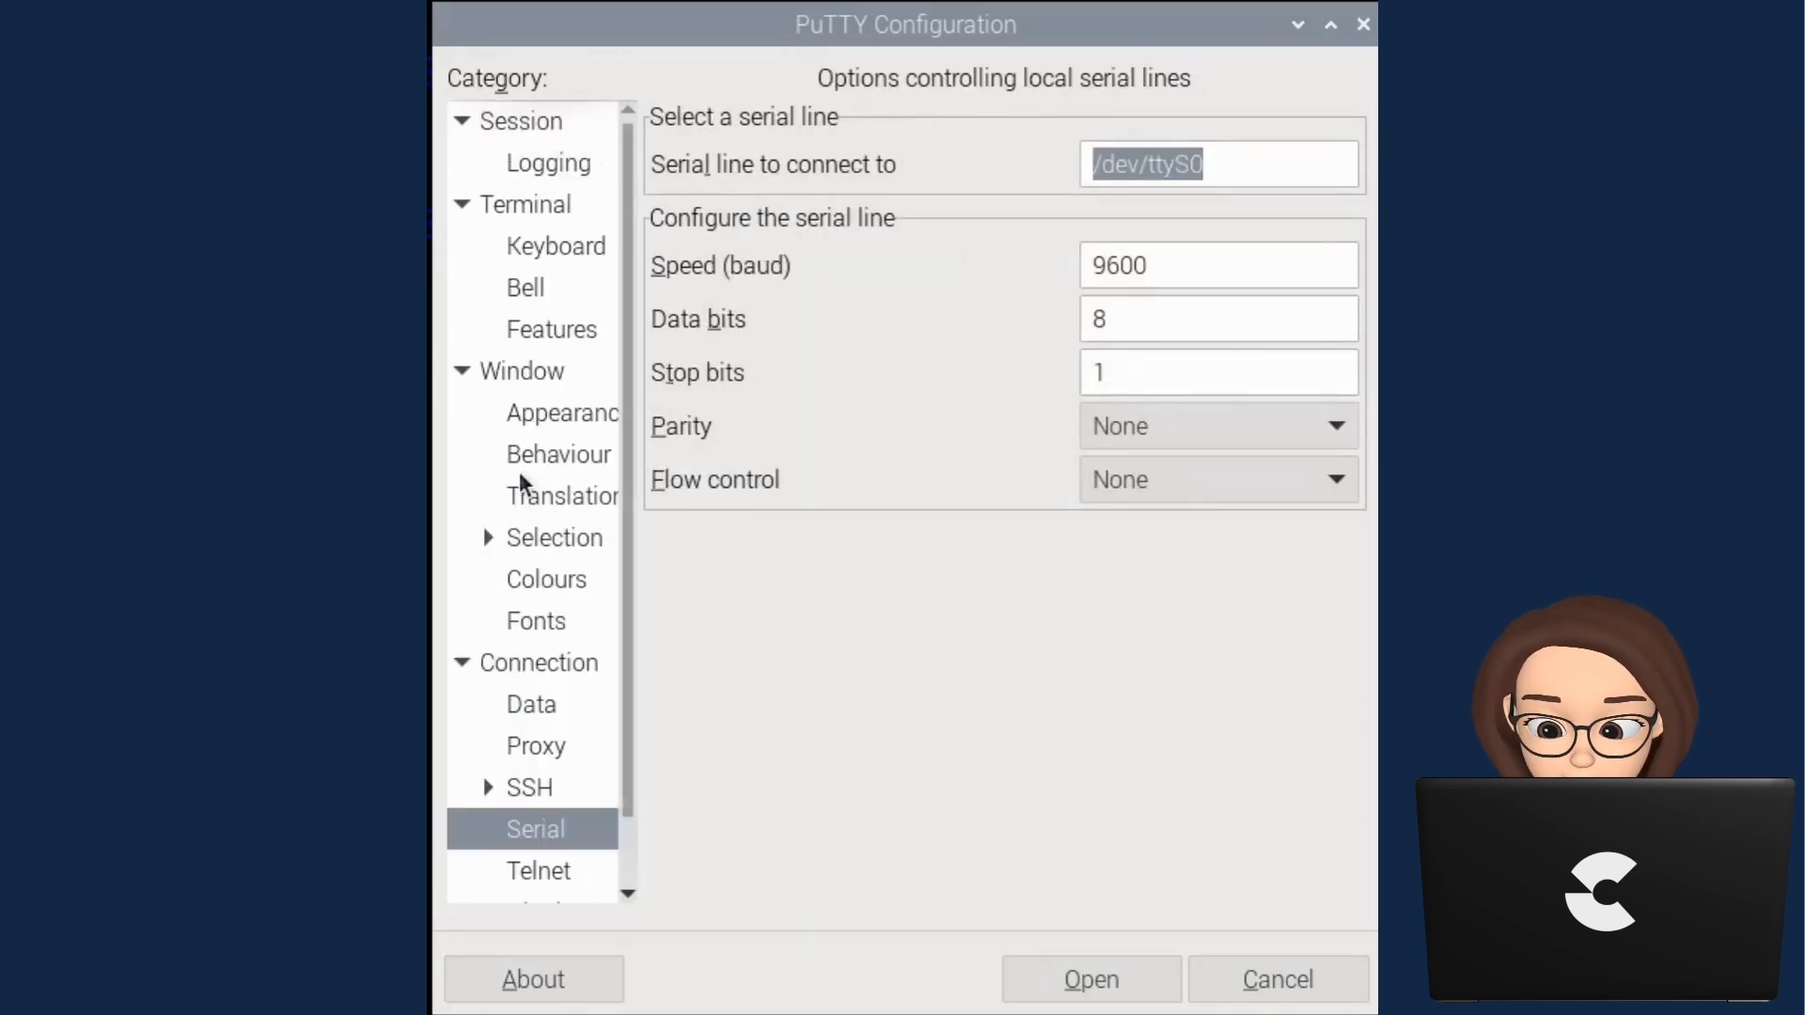
click(525, 121)
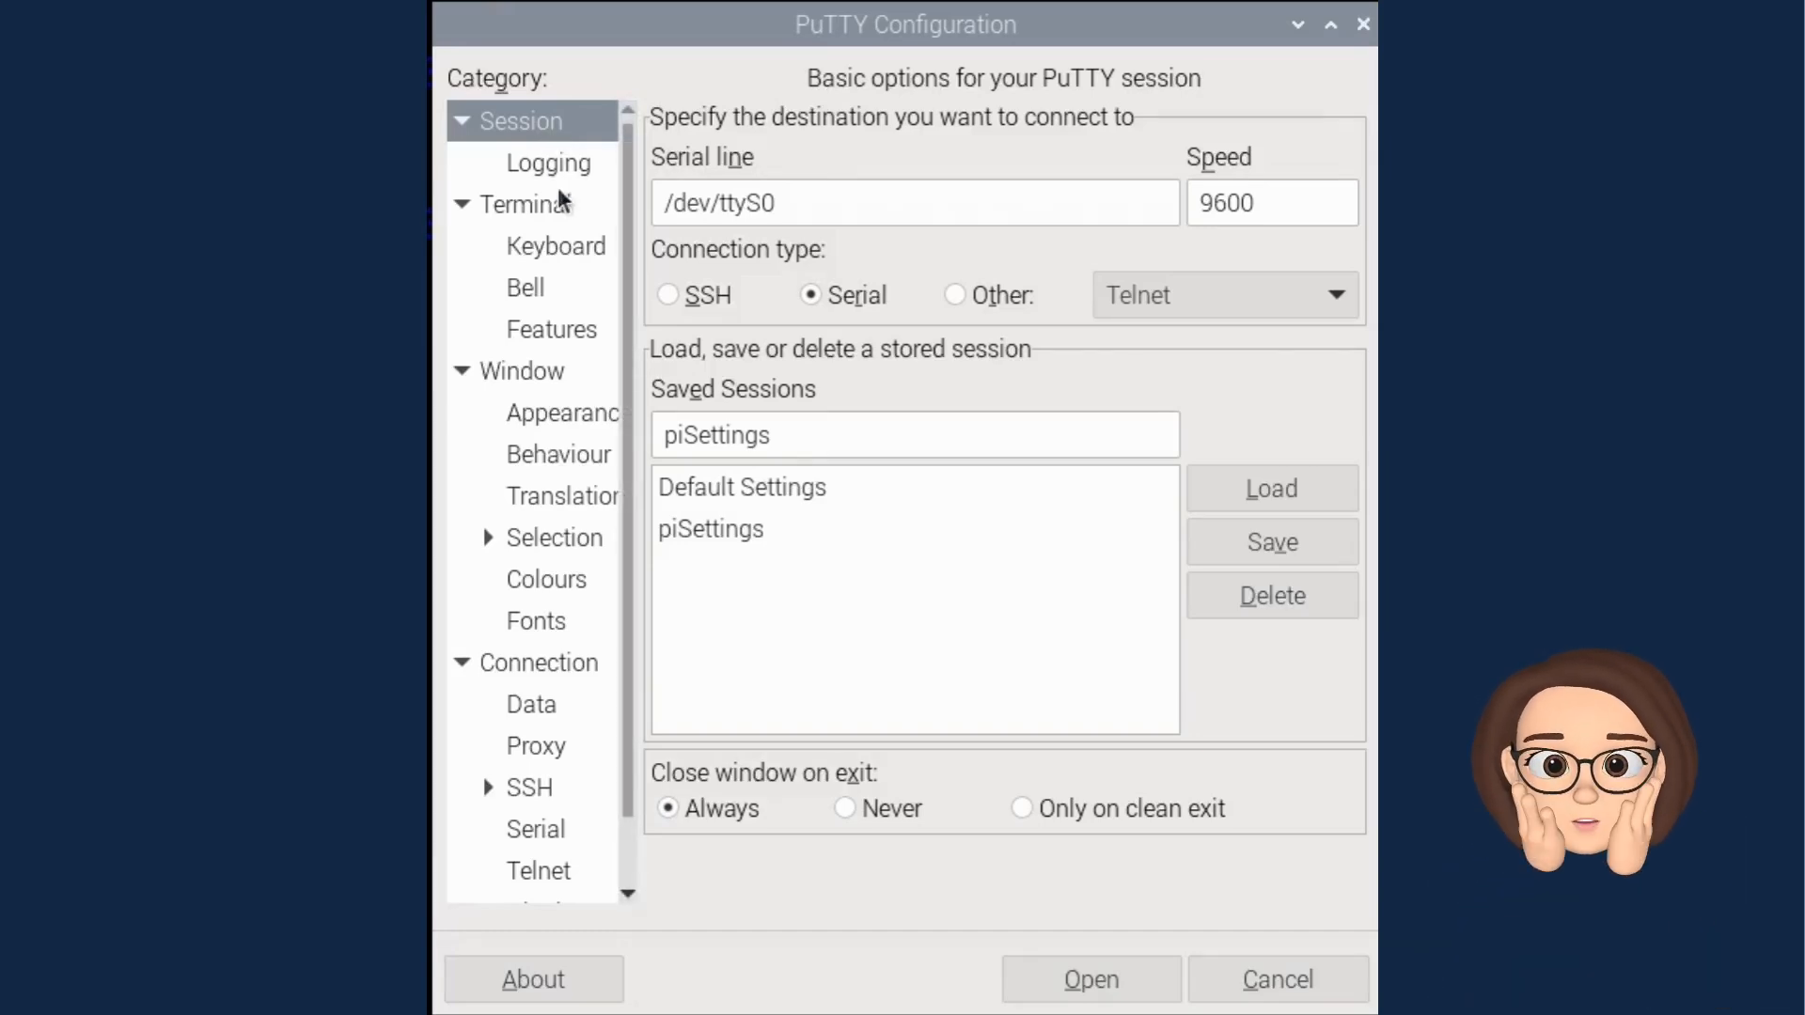
click(535, 621)
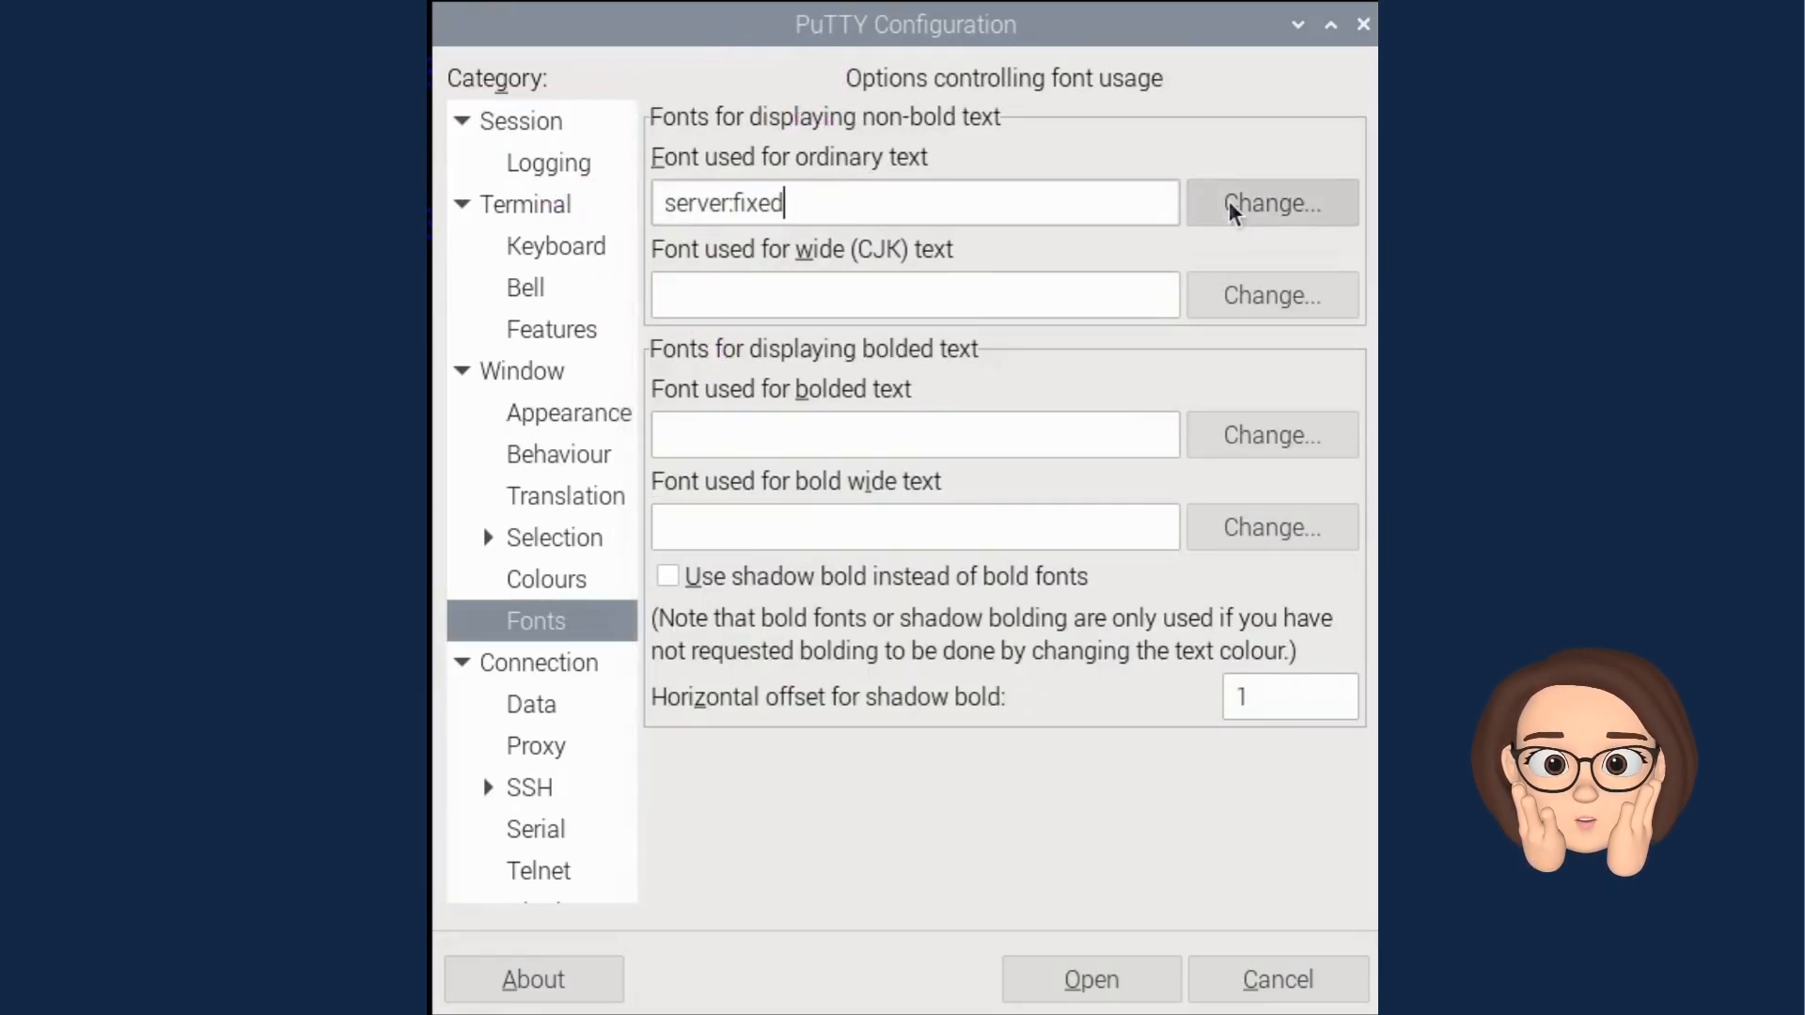
Set the ordinary and wide text fonts to Monospace 13.
click(1271, 203)
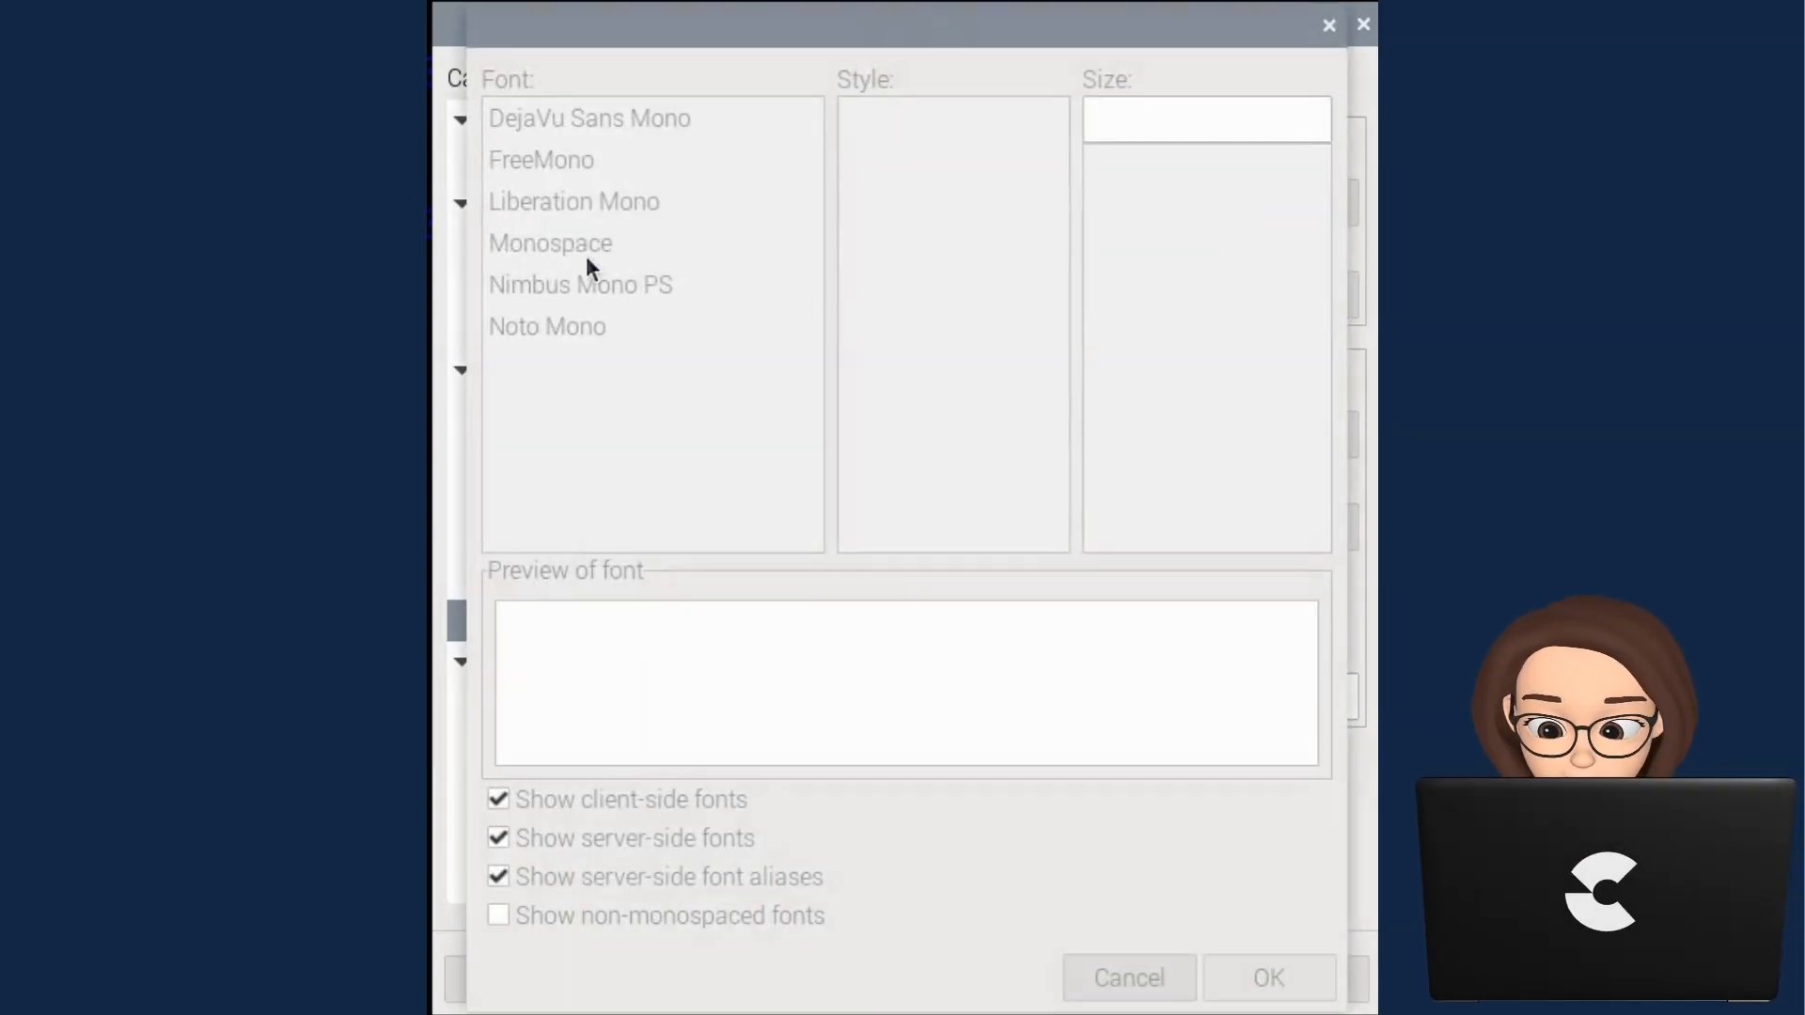
click(550, 243)
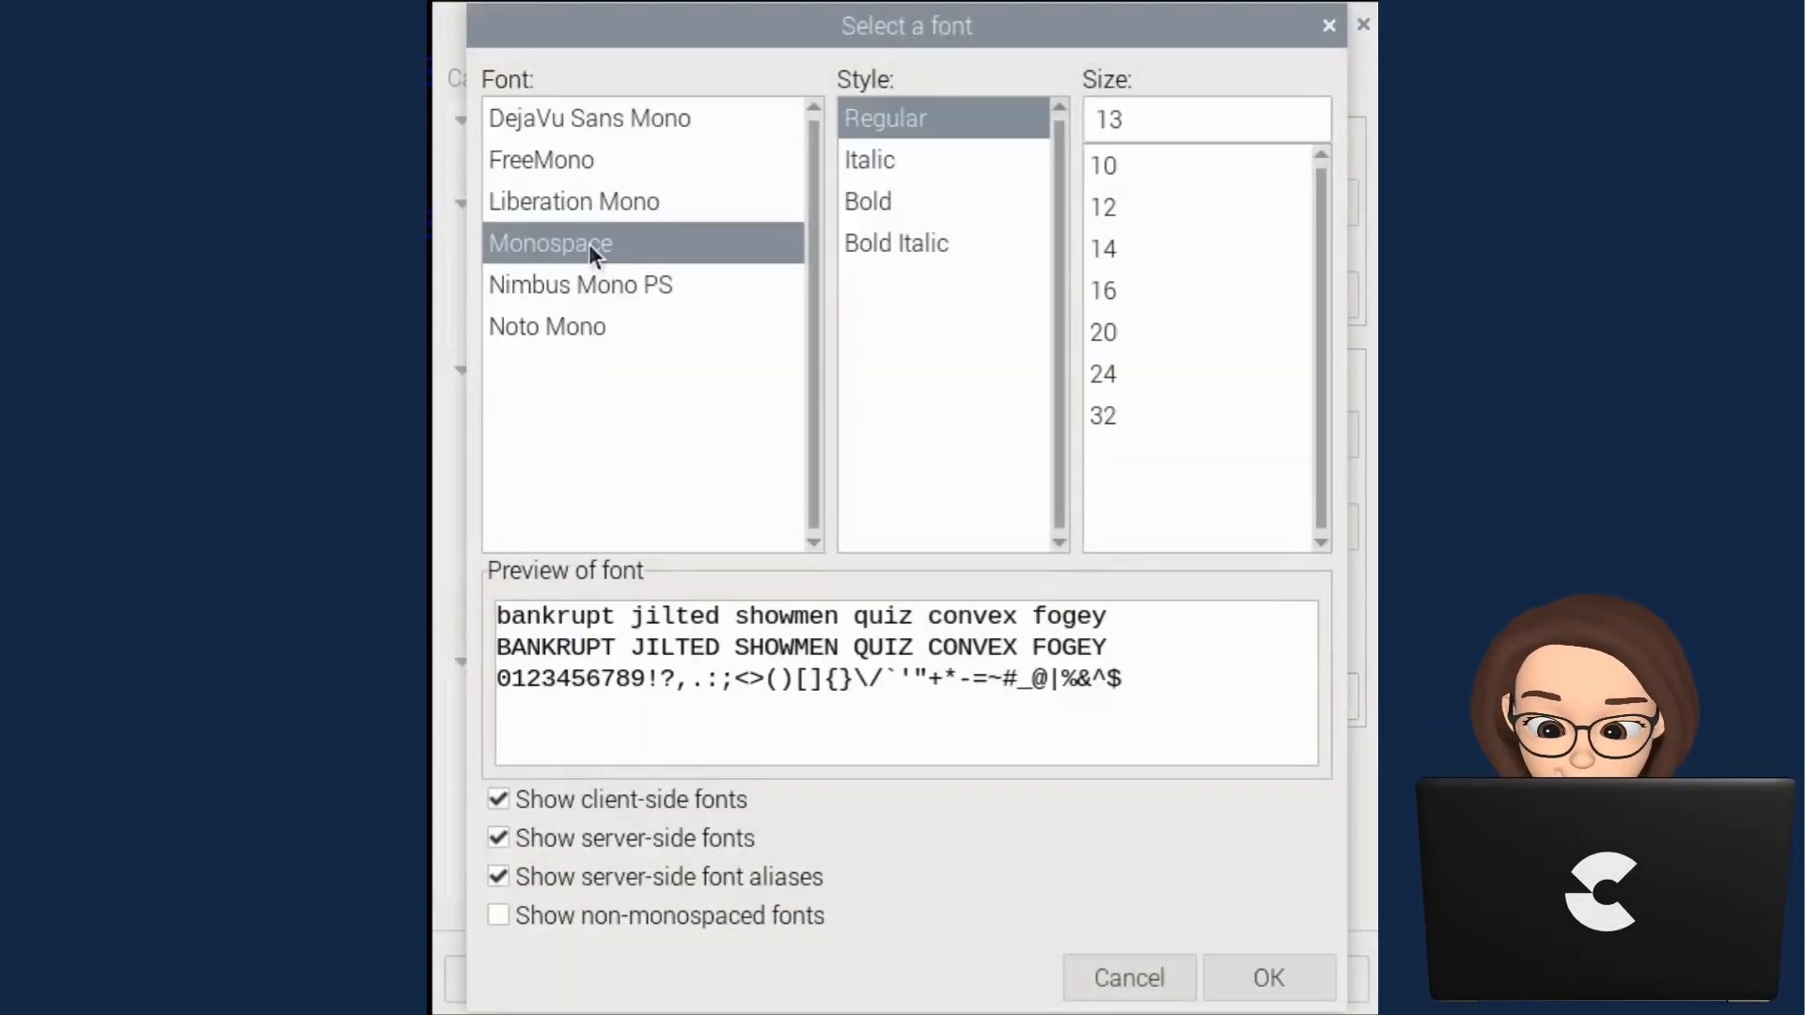
click(1267, 978)
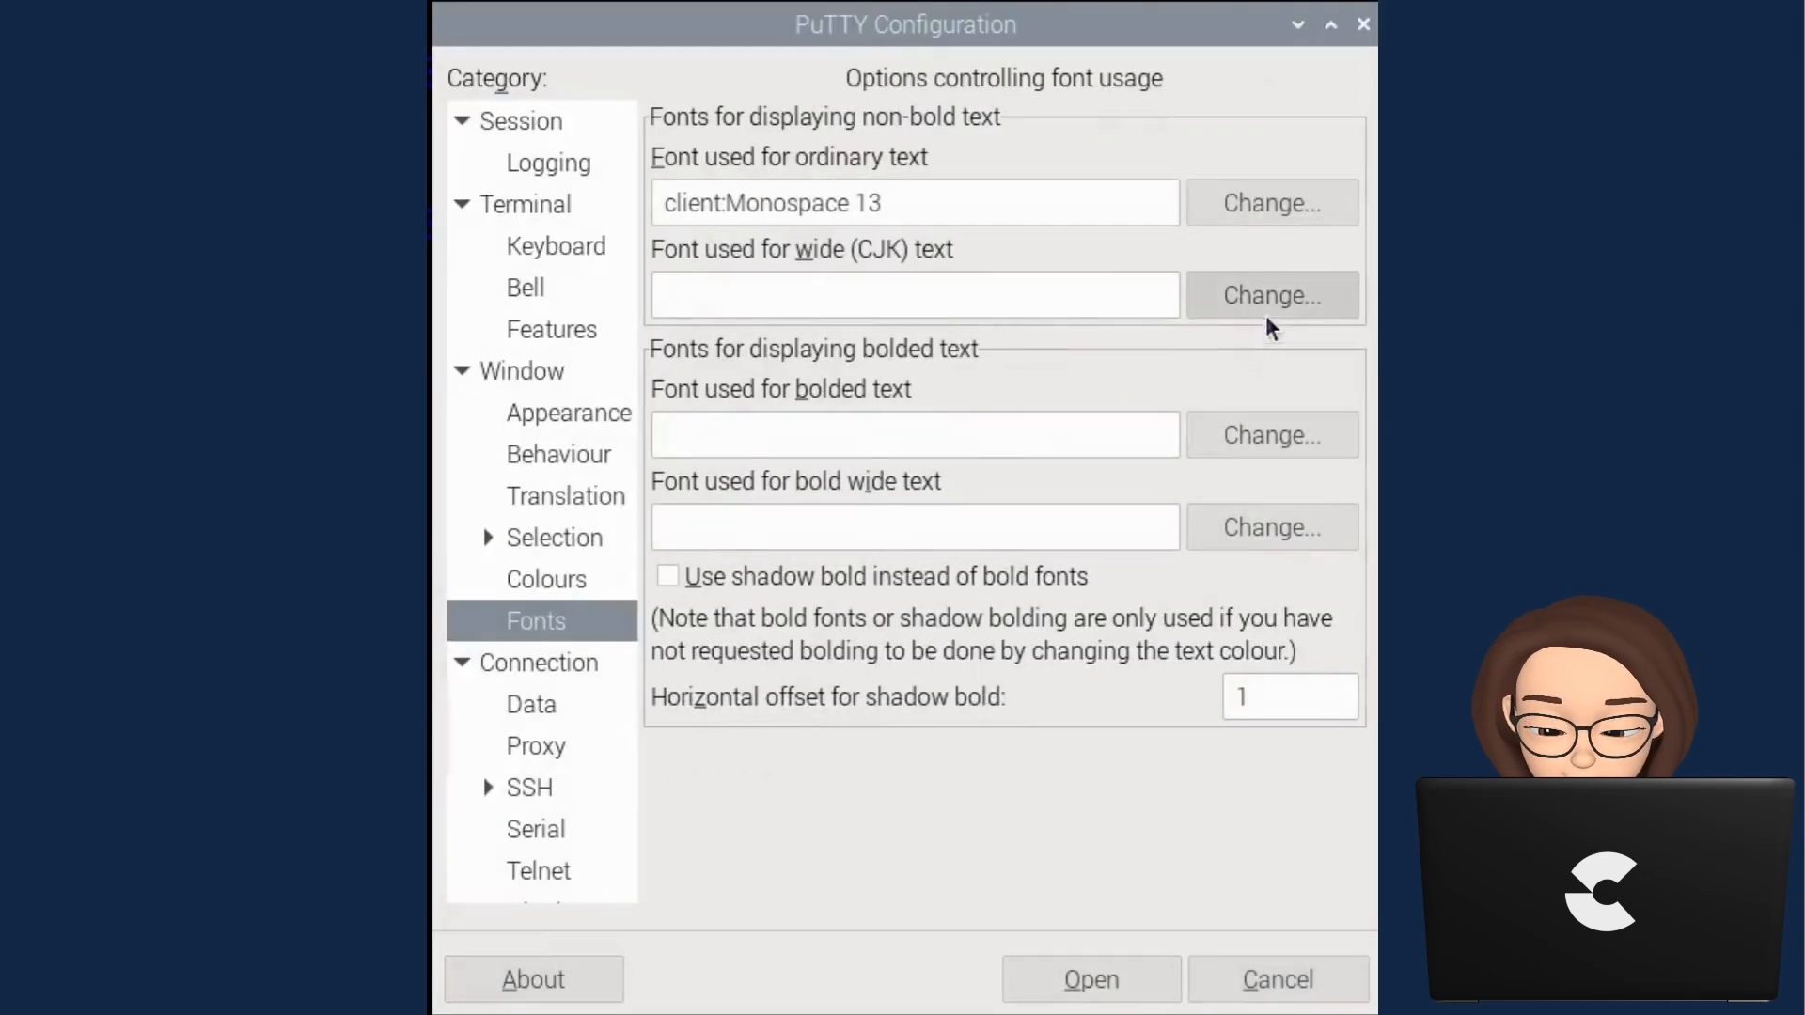
click(1271, 294)
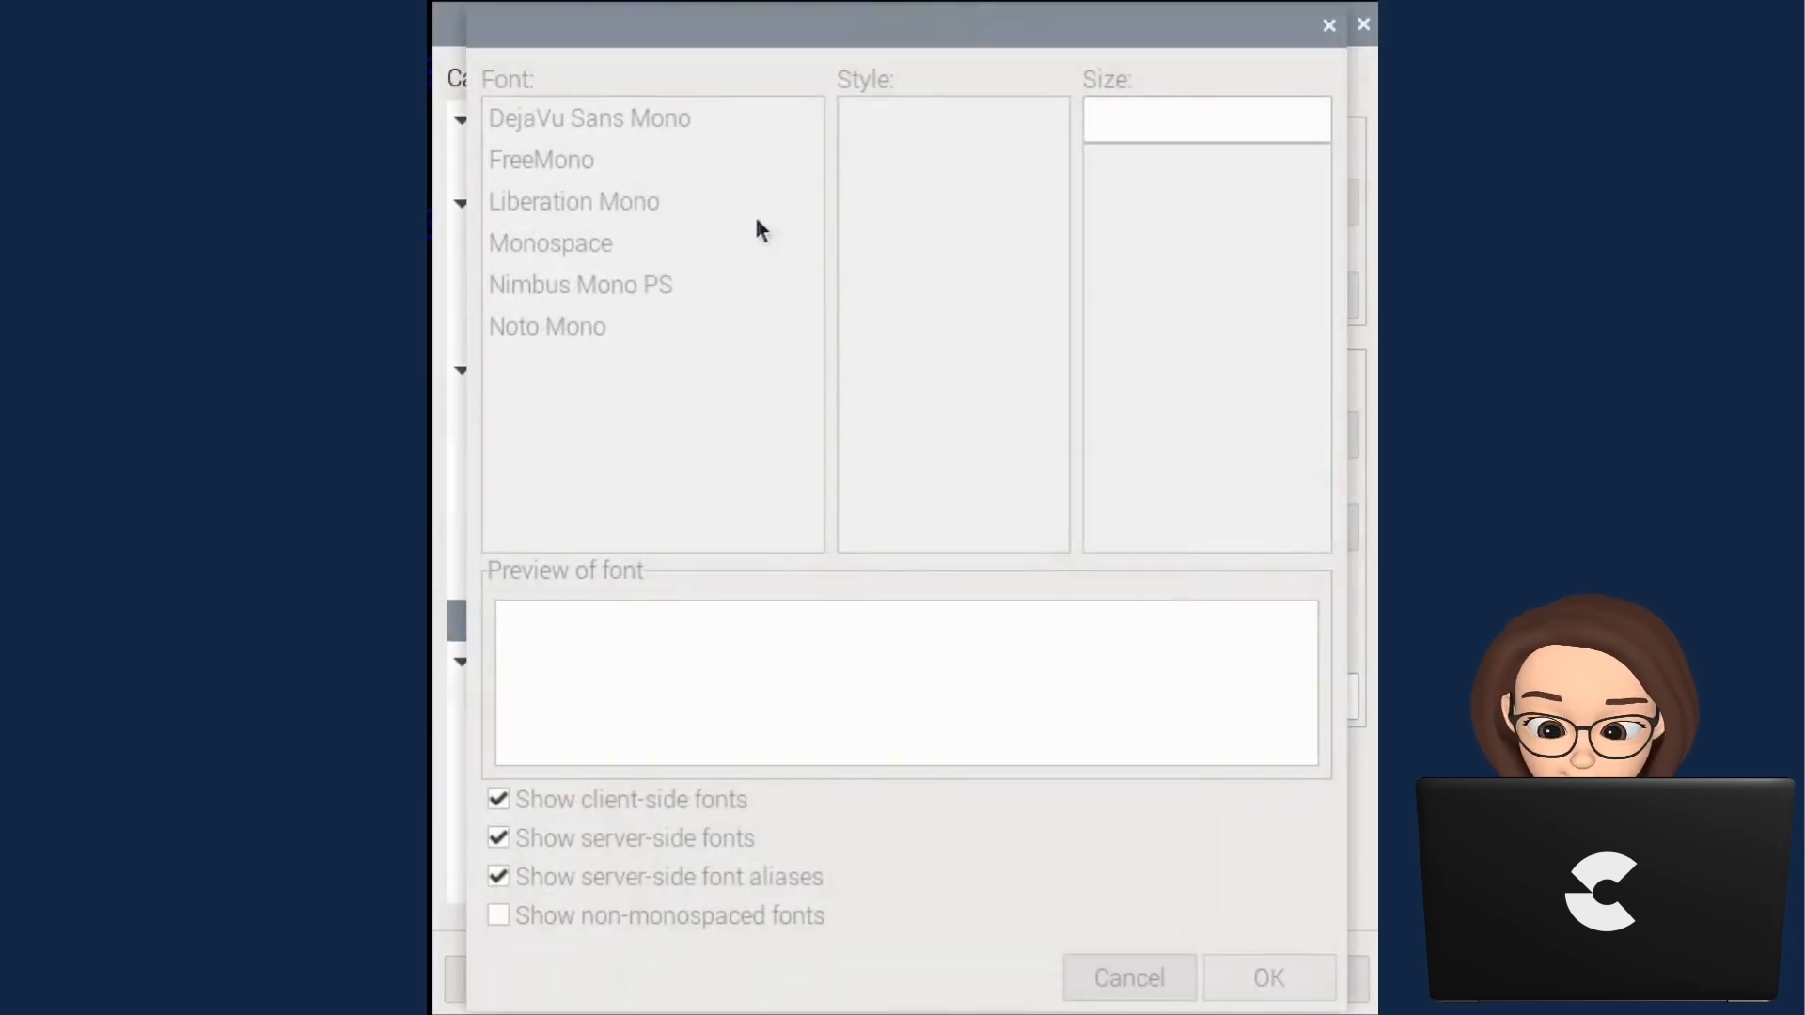
click(550, 243)
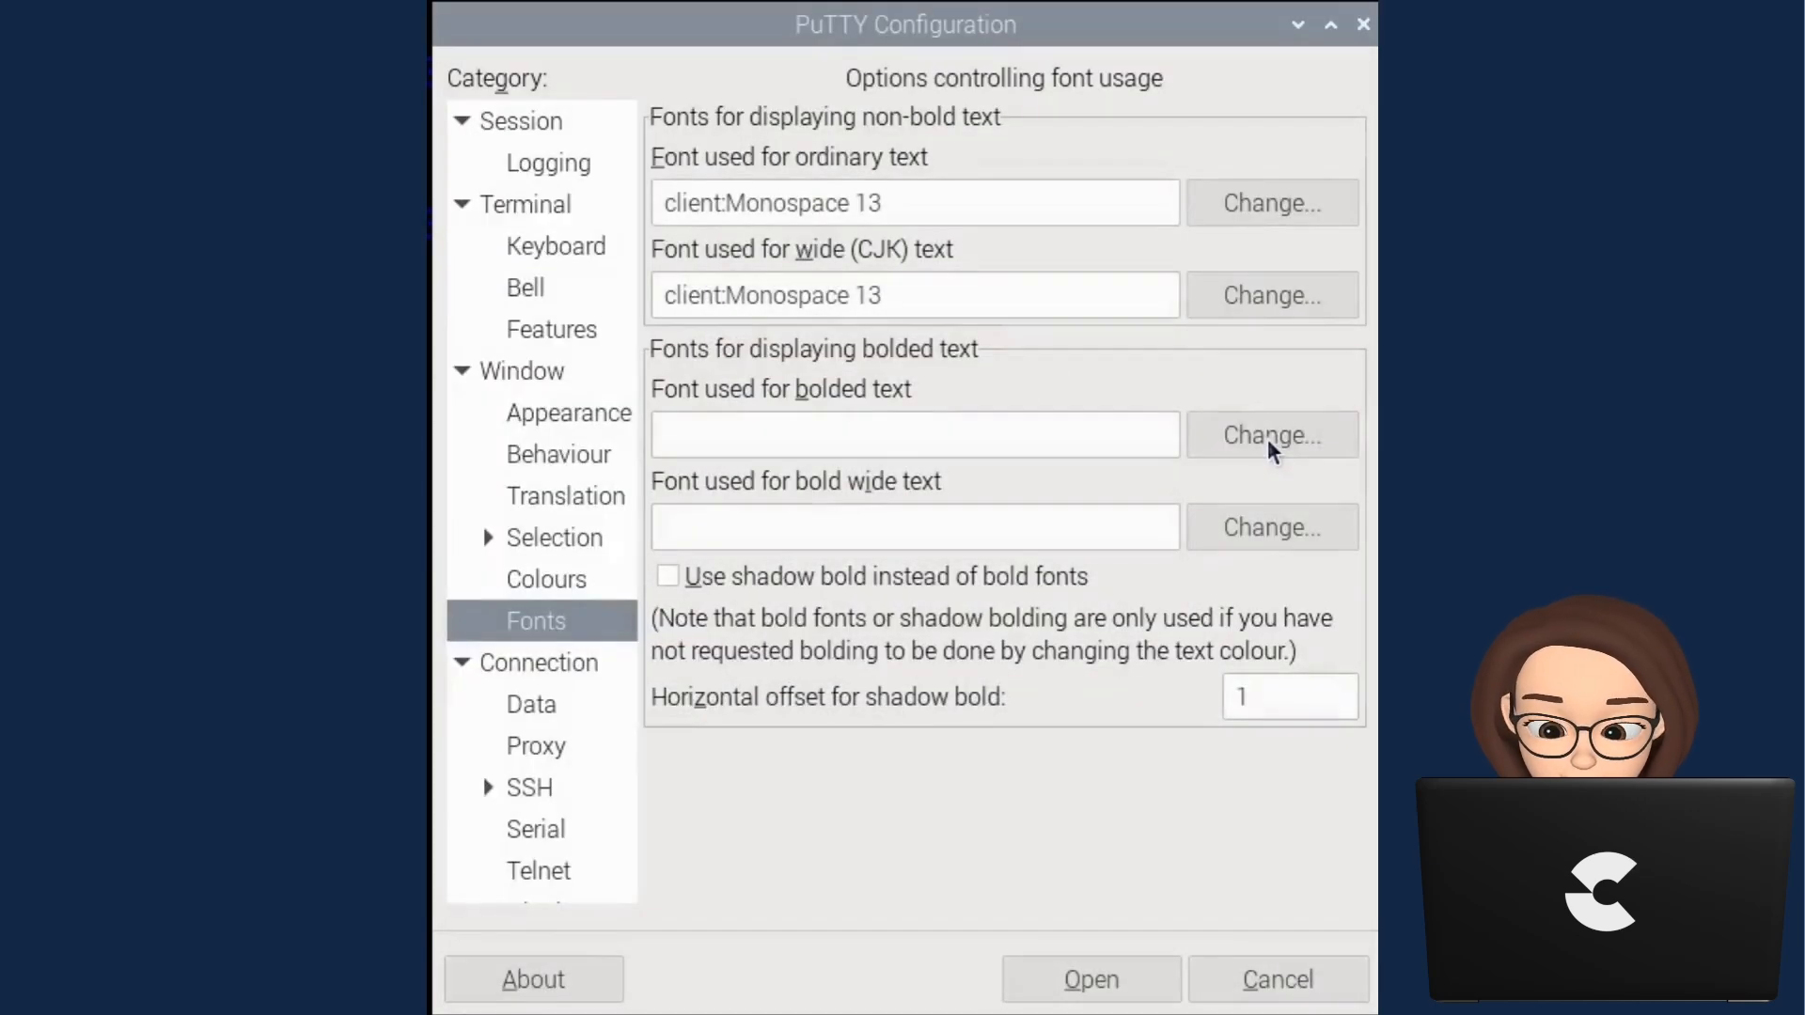
Set the bolded and bold wide text fonts to Monospace Bold 13.
click(1271, 434)
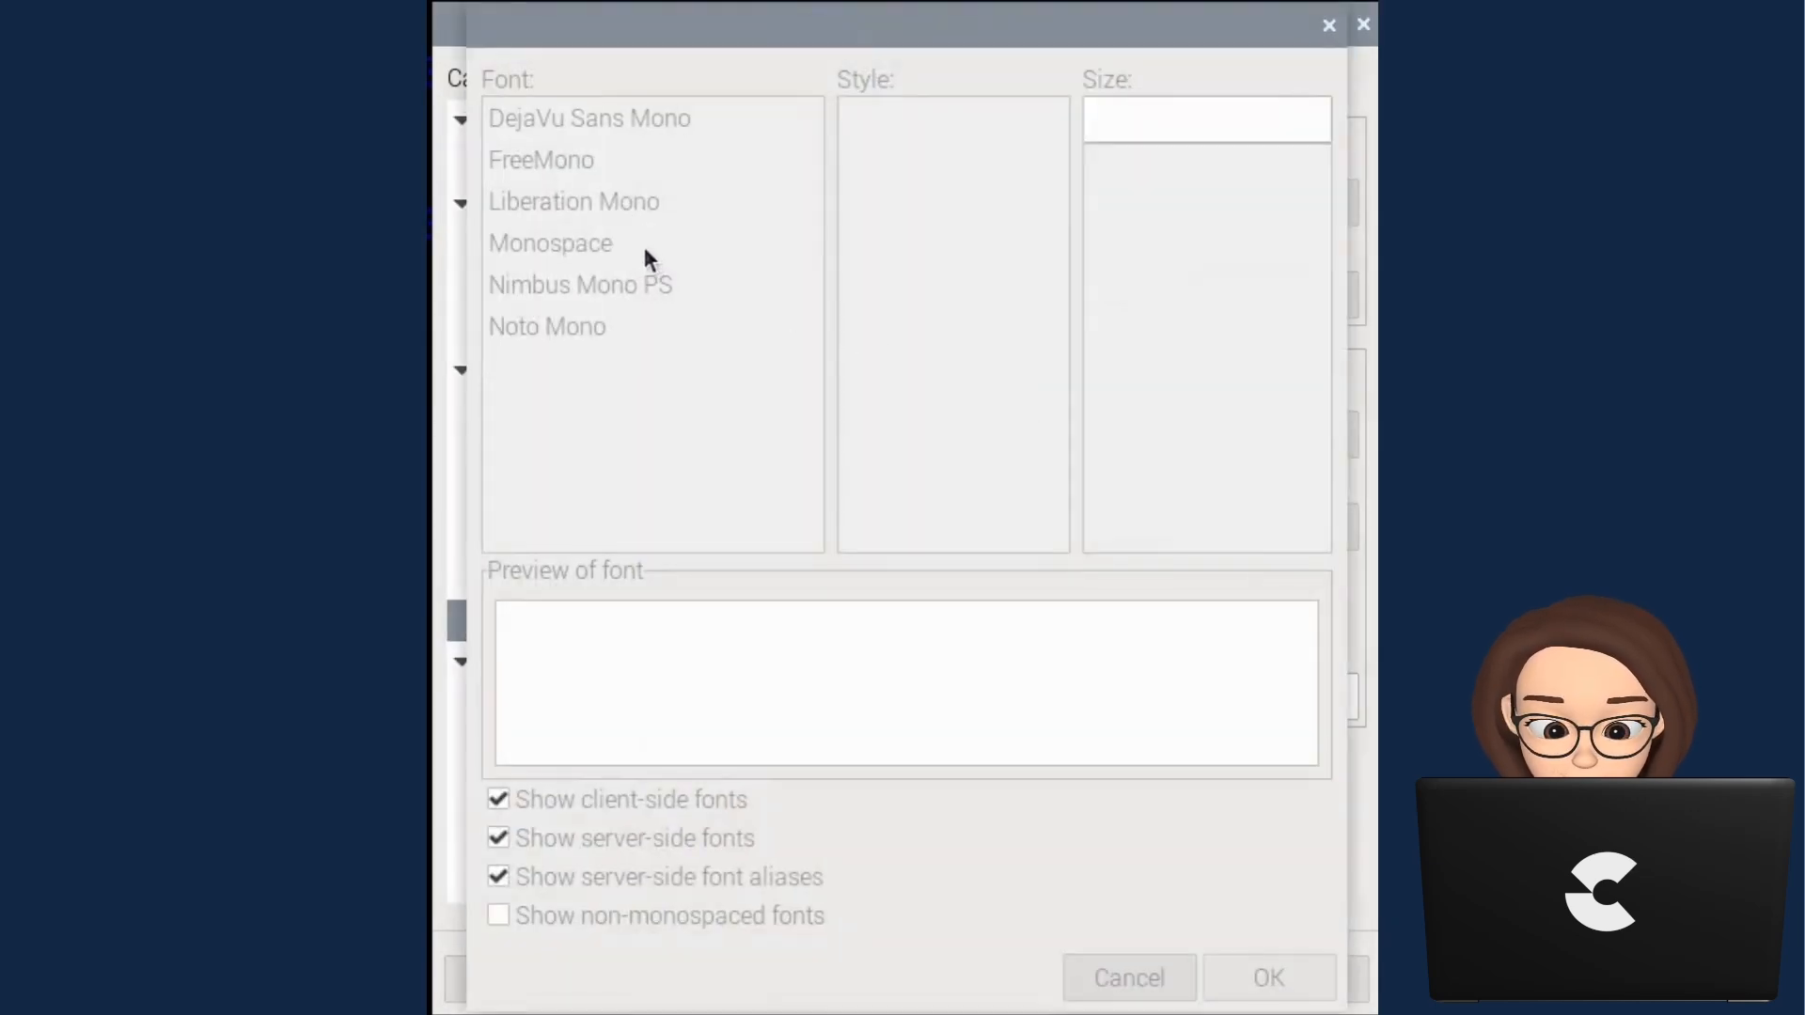
click(550, 243)
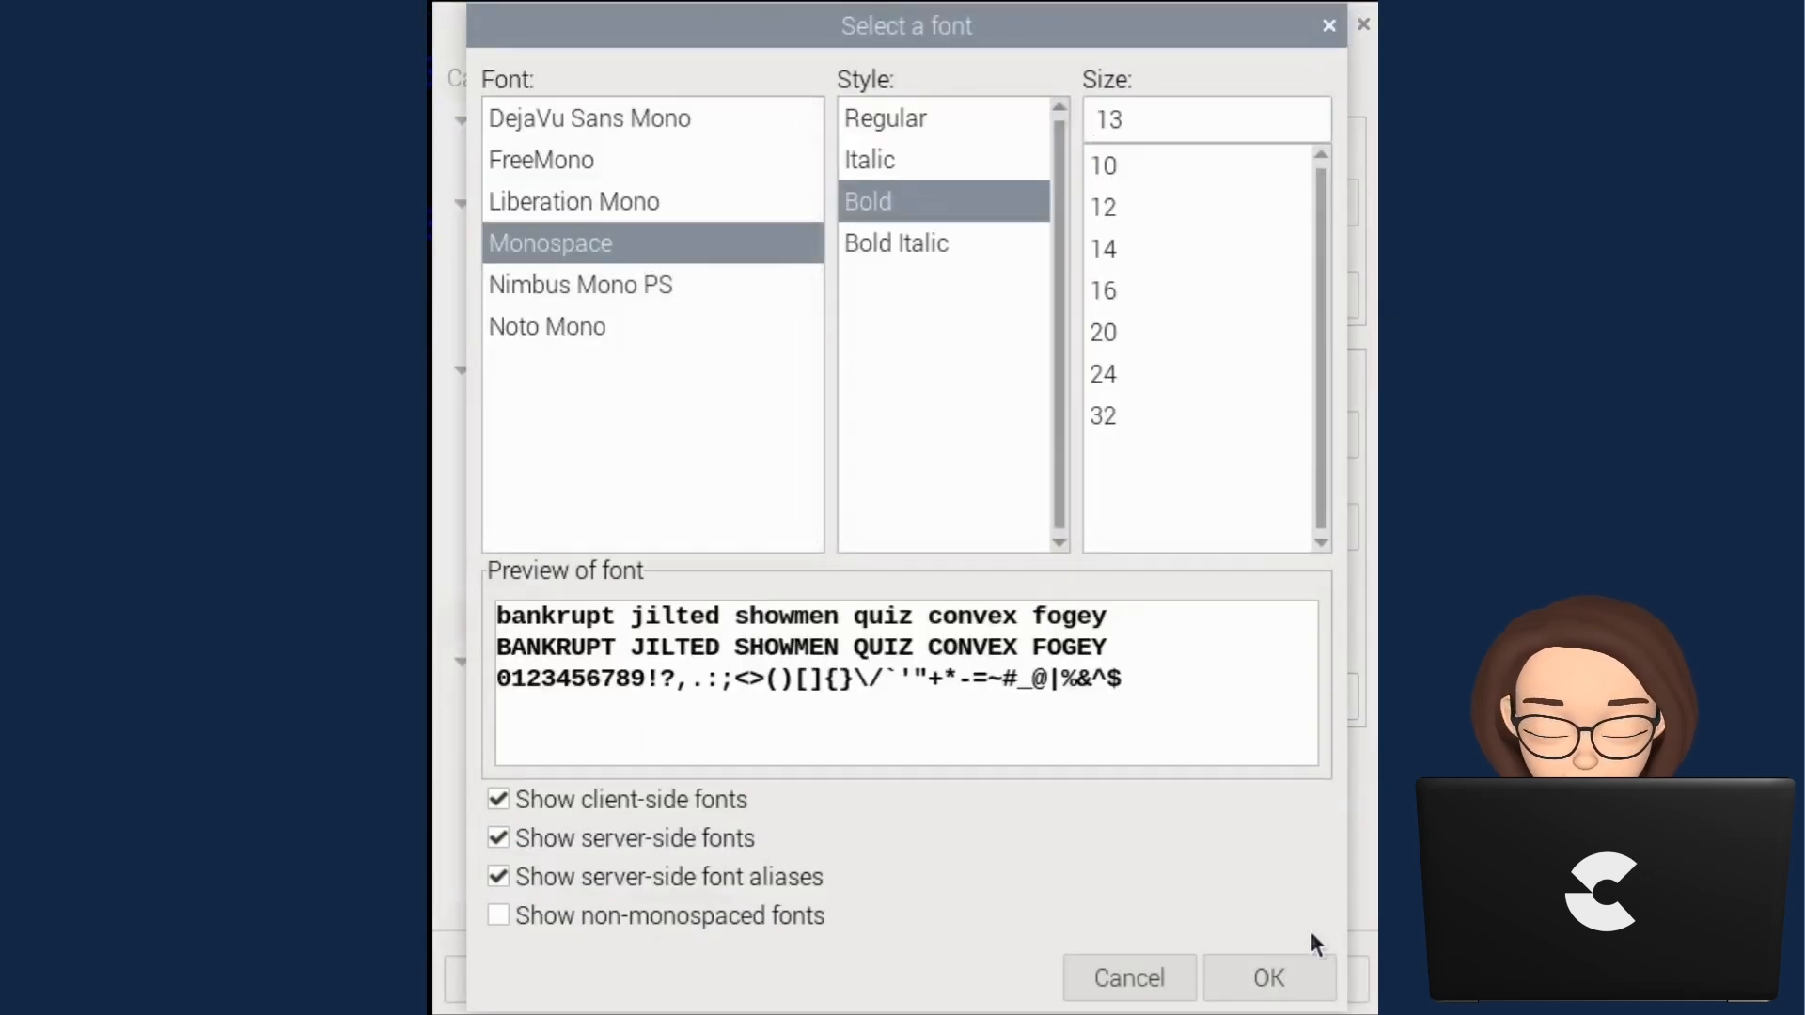
click(1267, 978)
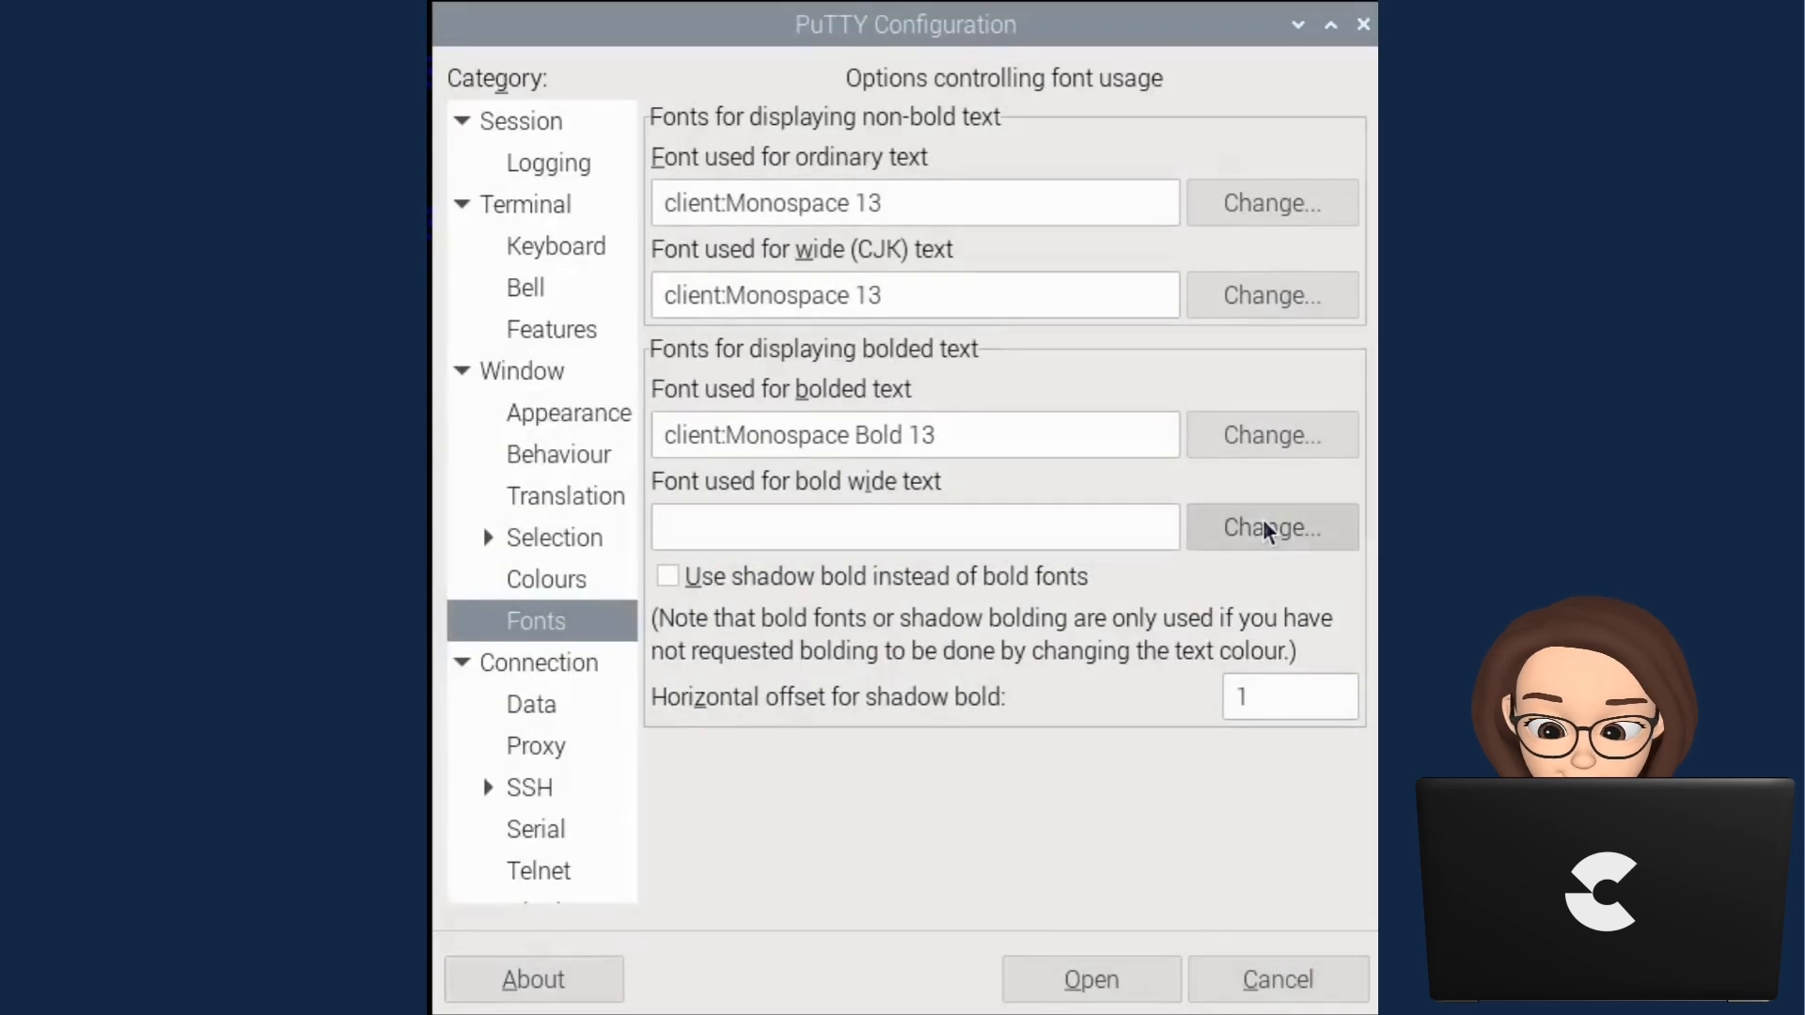
click(1270, 527)
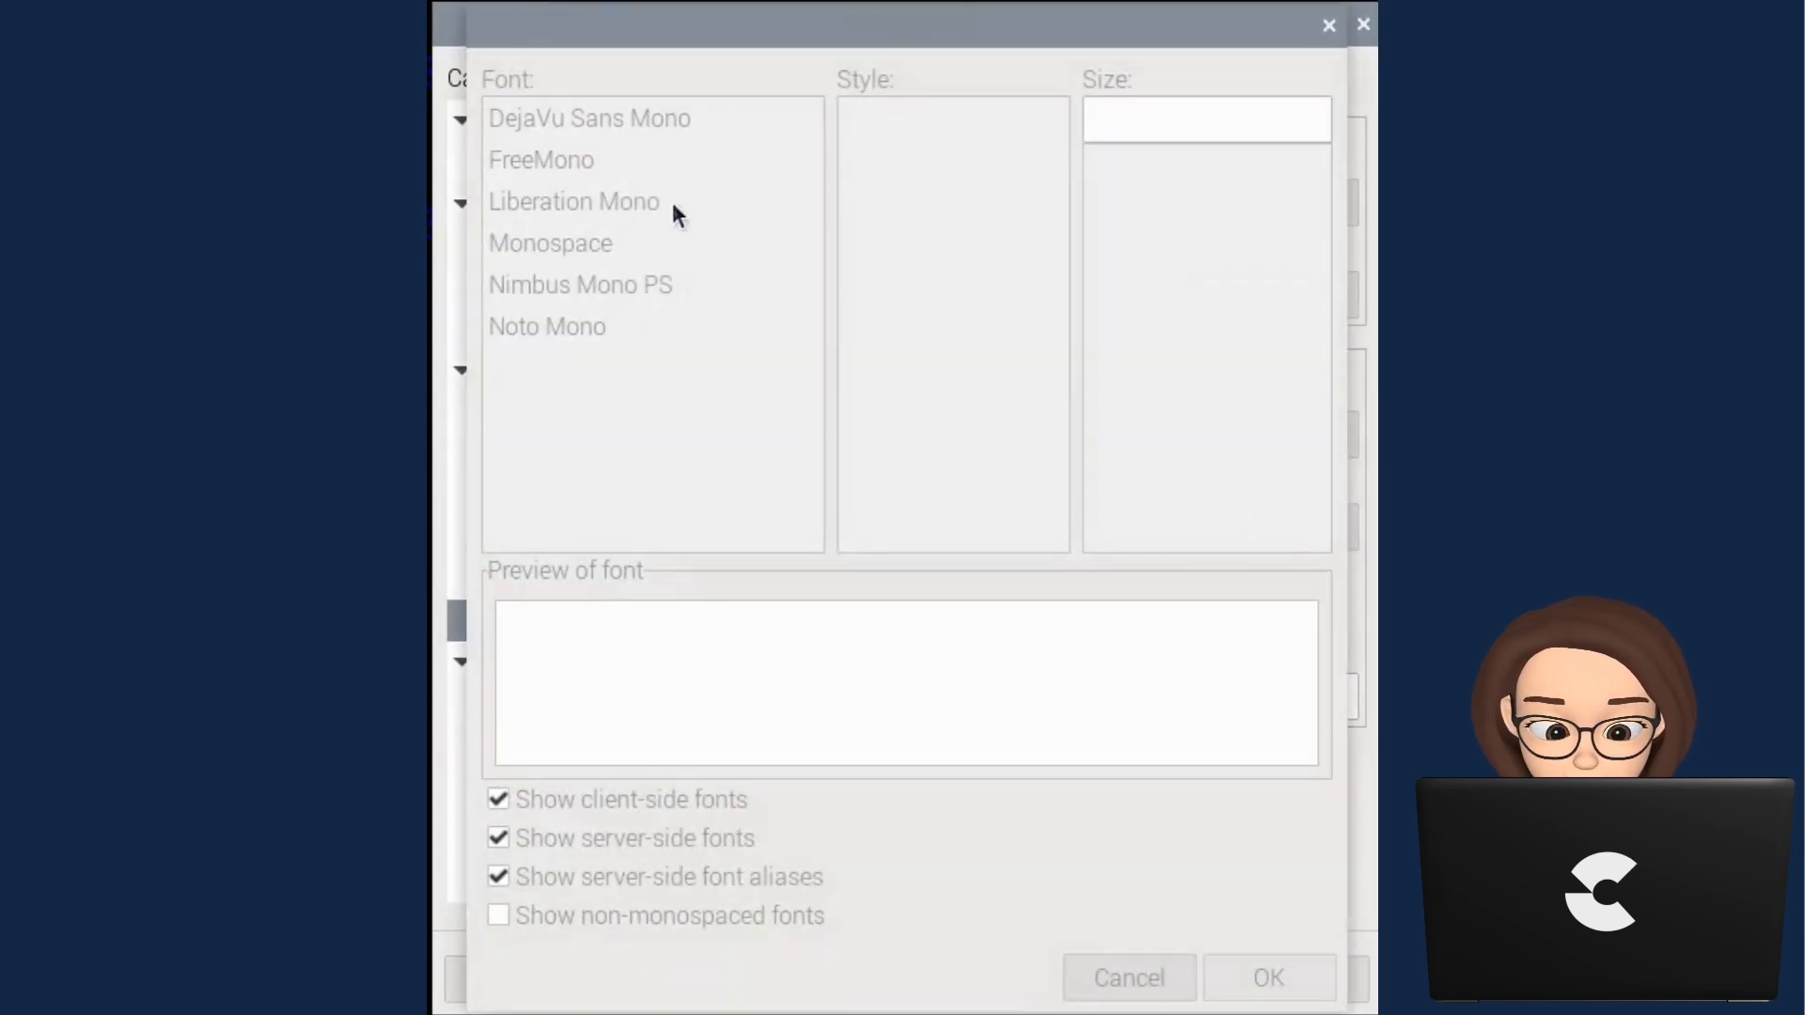
click(550, 242)
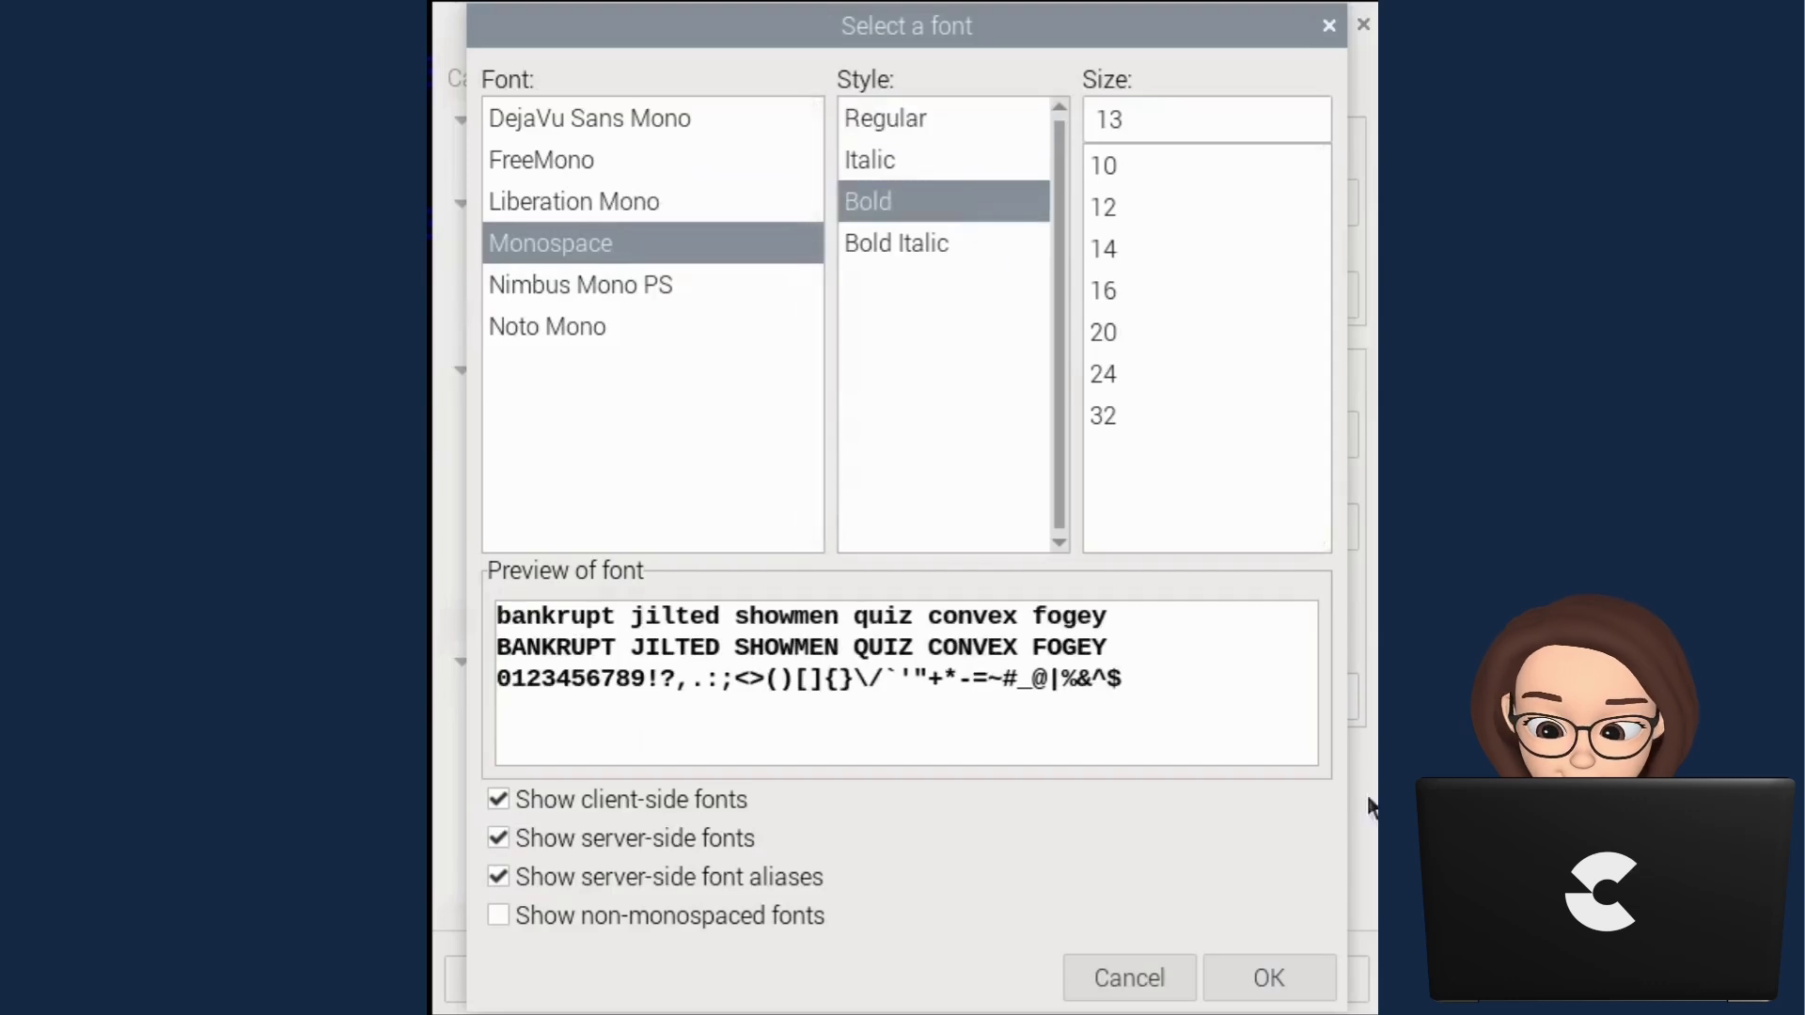
click(1267, 978)
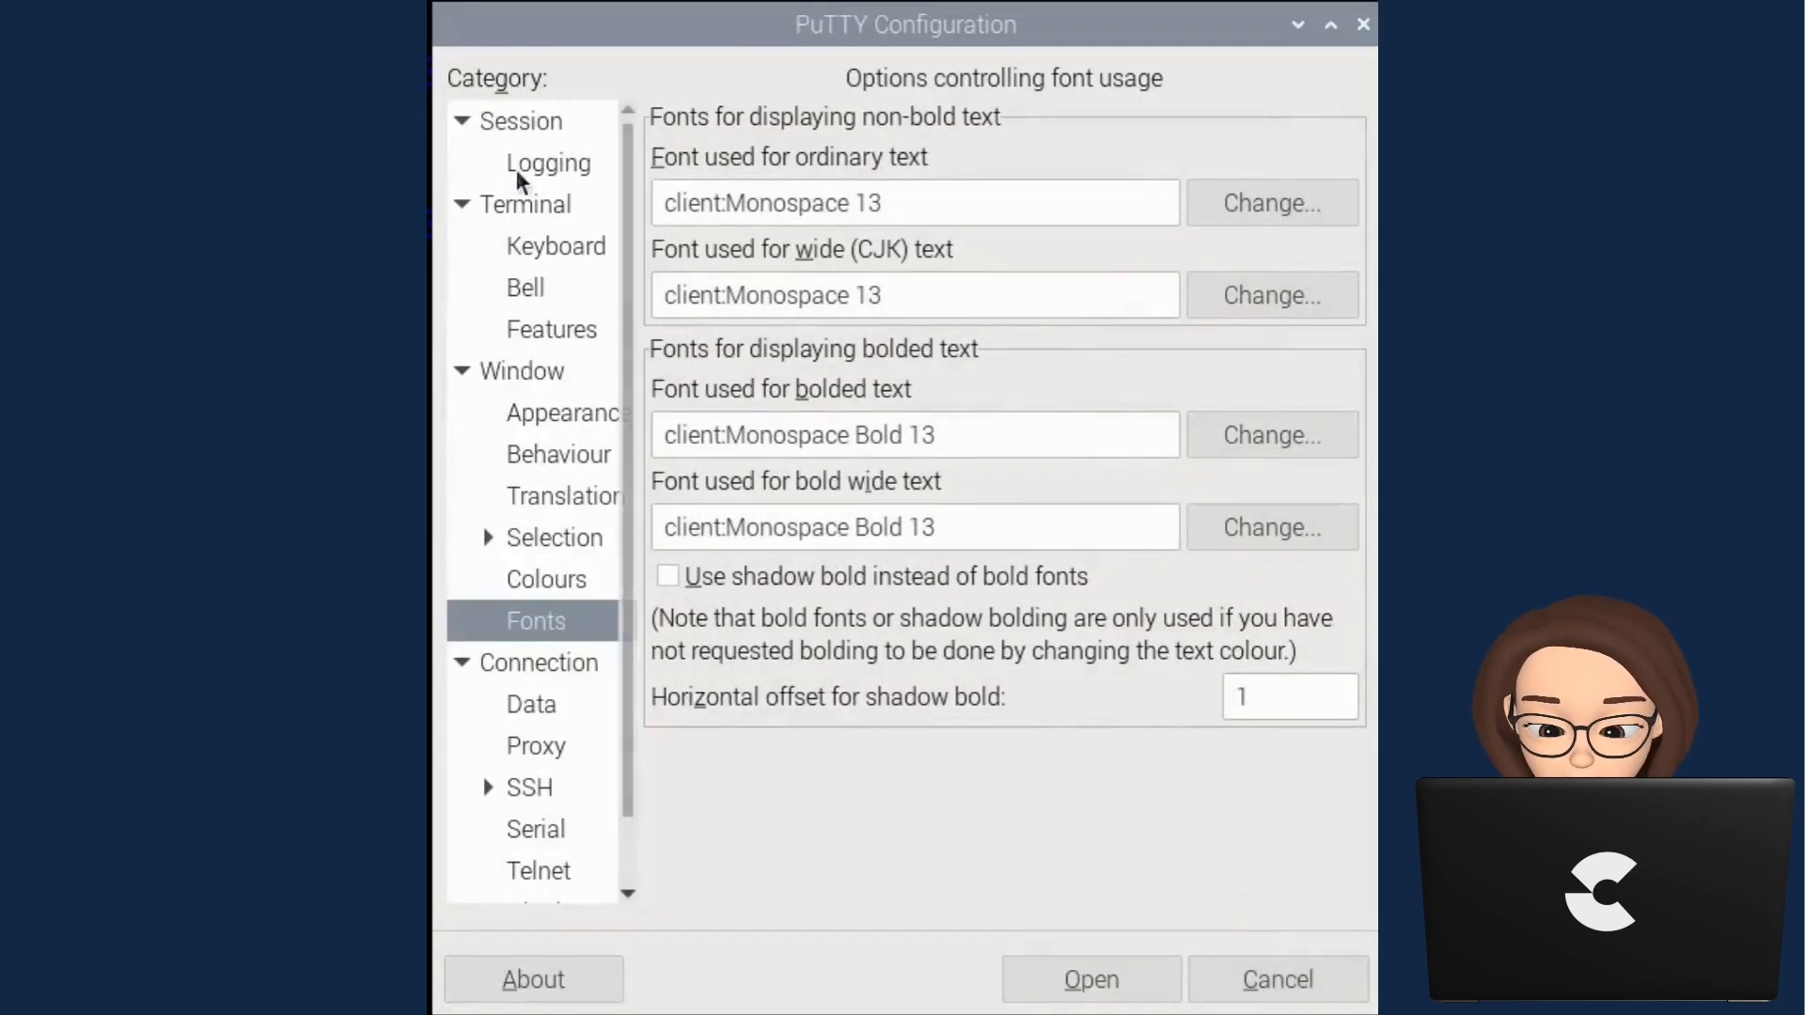
click(524, 119)
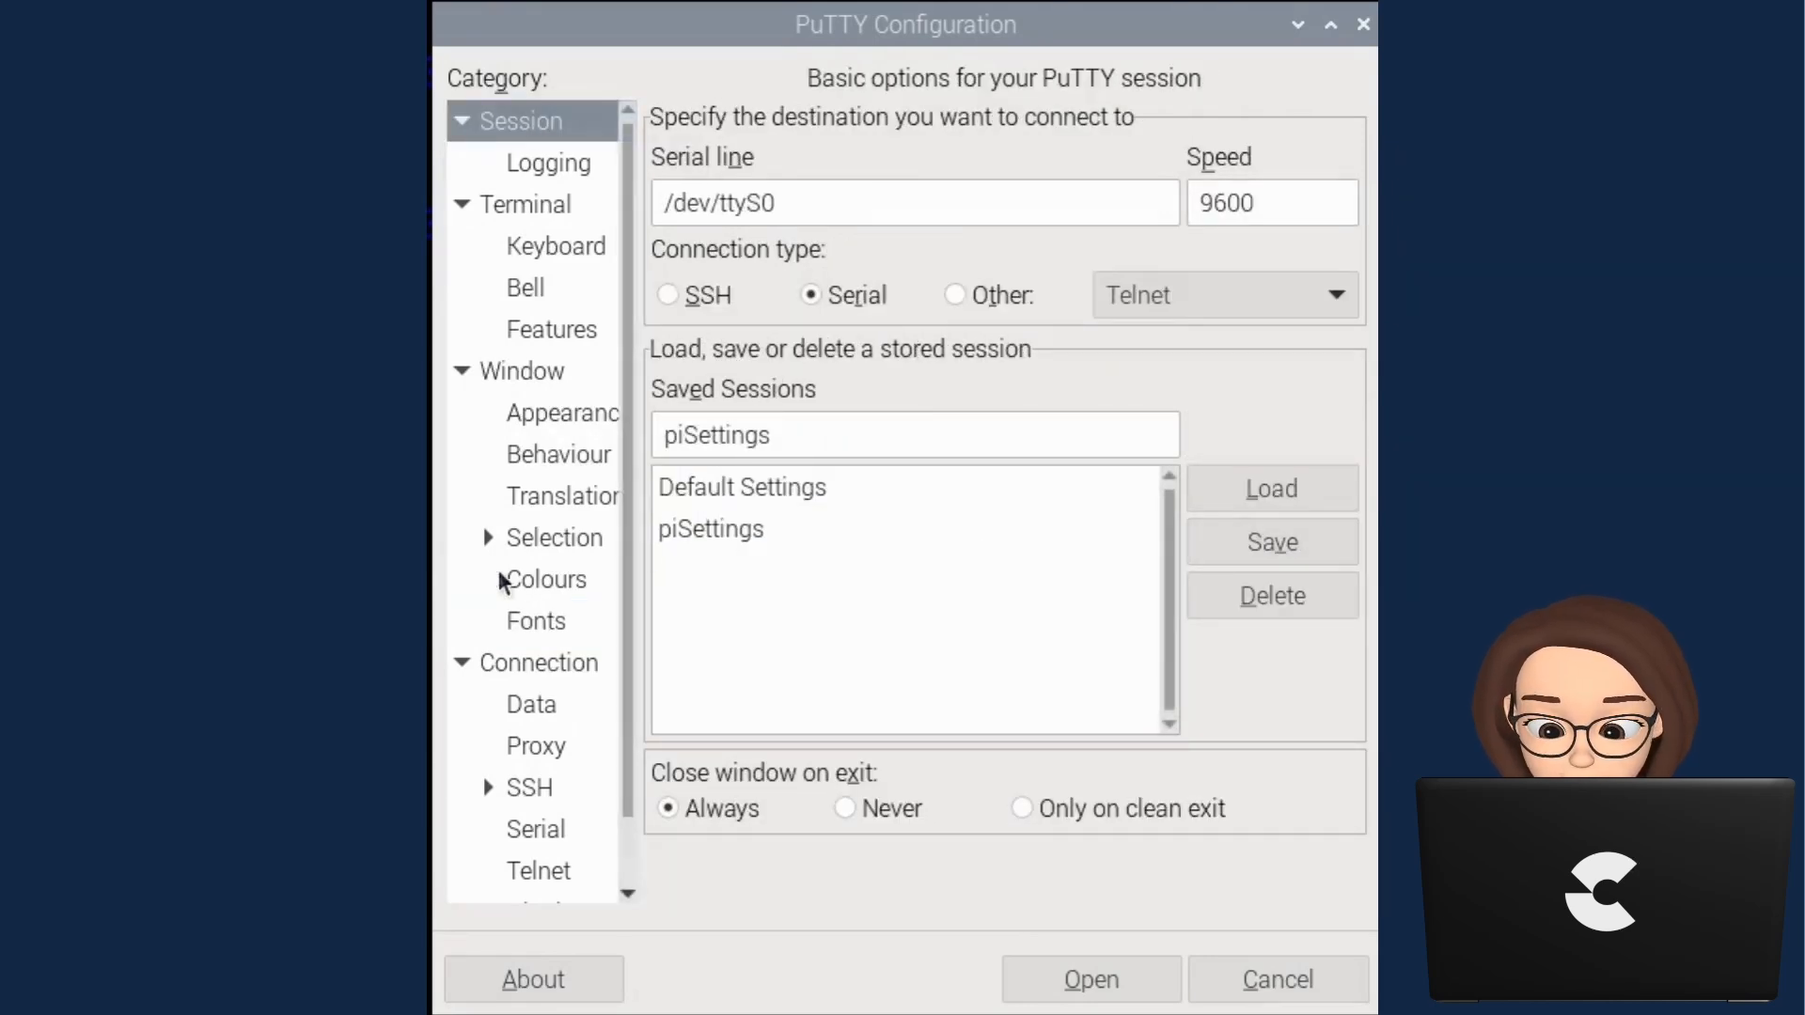
scroll(down, 3)
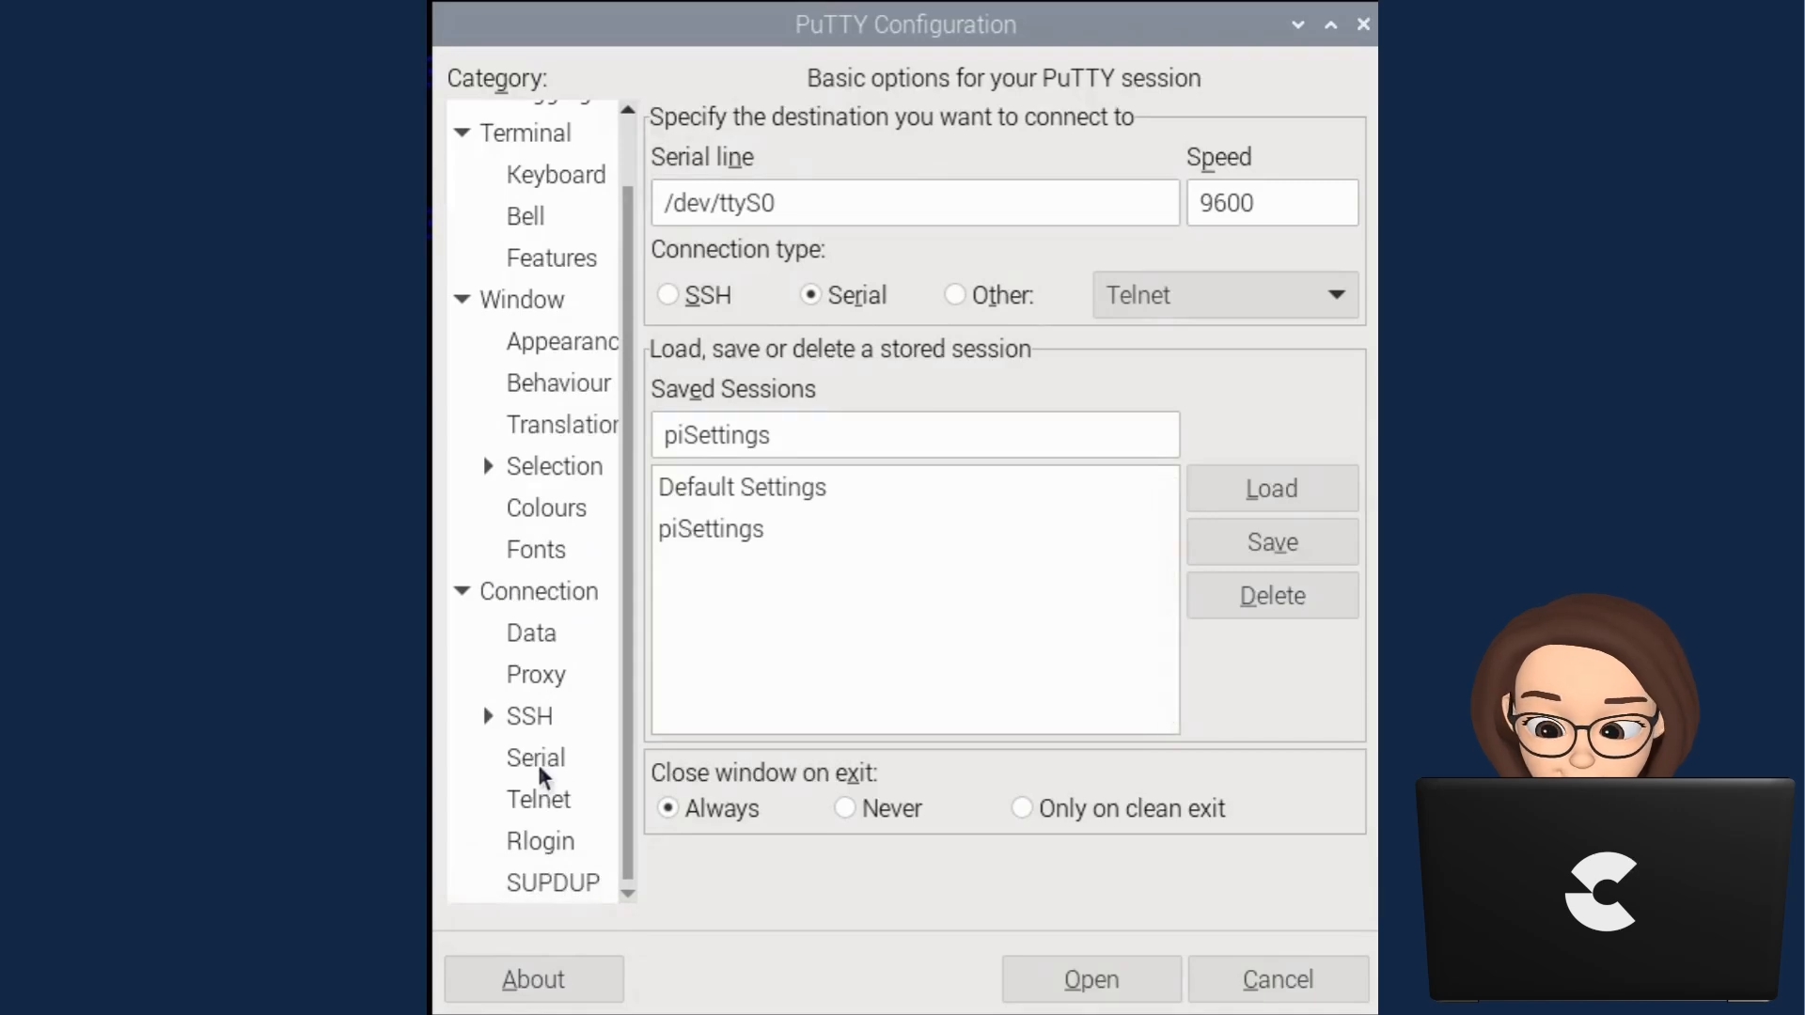
click(534, 758)
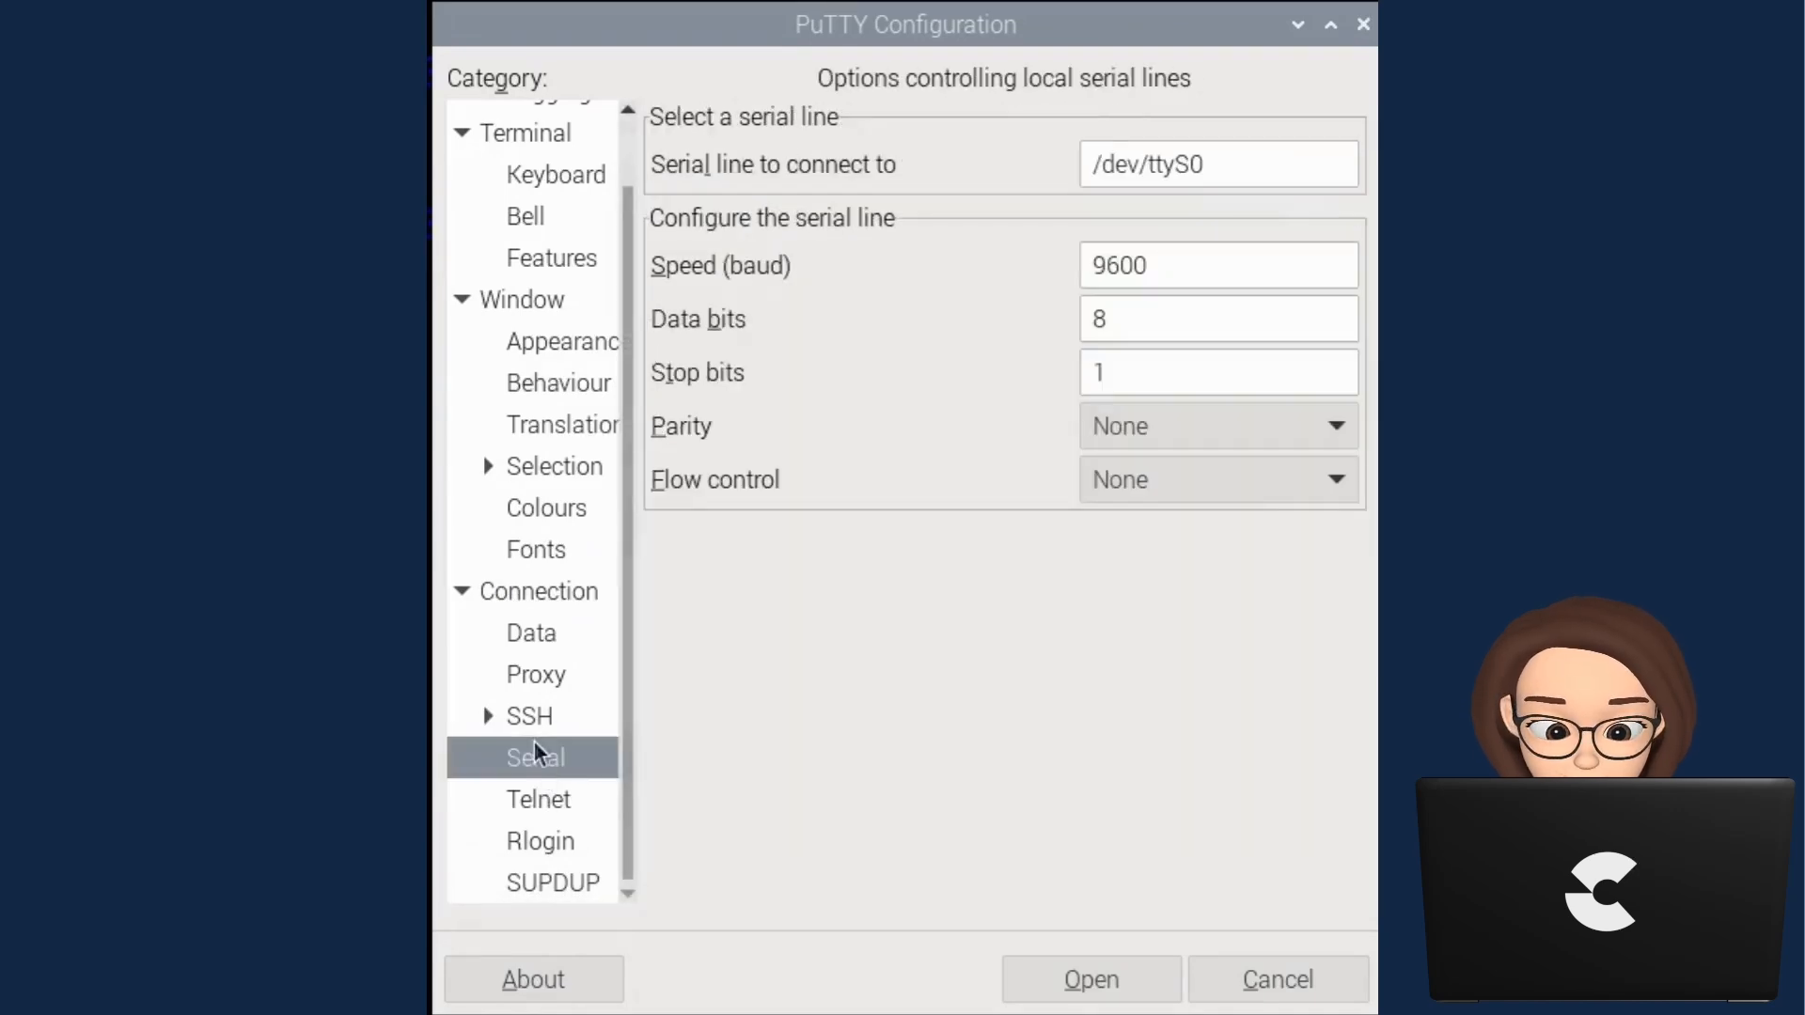
click(535, 550)
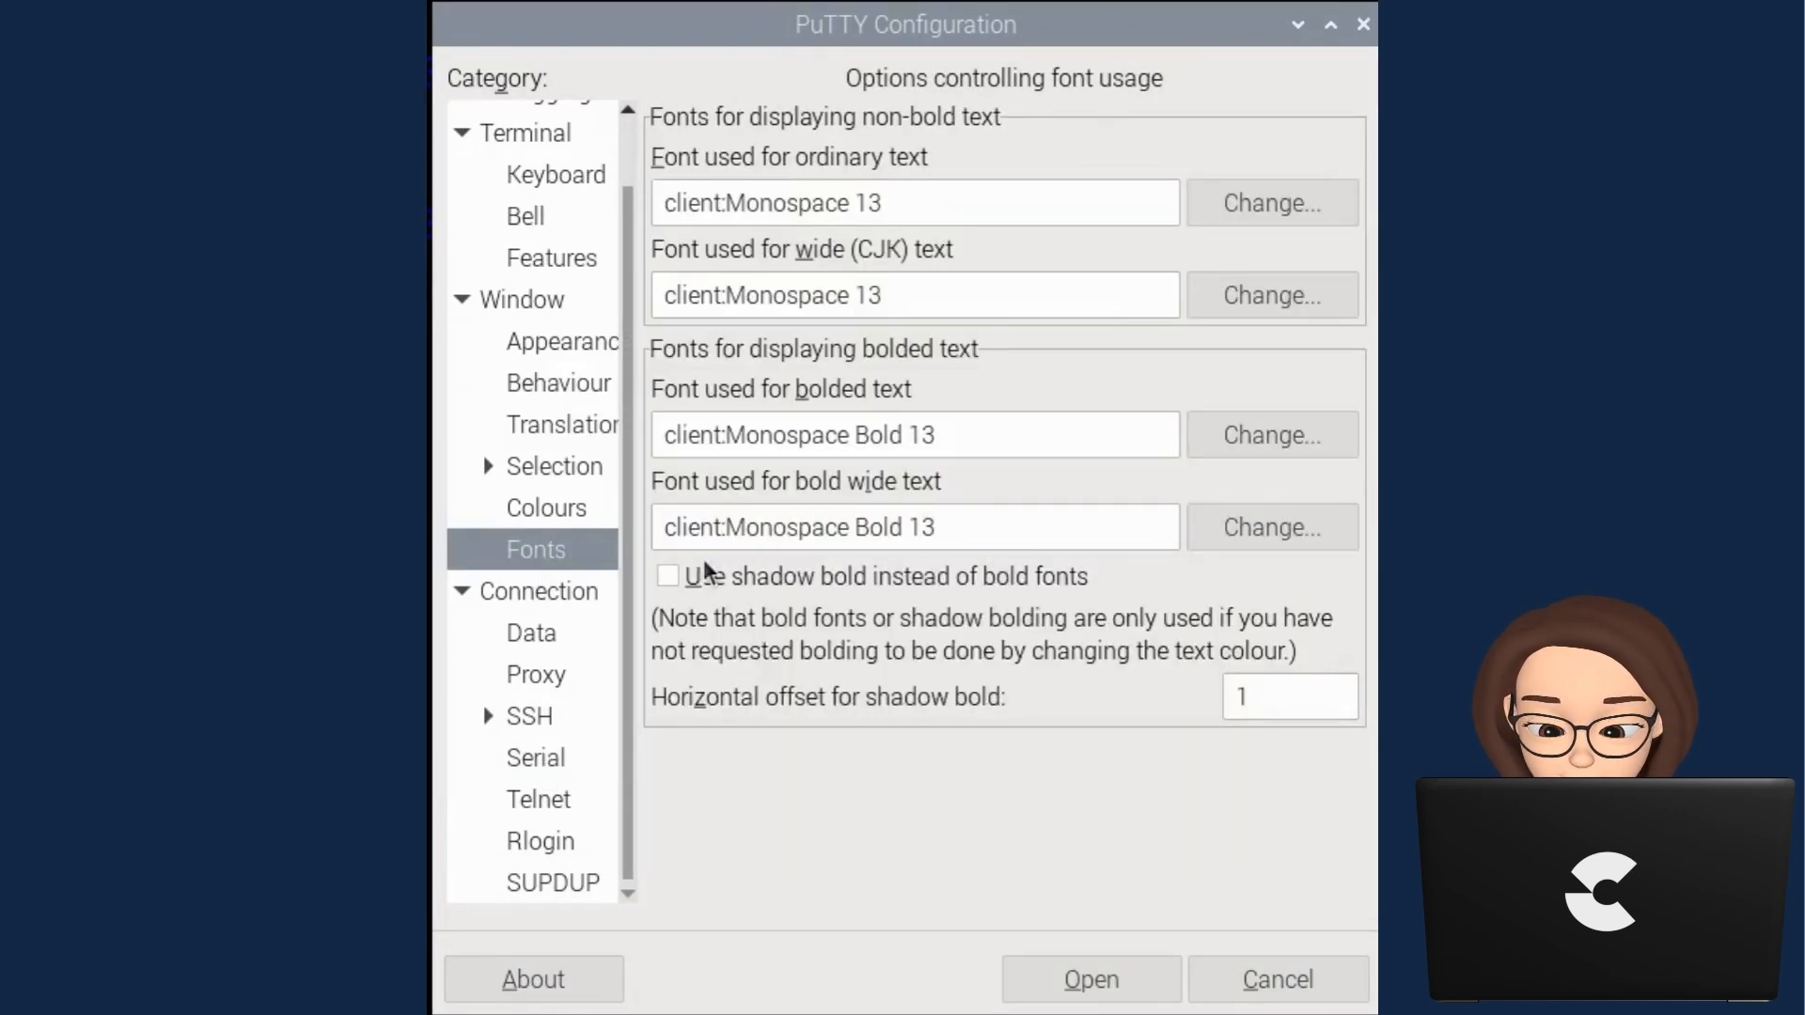
scroll(up, 3)
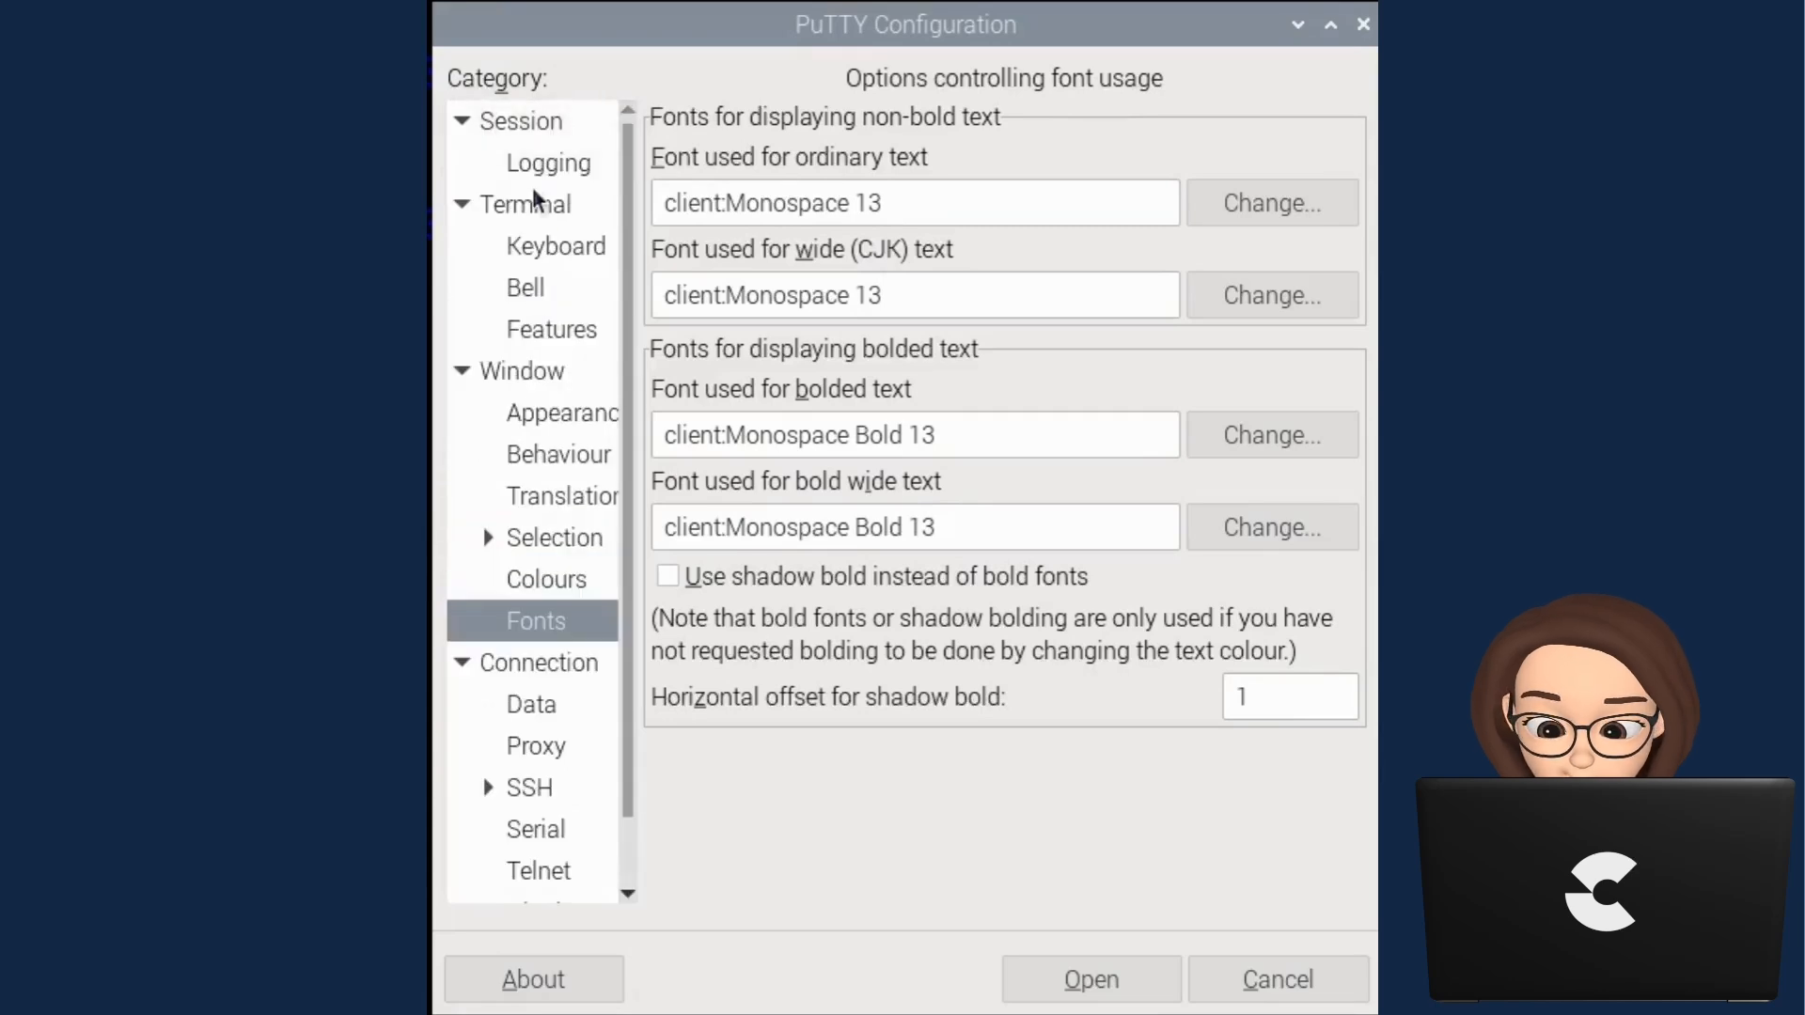
click(525, 119)
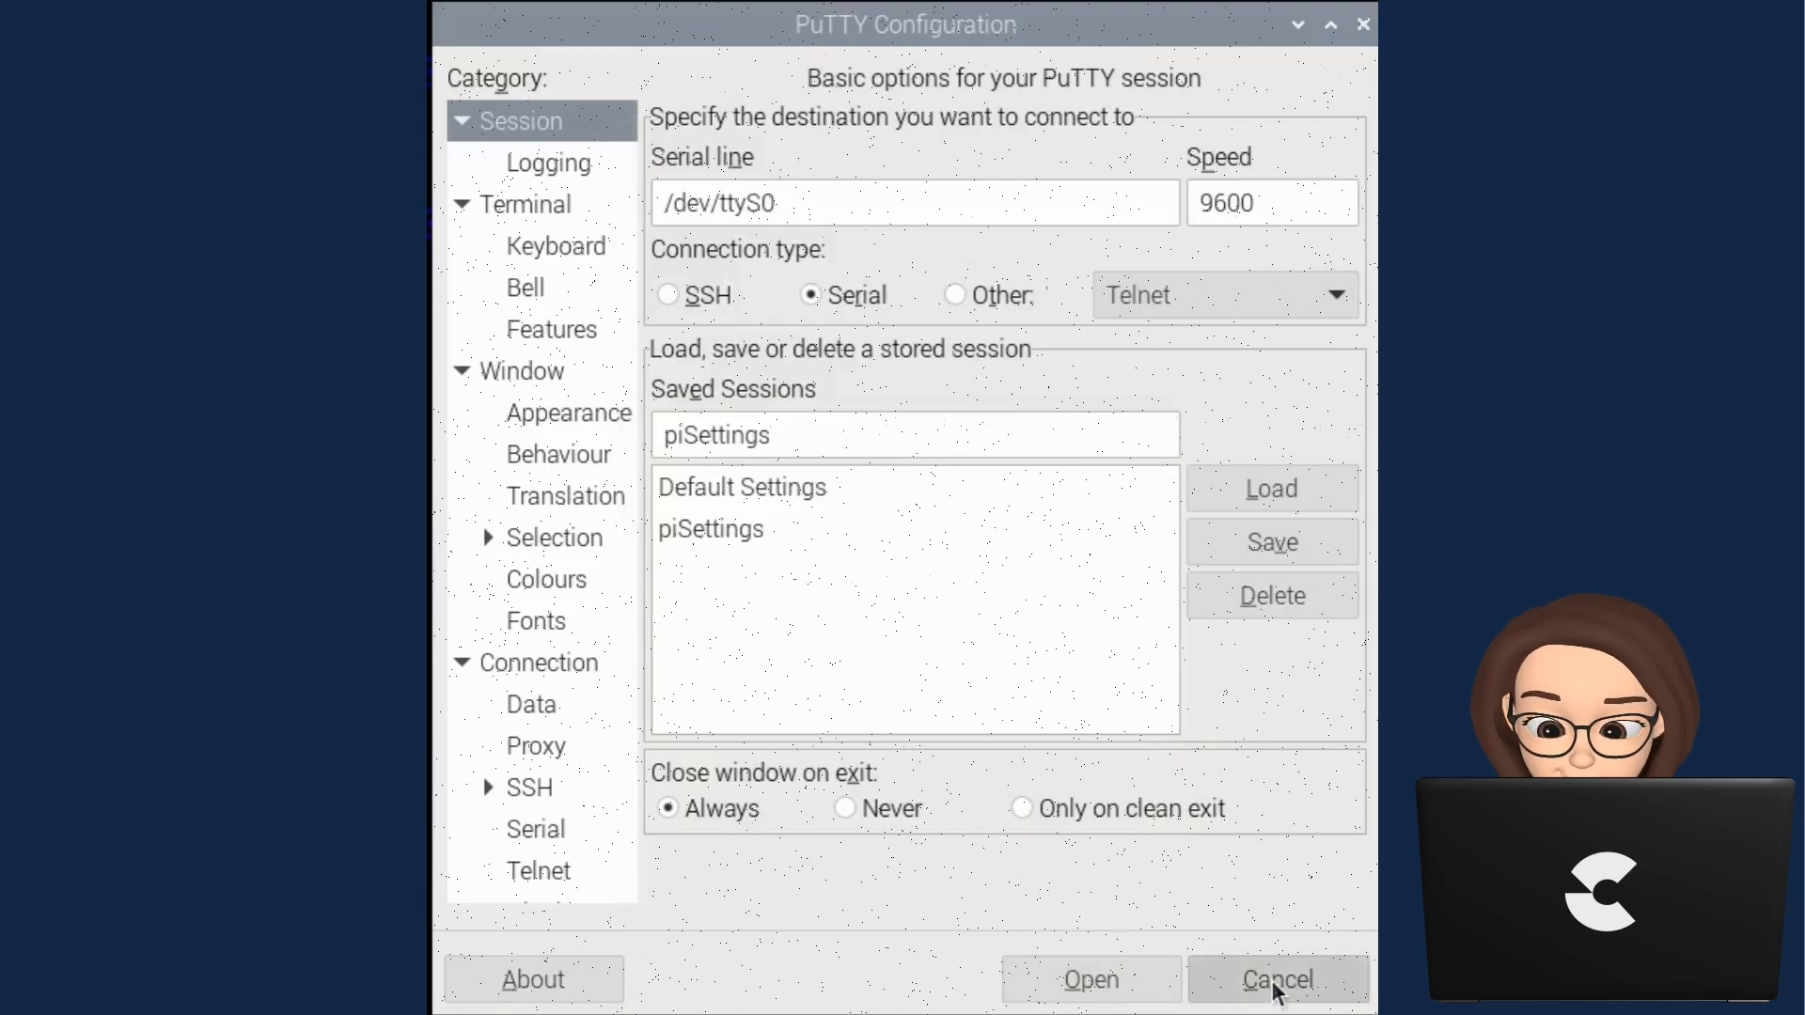
Reload piSettings and verify its Monospace fonts and serial line settings.
click(668, 294)
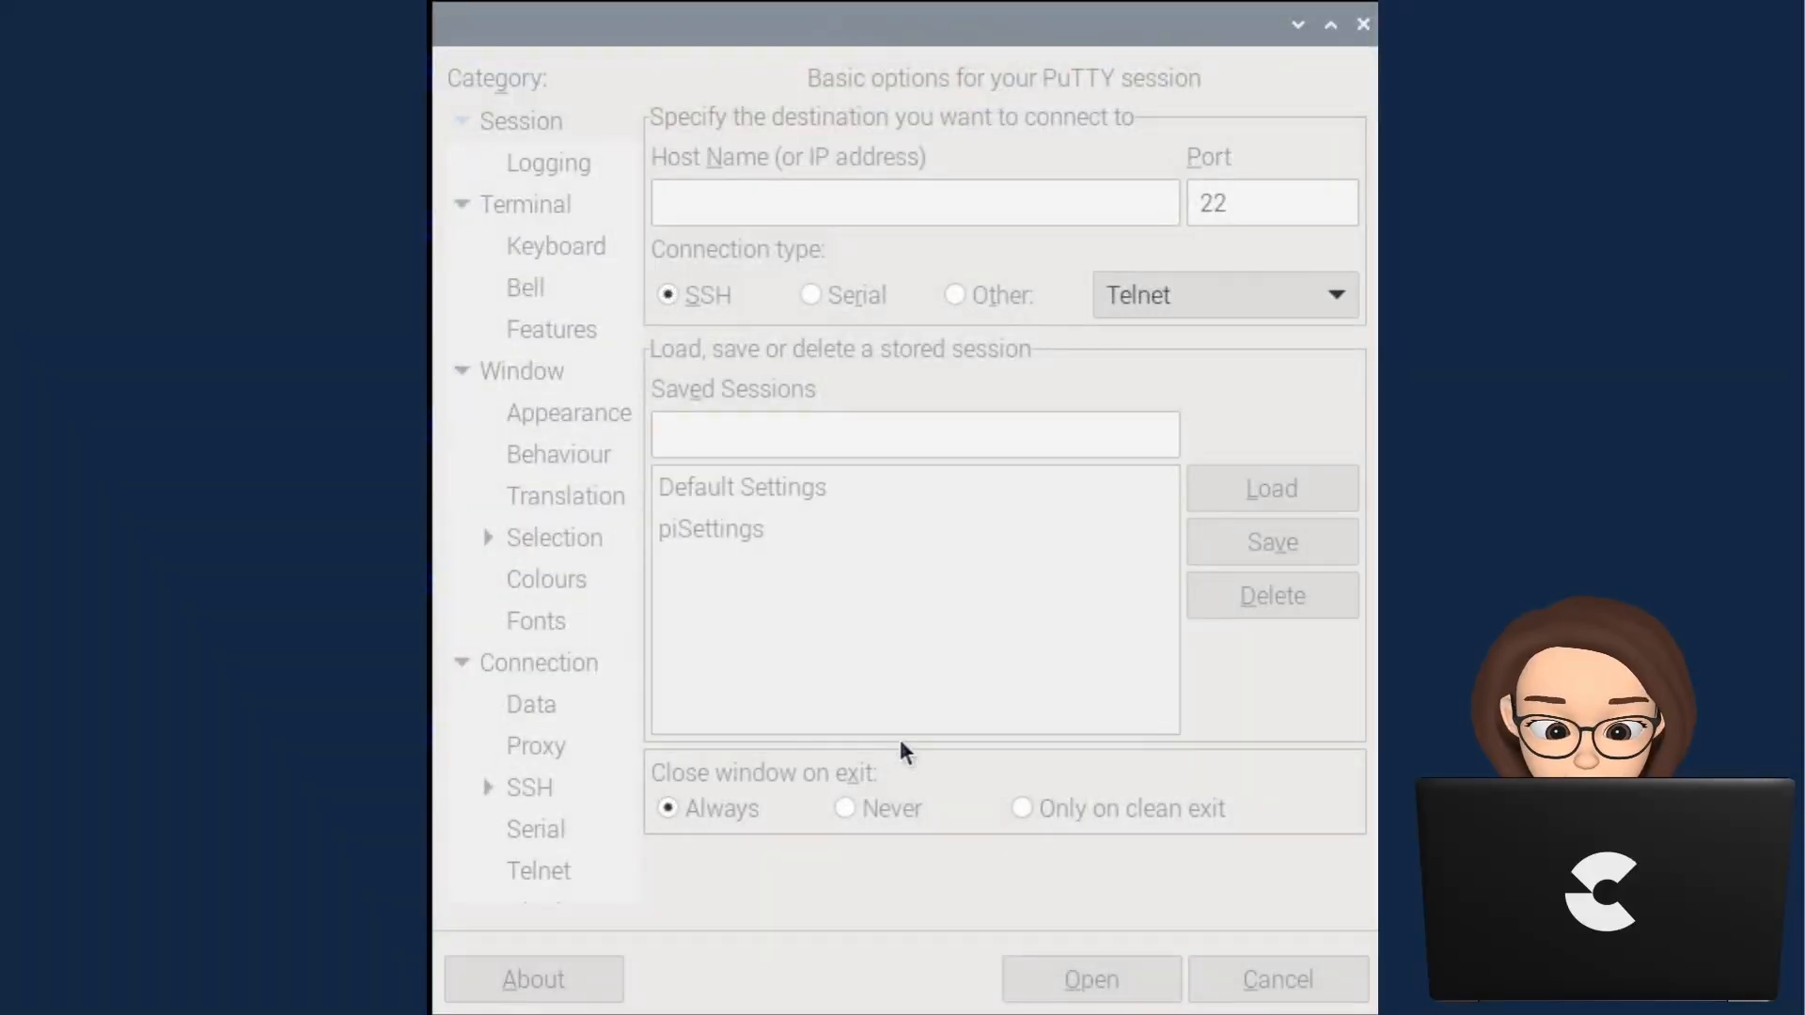
click(711, 529)
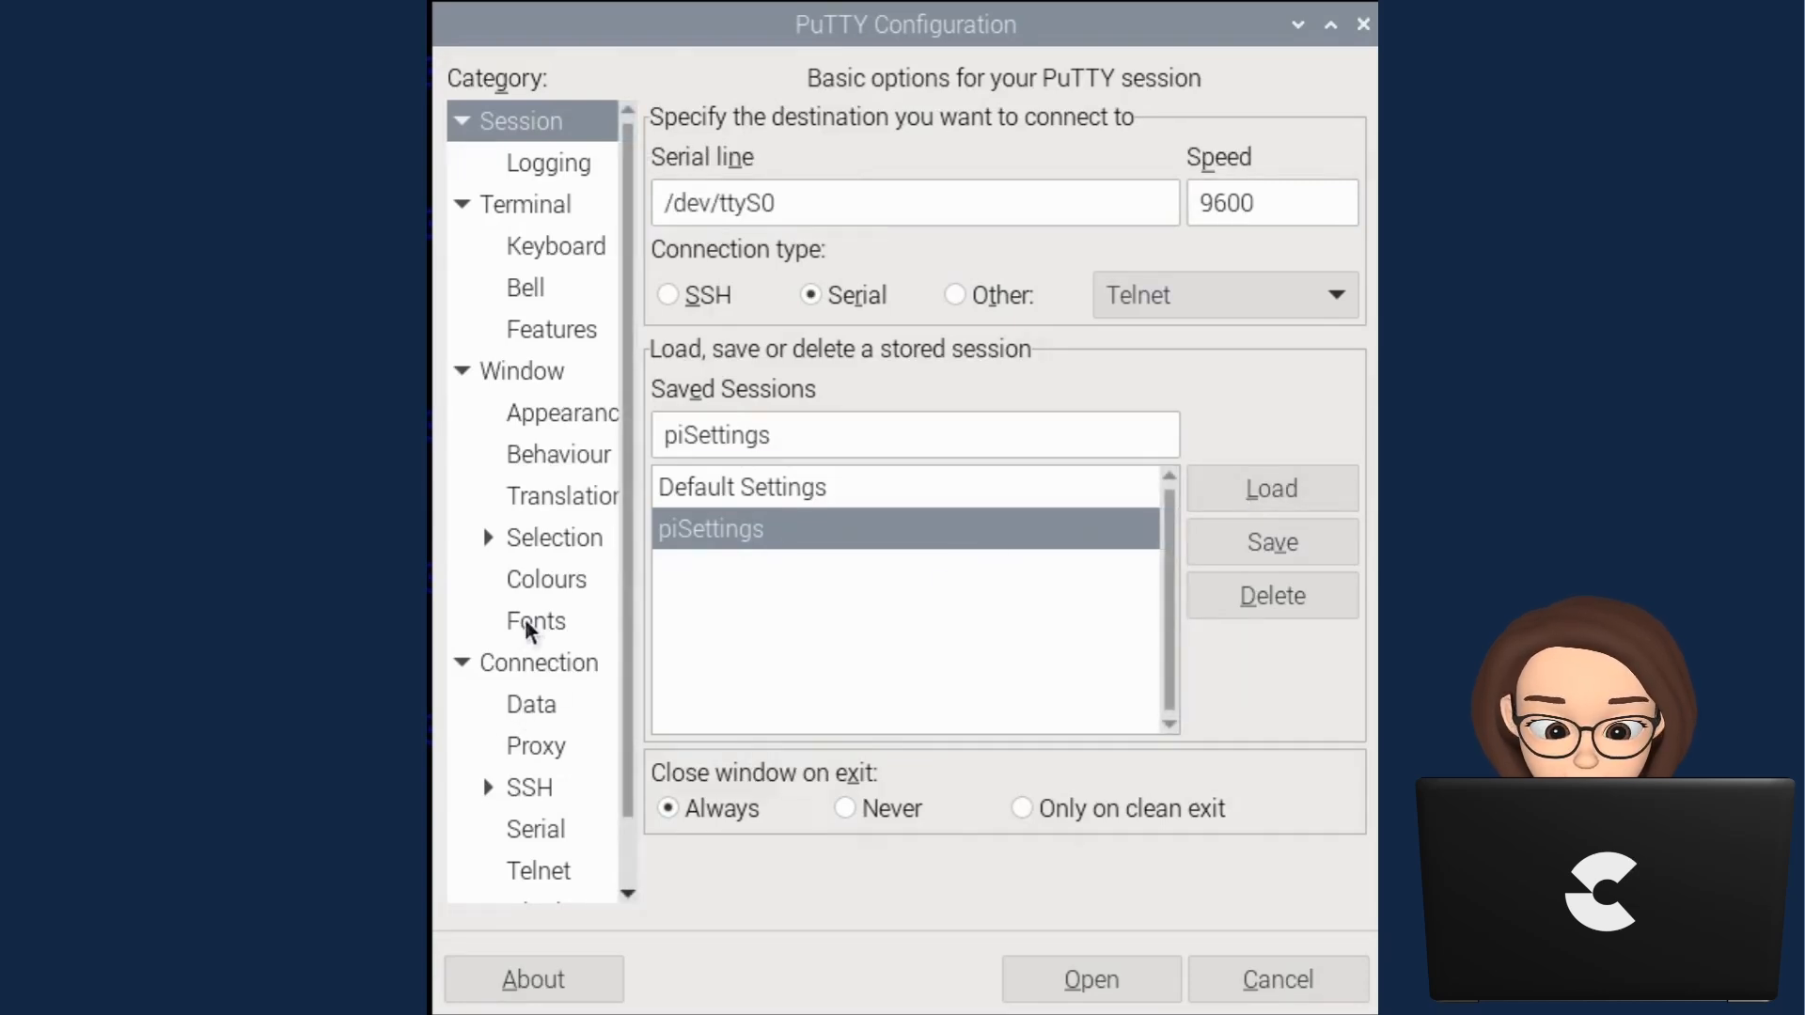
click(535, 621)
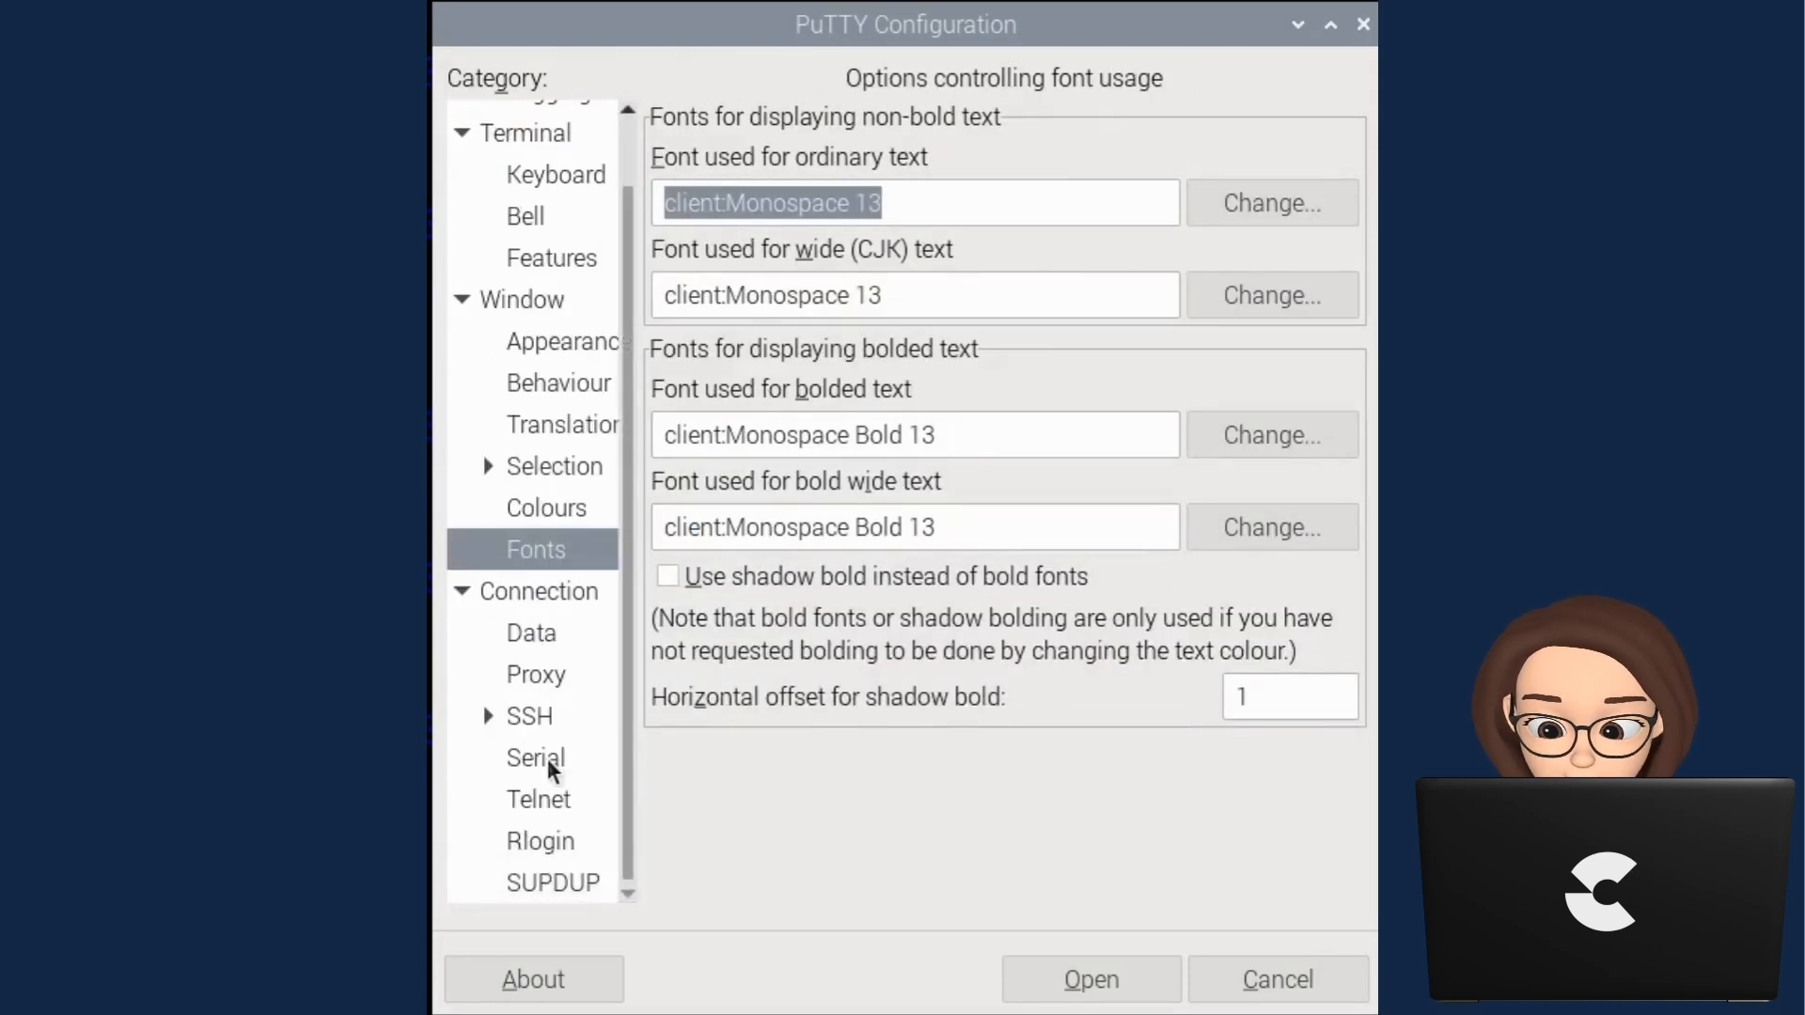
click(534, 758)
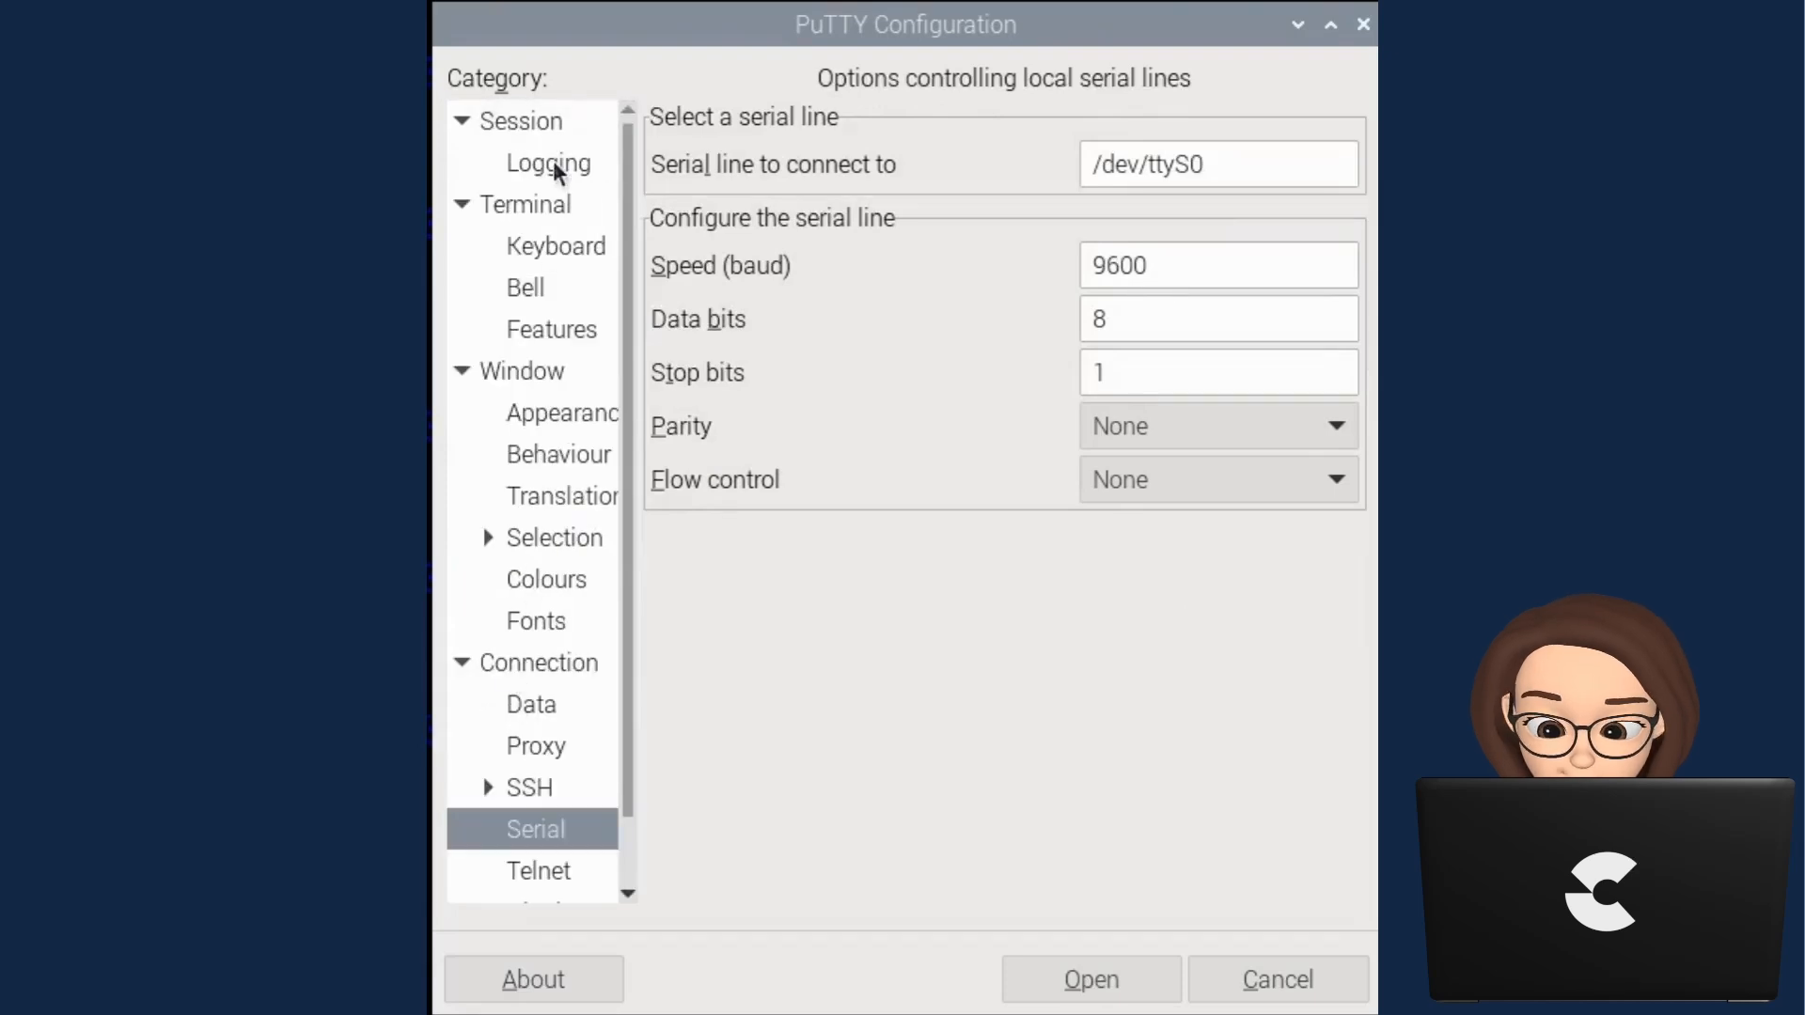
click(525, 122)
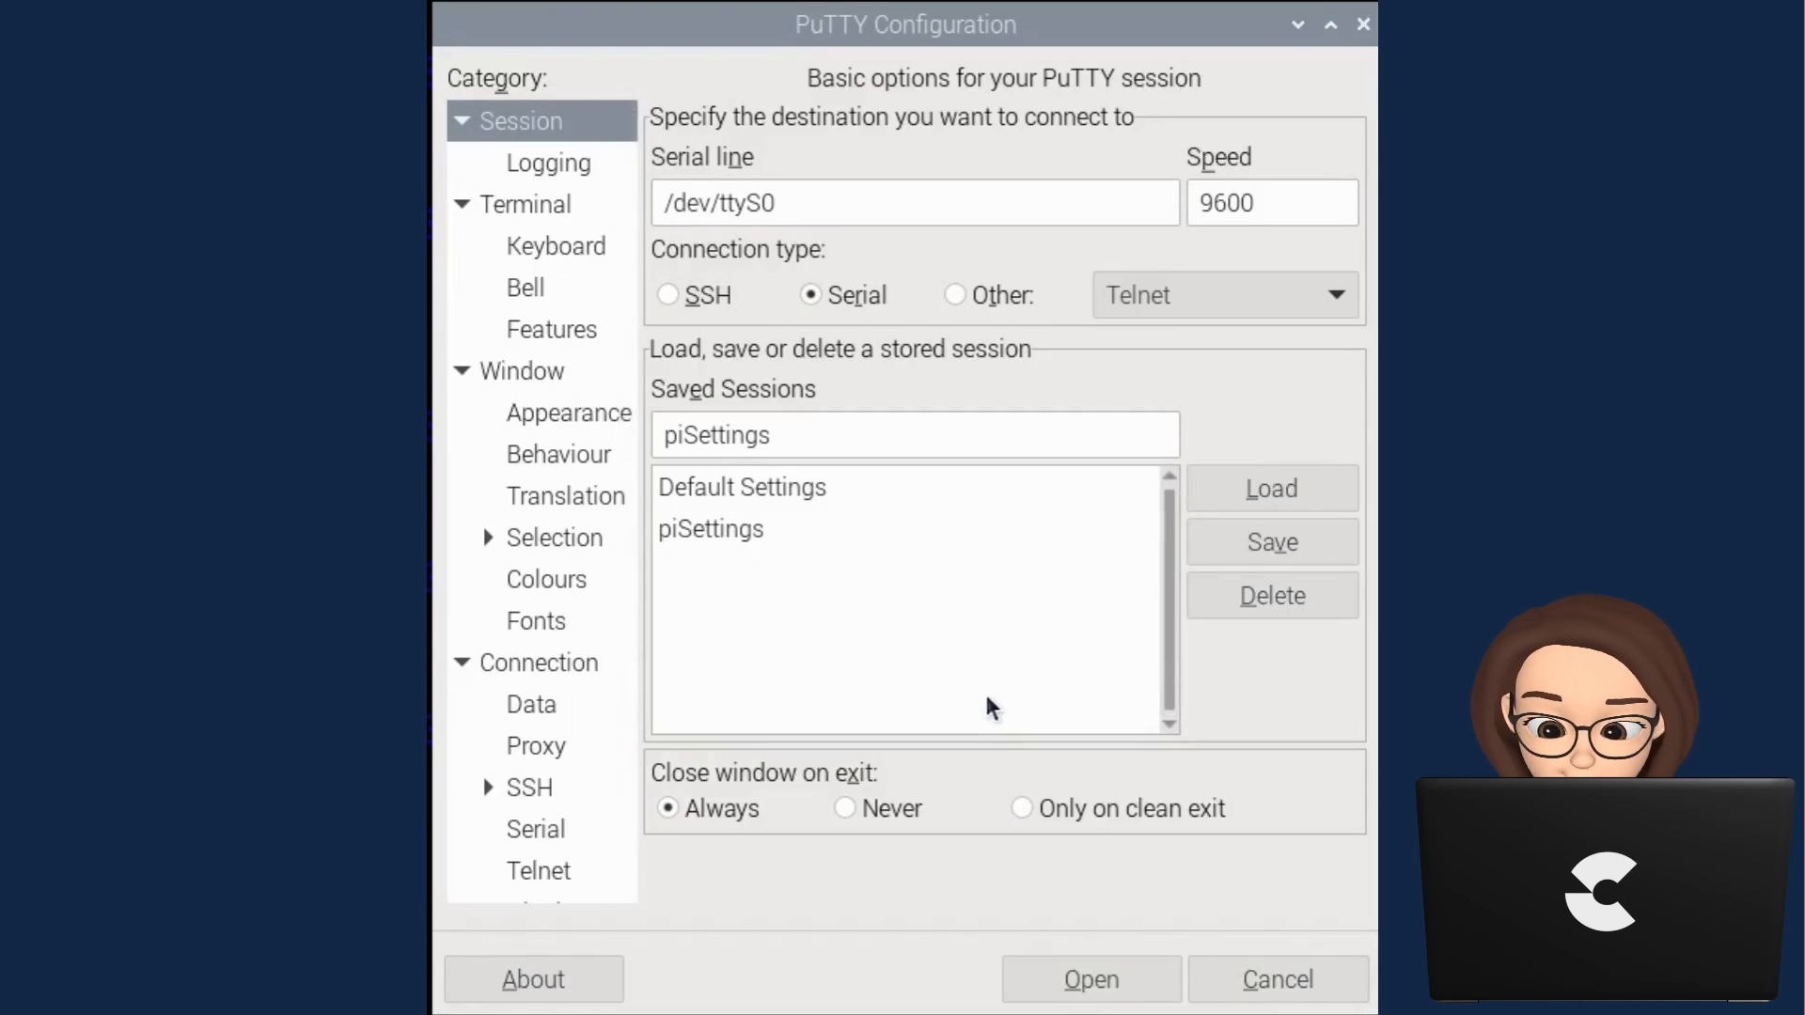
click(1088, 979)
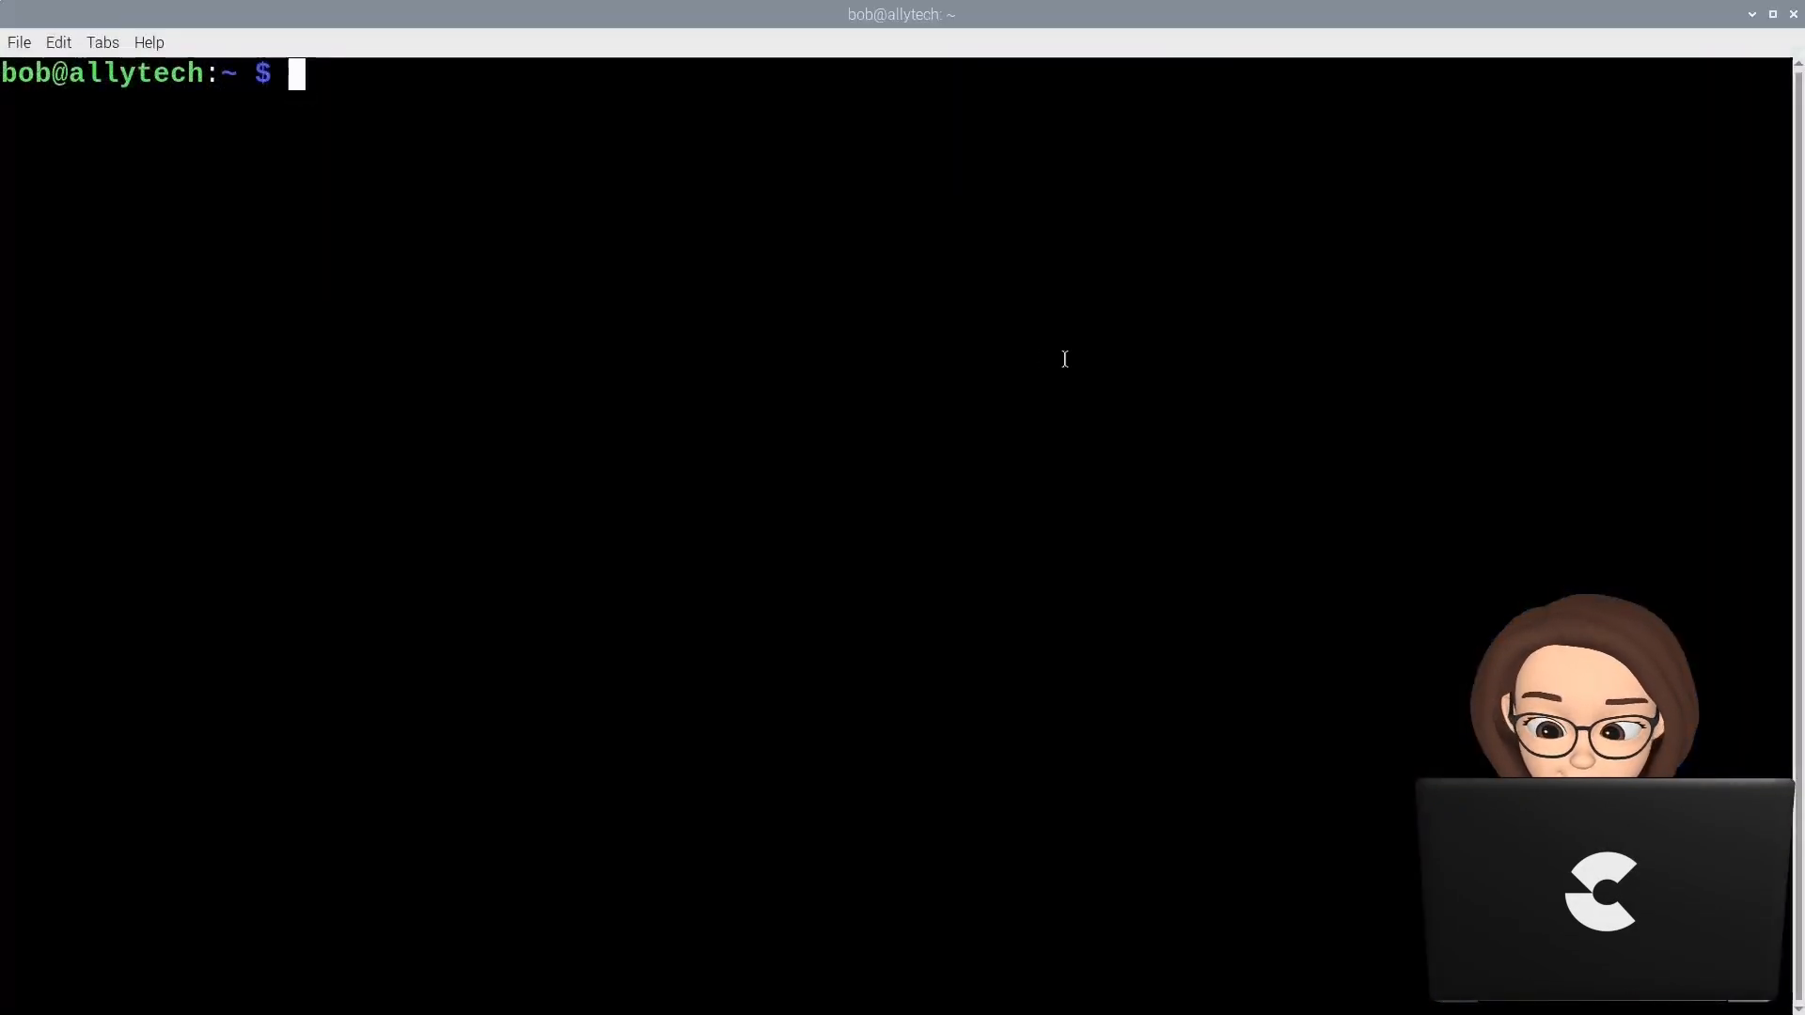
mouse_move(883, 315)
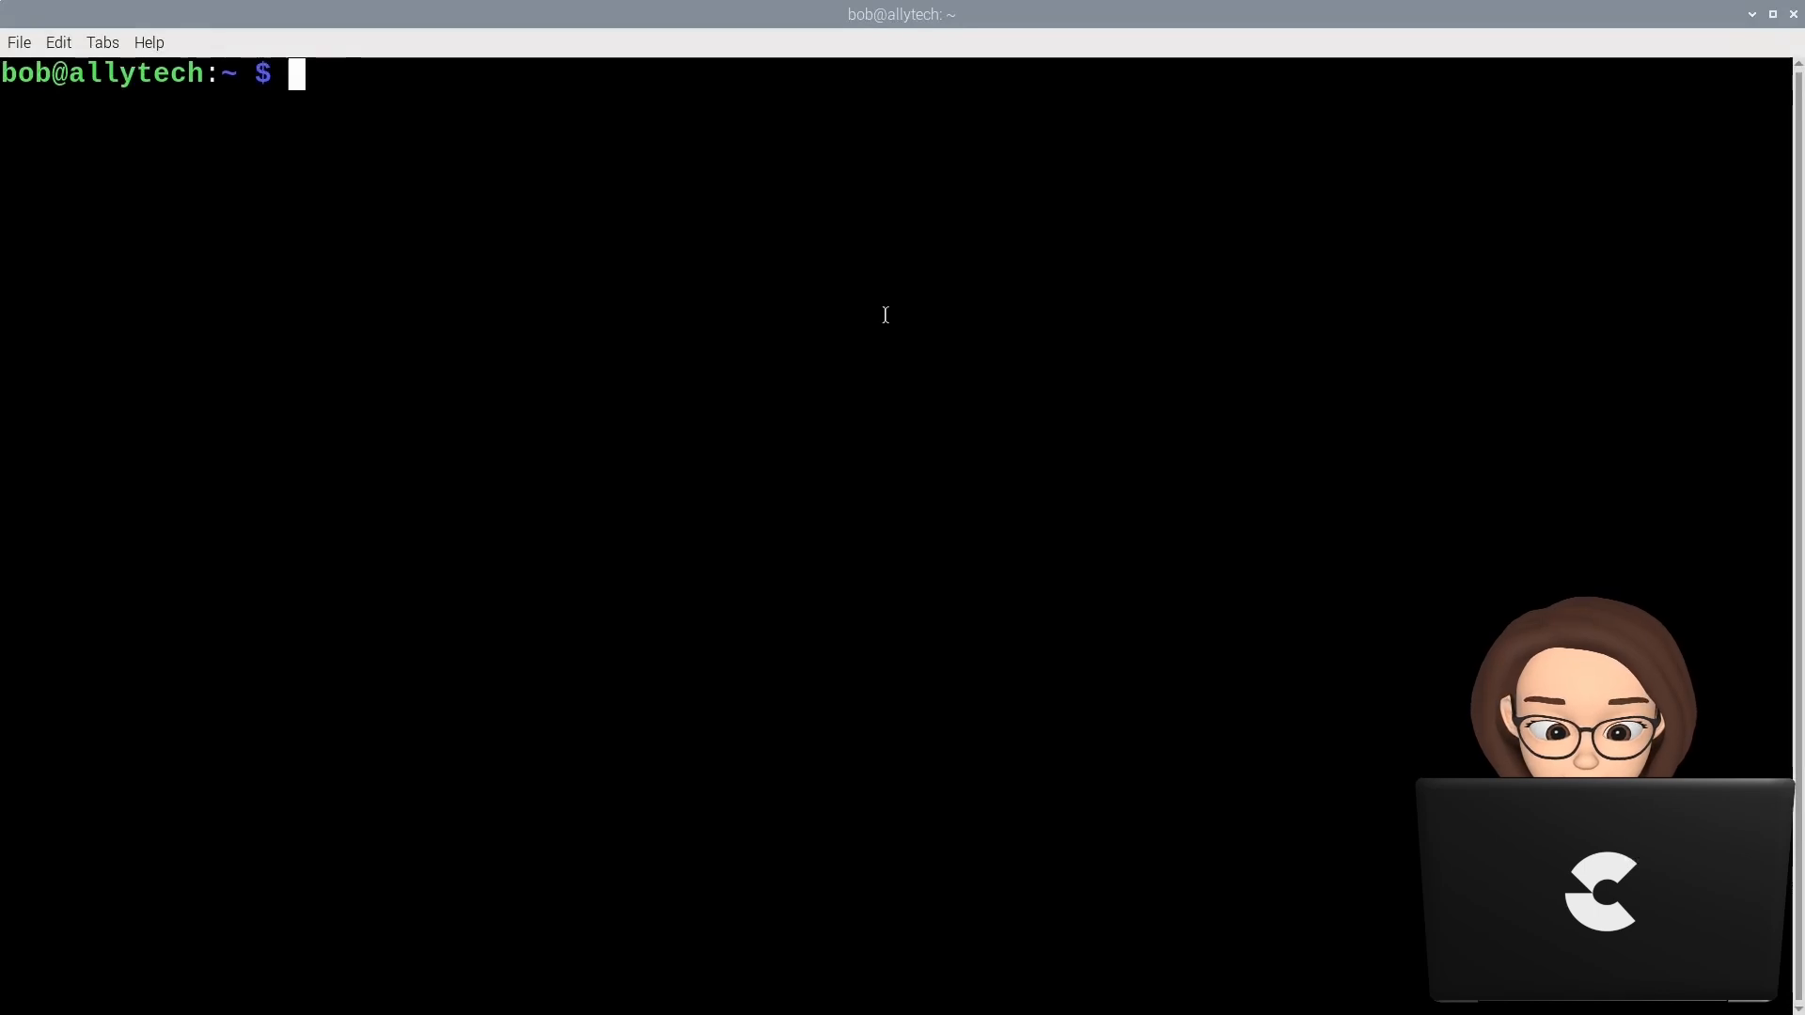
Run putty in the terminal to reopen the PuTTY configuration window.
text(putty)
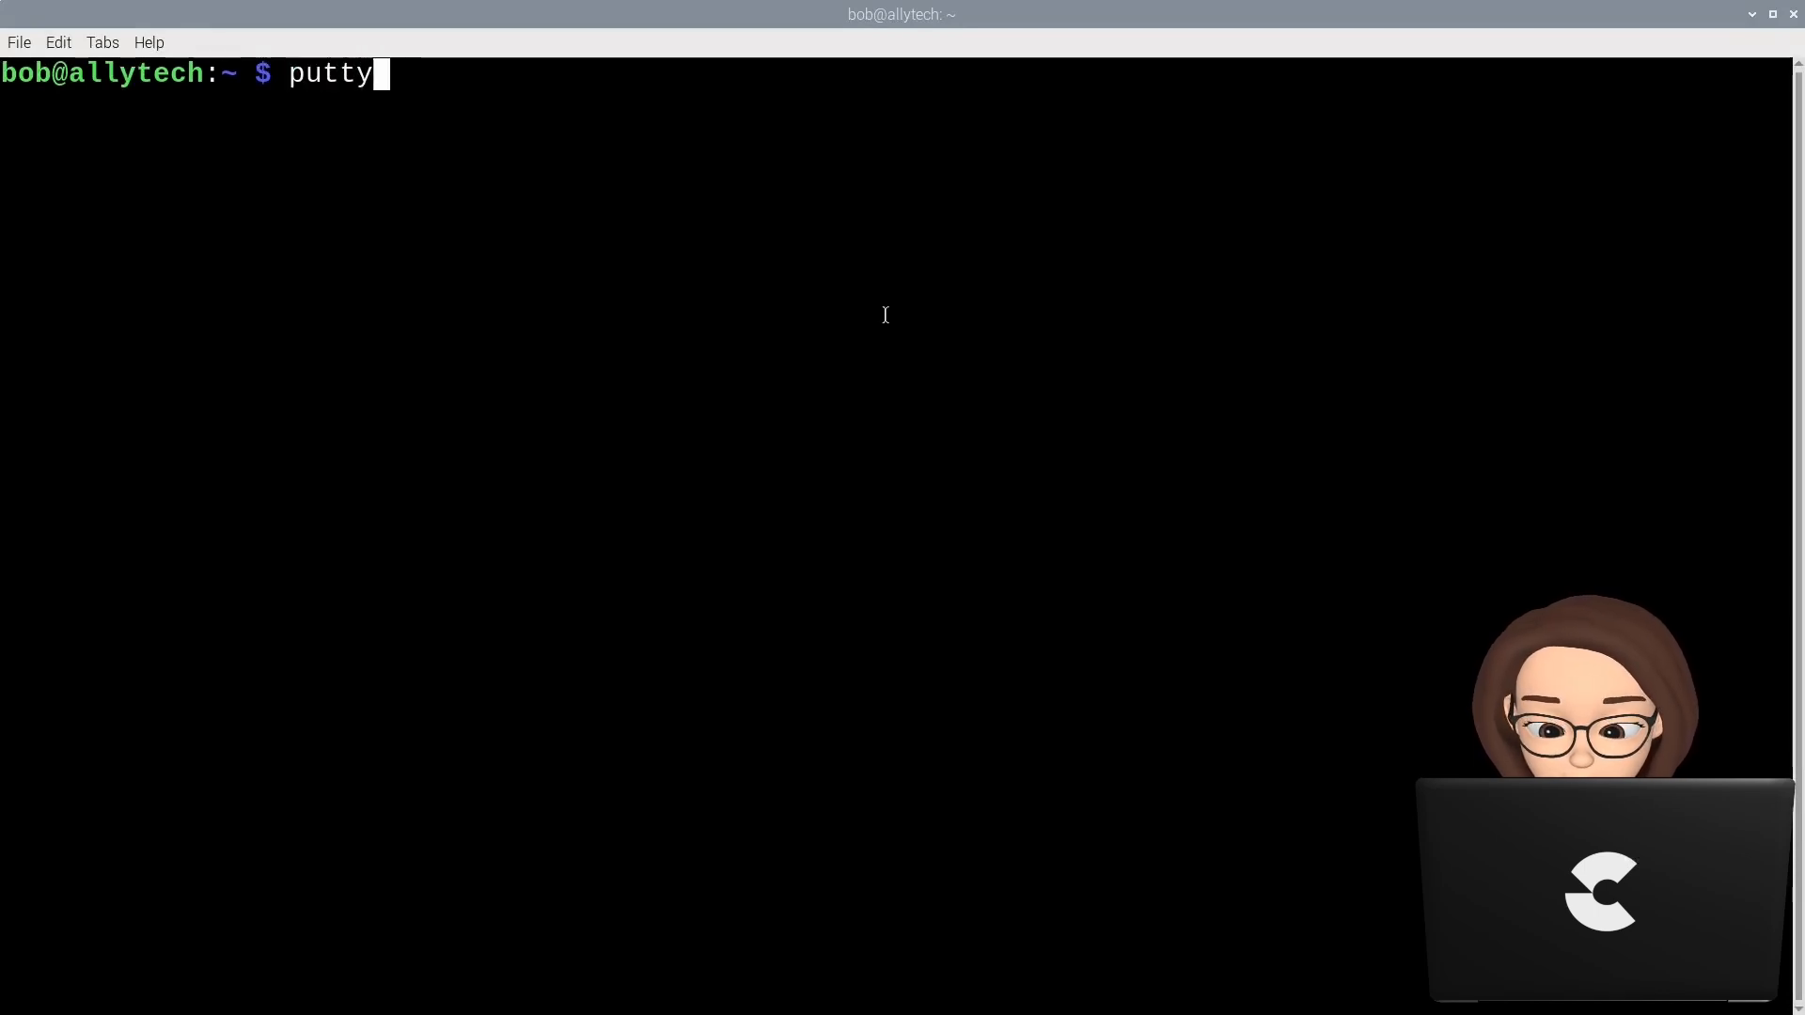
key(Return)
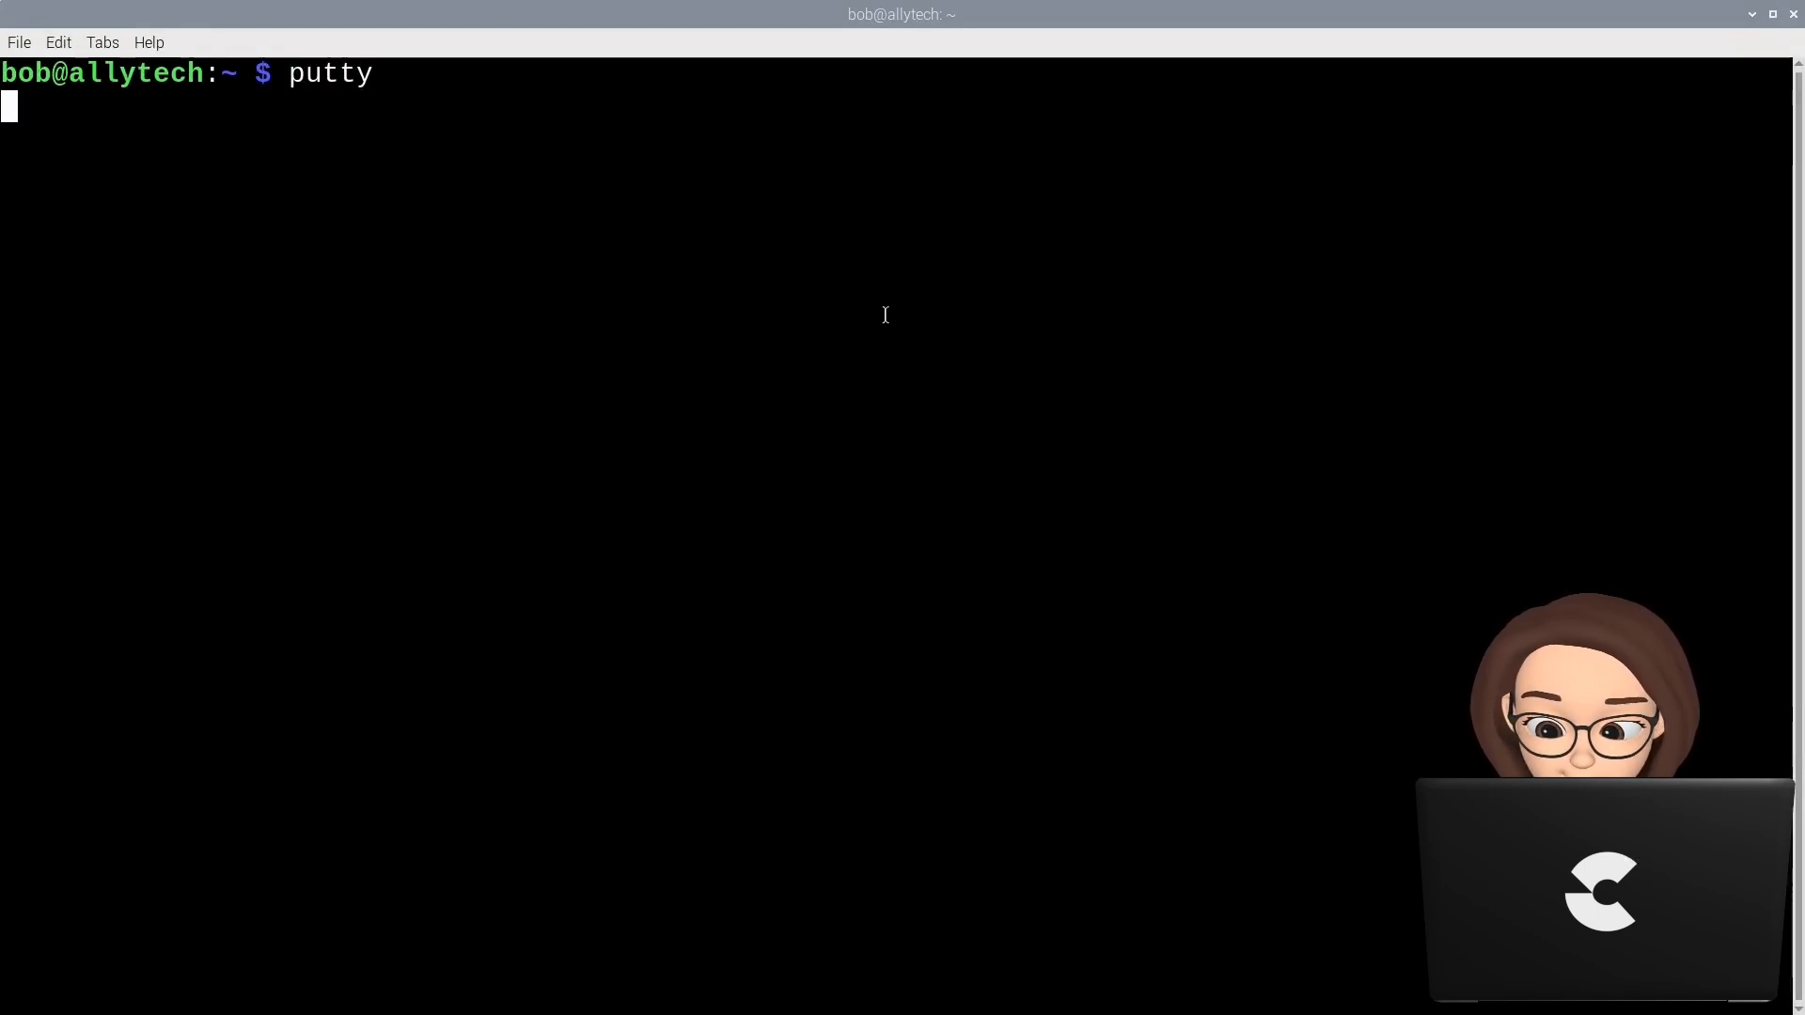
key(Return)
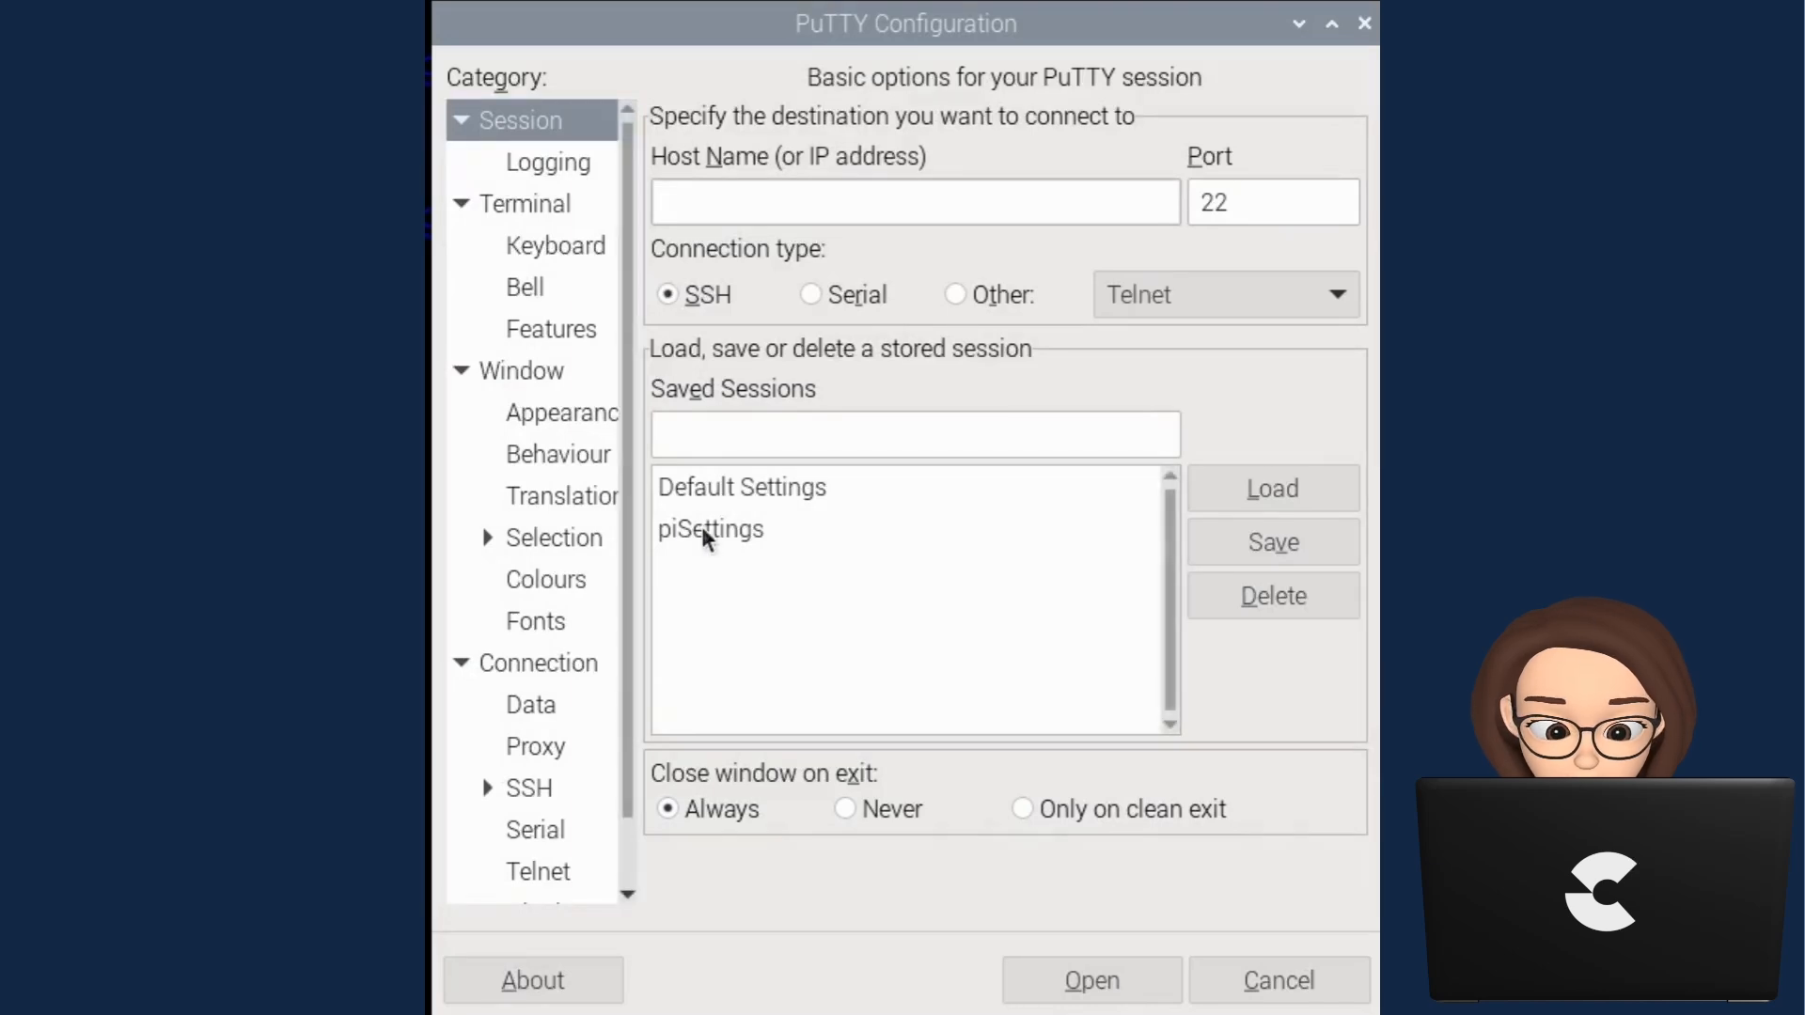
Load the saved piSettings session and open the serial connection to /dev/ttyS0.
click(710, 529)
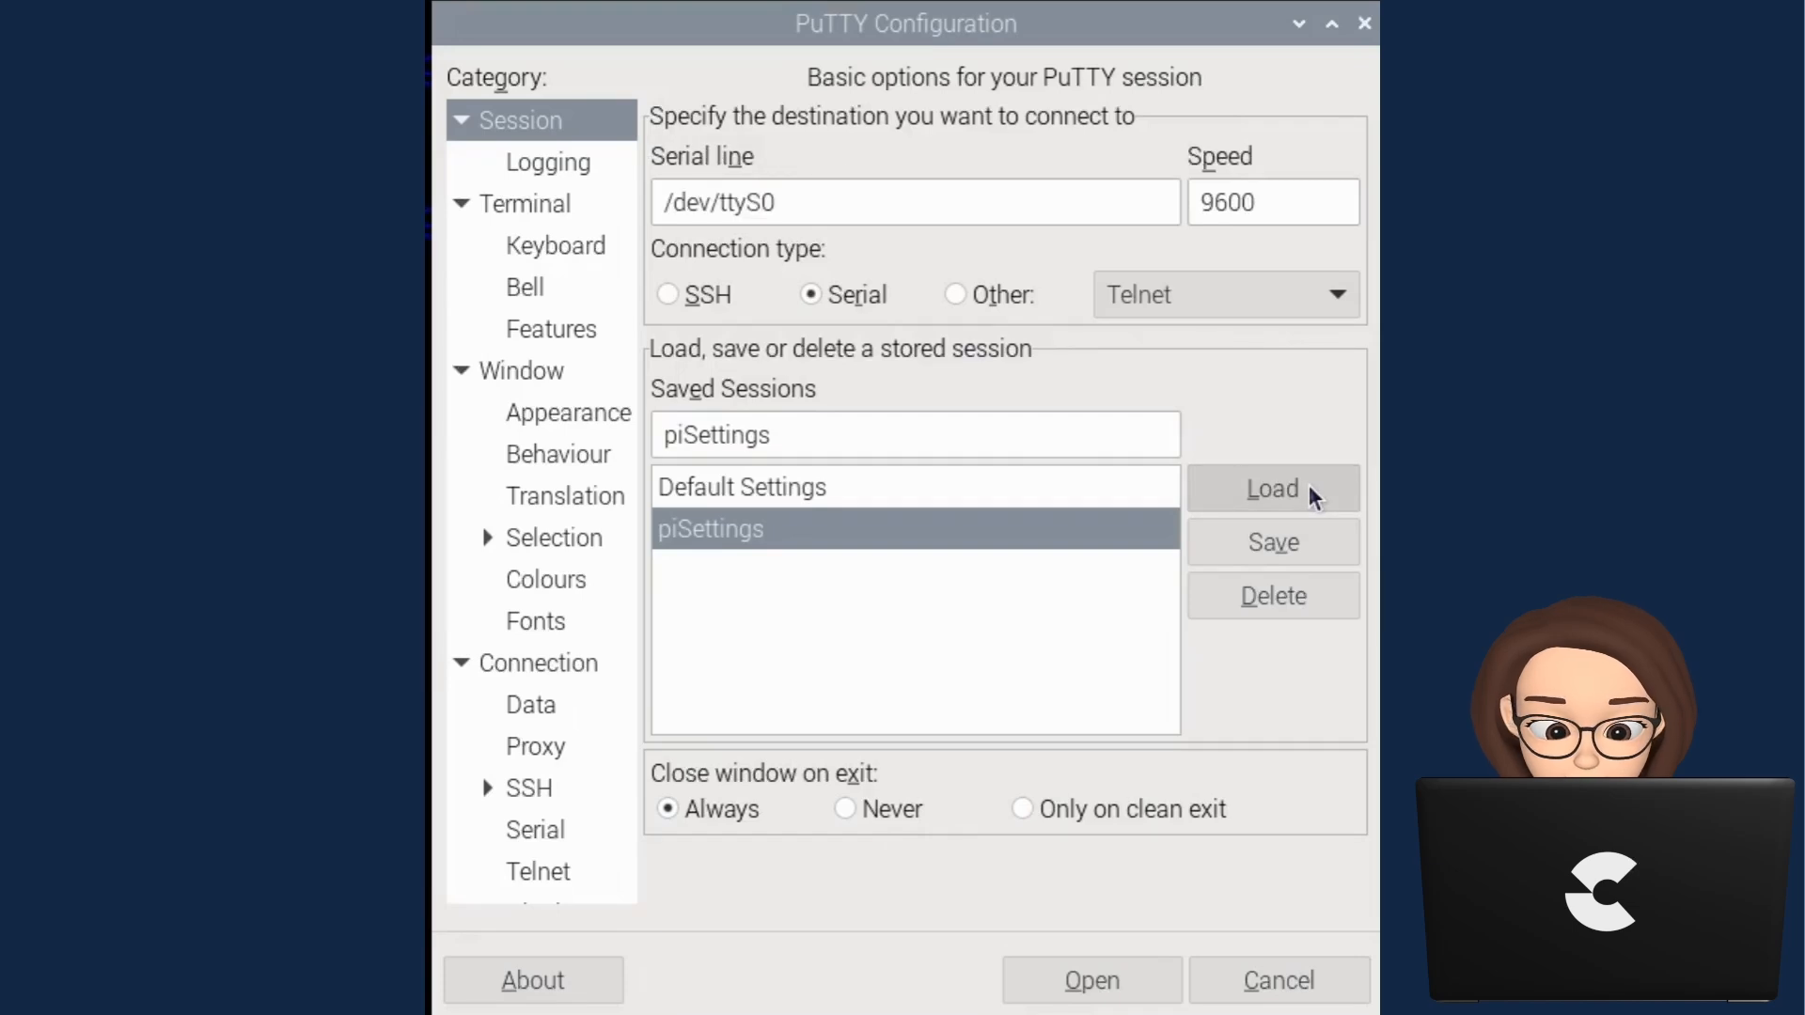
mouse_move(1080, 719)
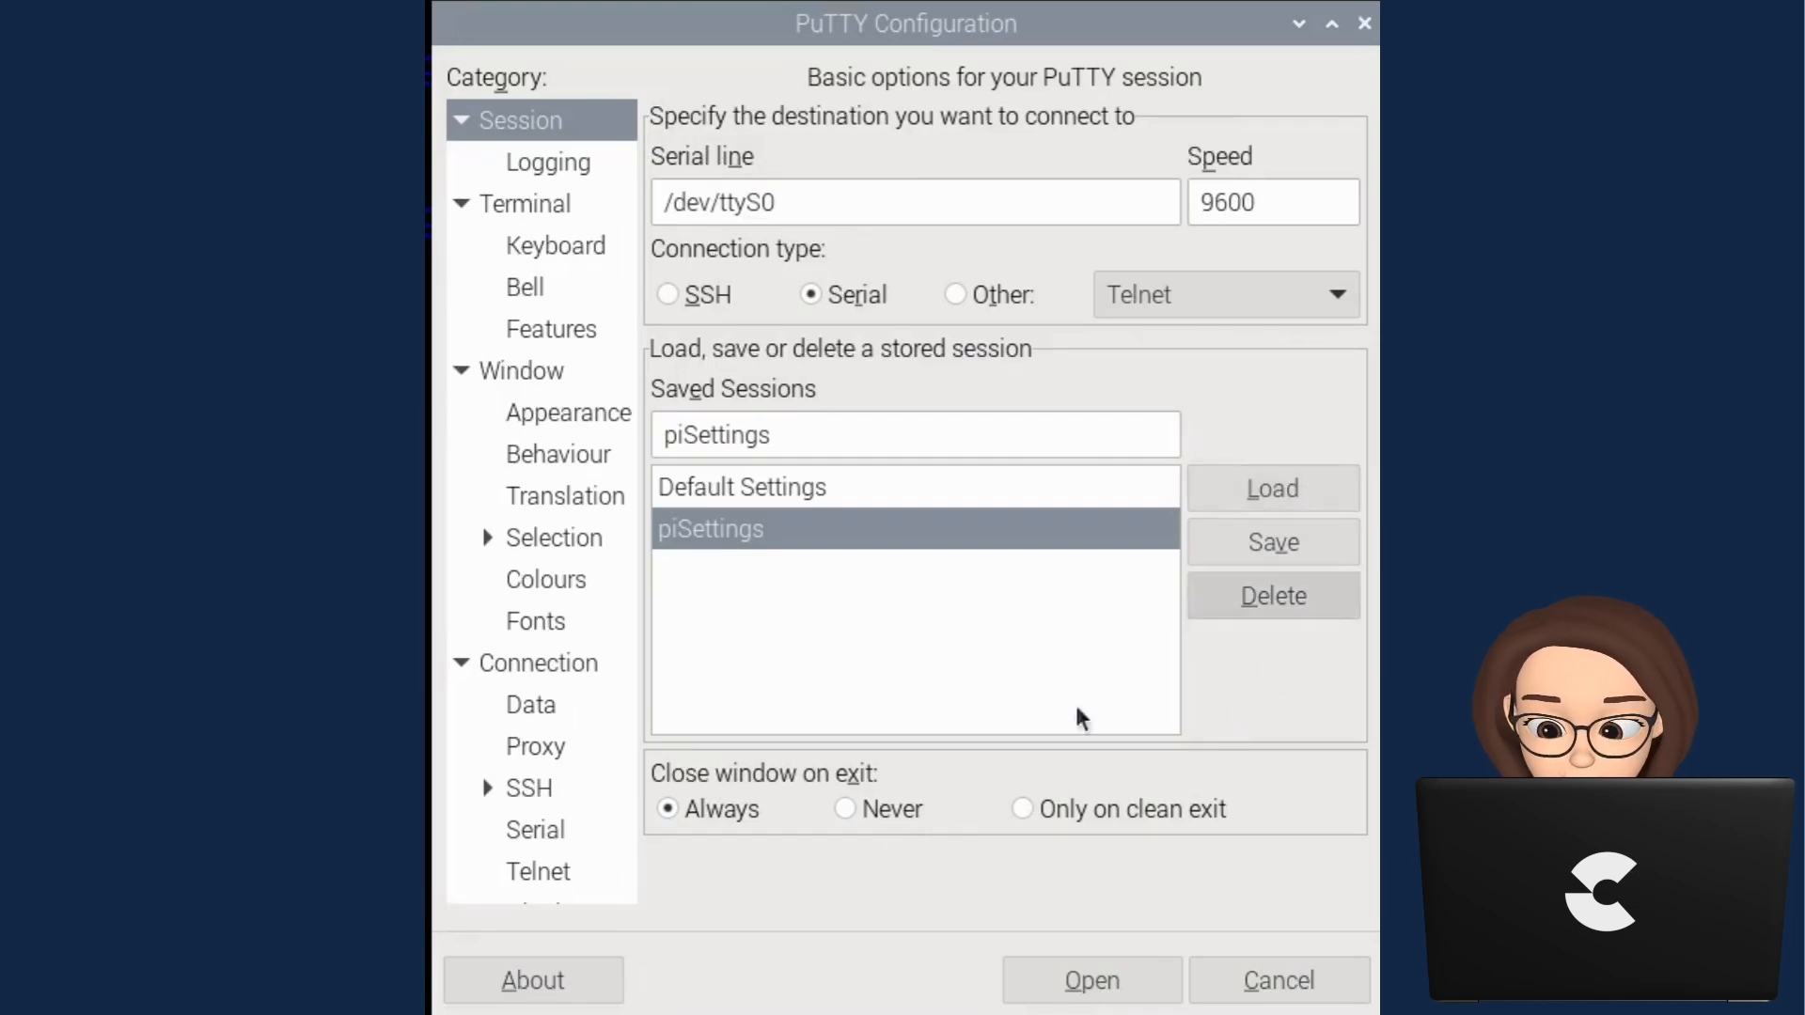
click(1089, 980)
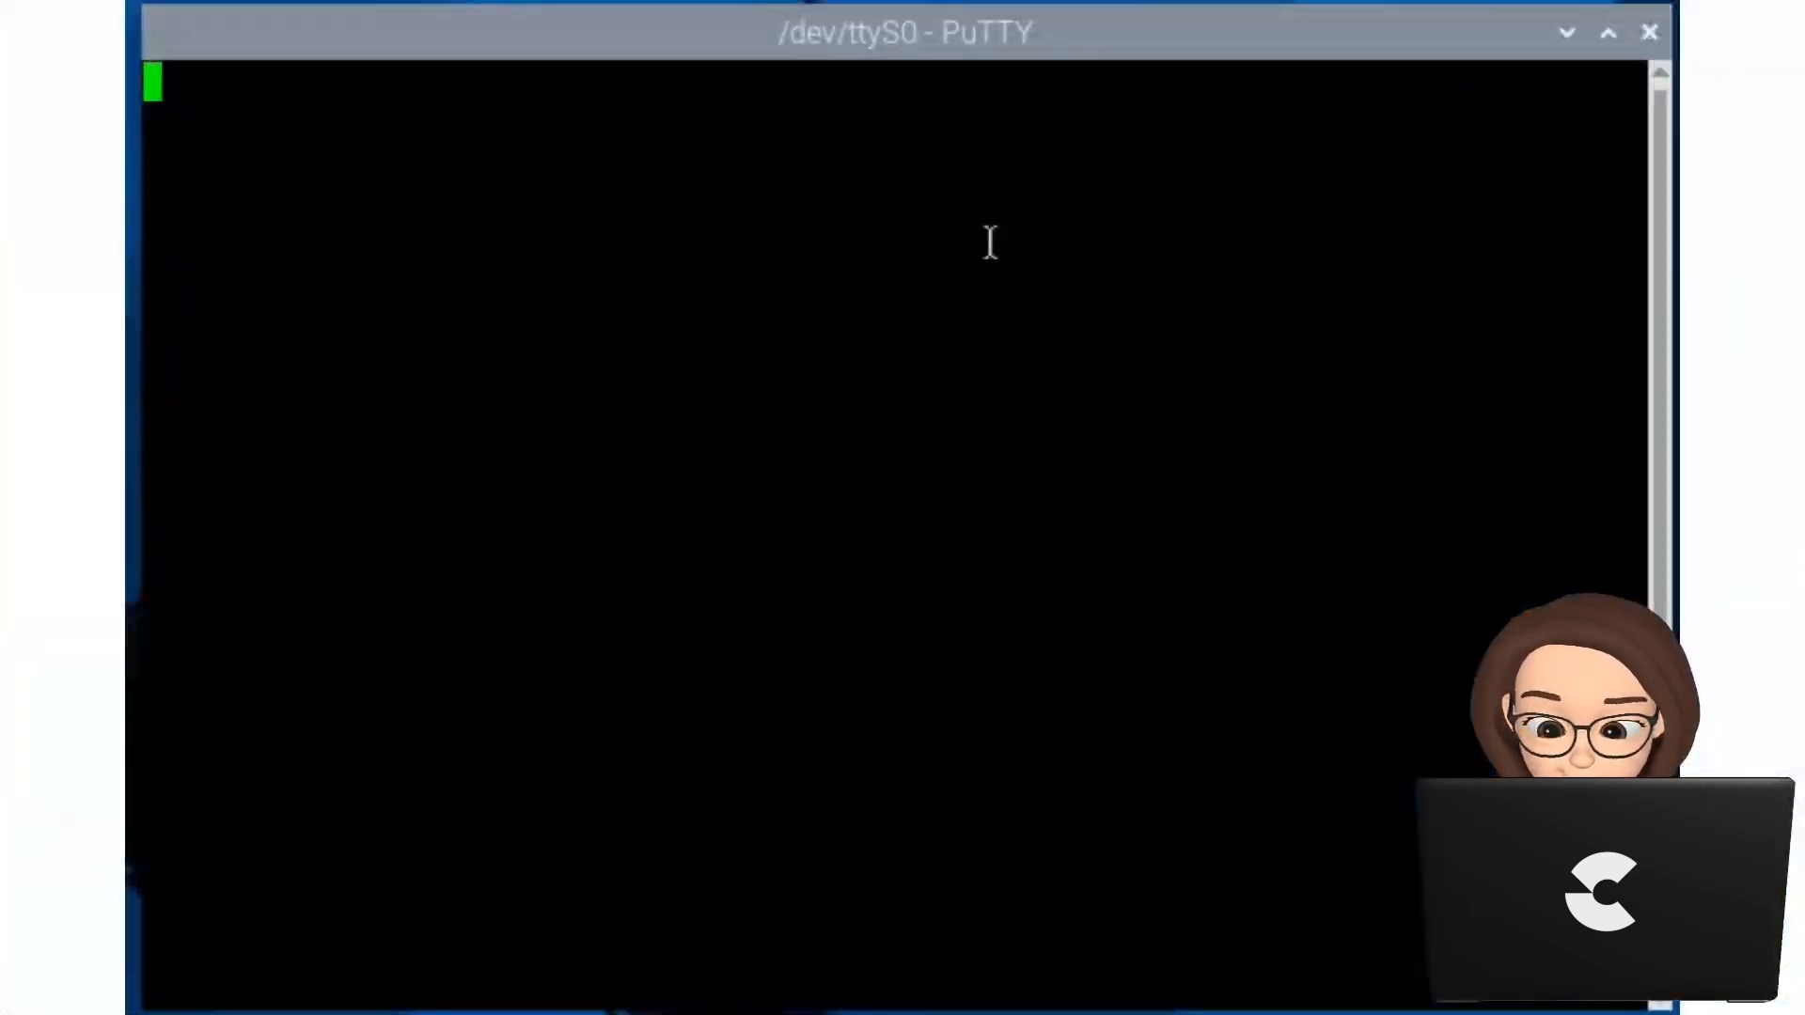
mouse_move(1021, 155)
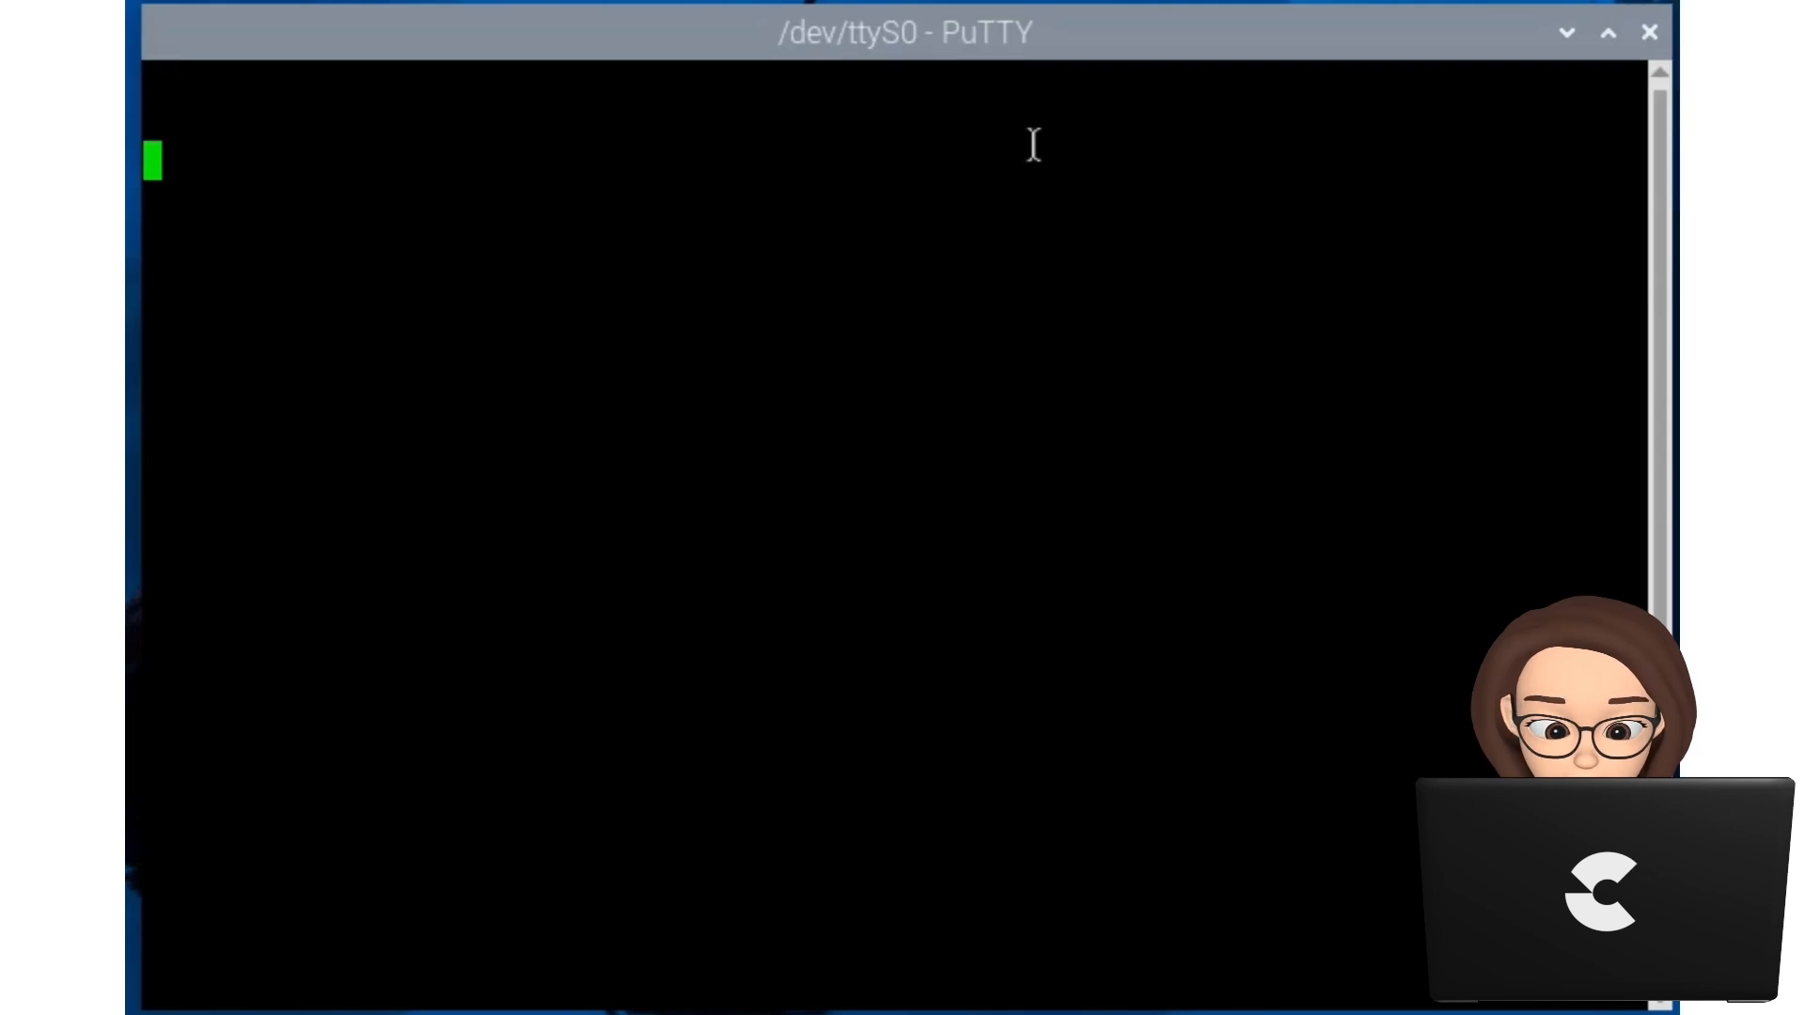
Type '111223', '45asdfasdfadsfasdf' into the terminal, then erase the last character.
text(1)
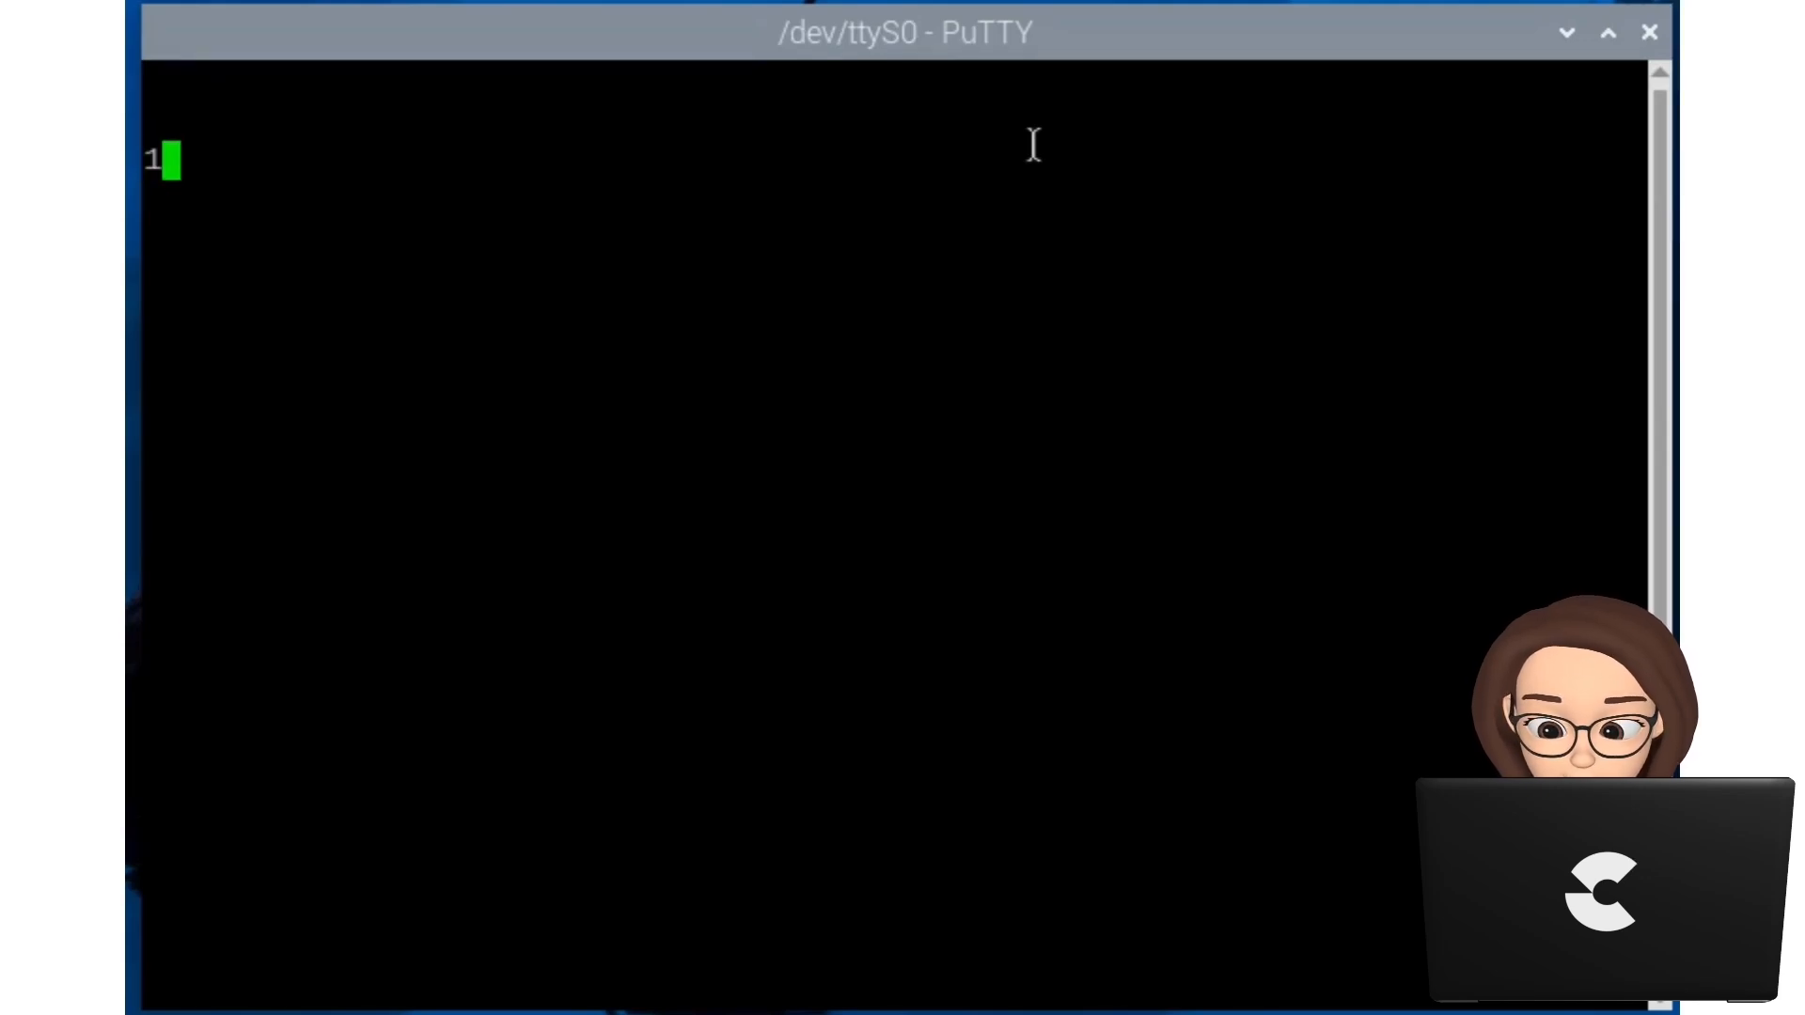
text(11223)
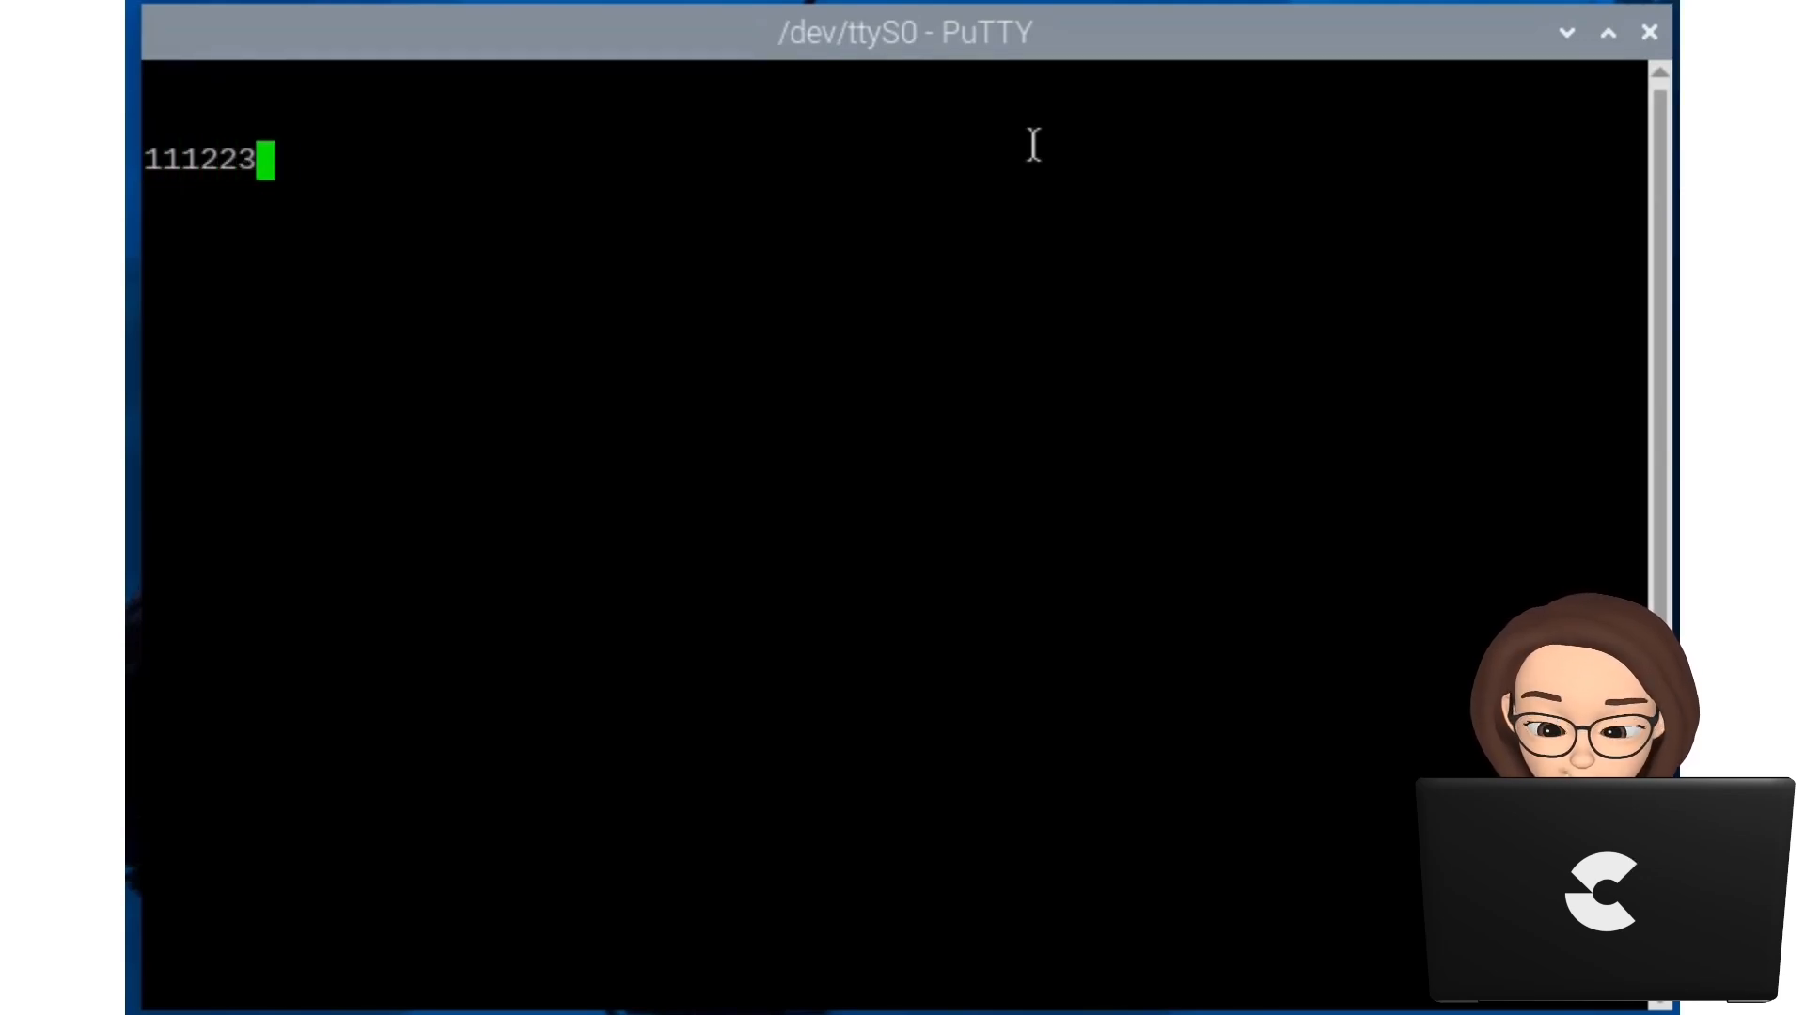
text(45asdfa)
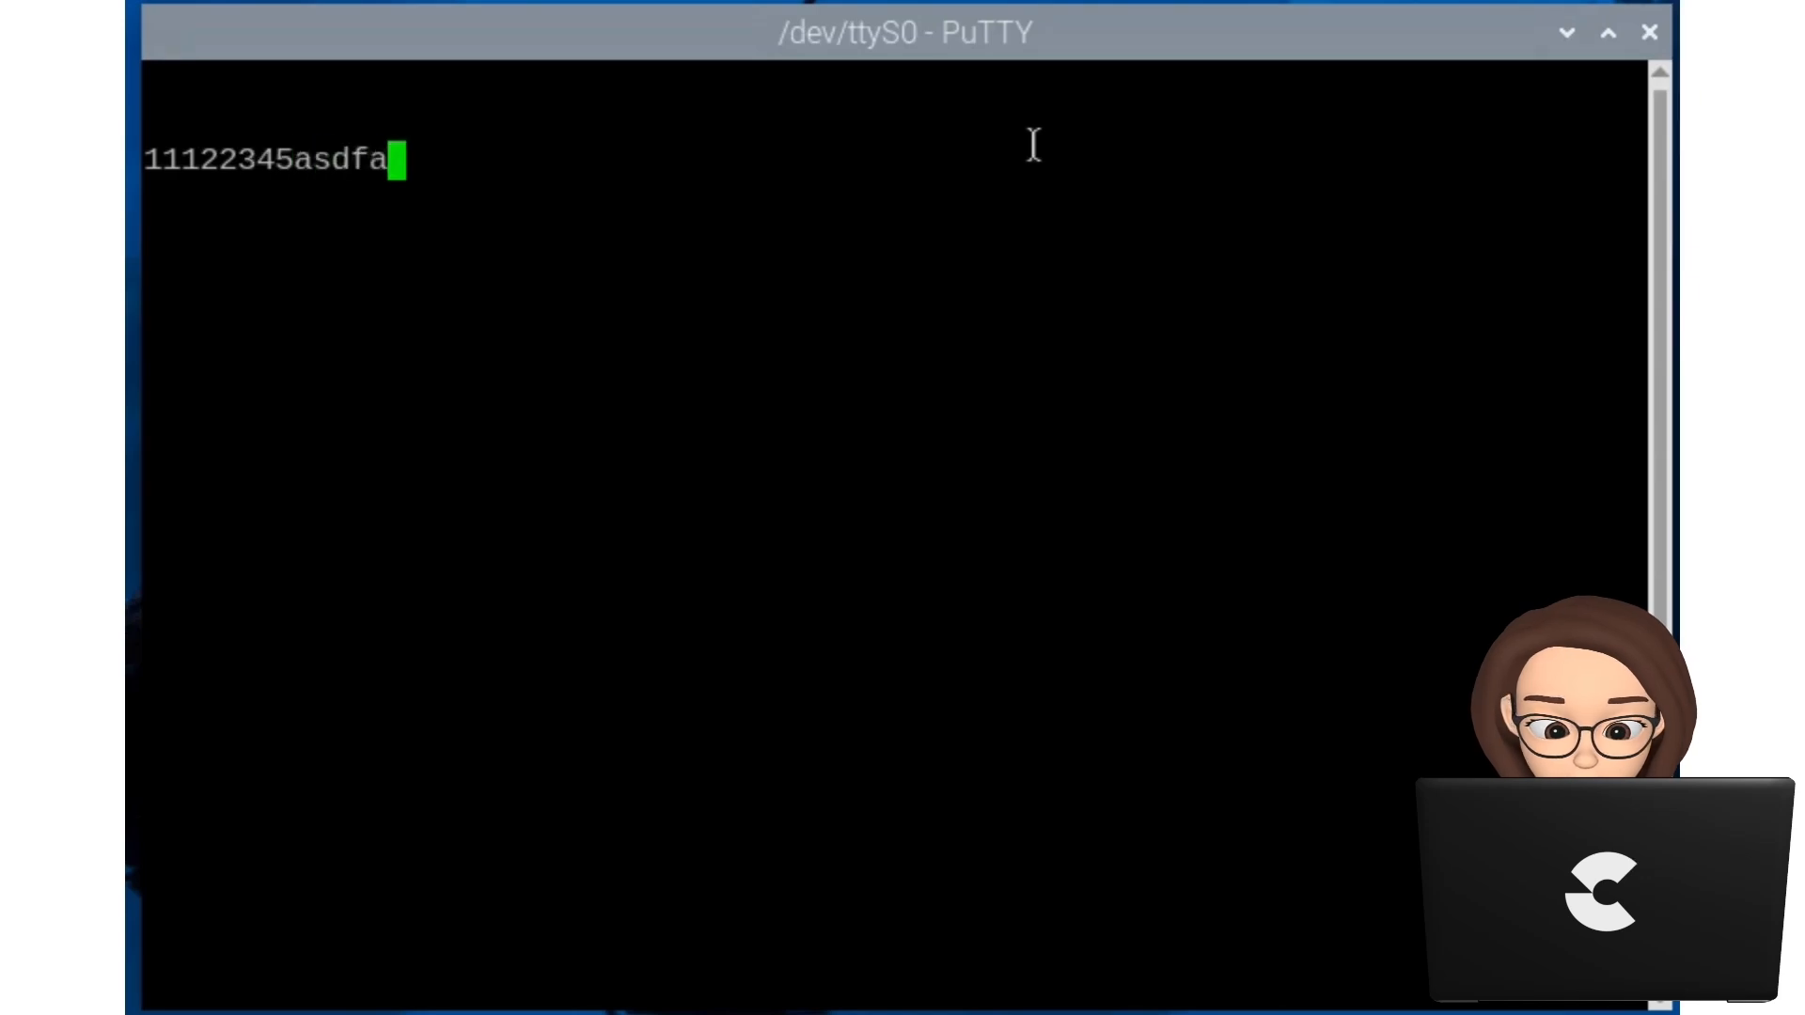
text(sdfadsfasdf)
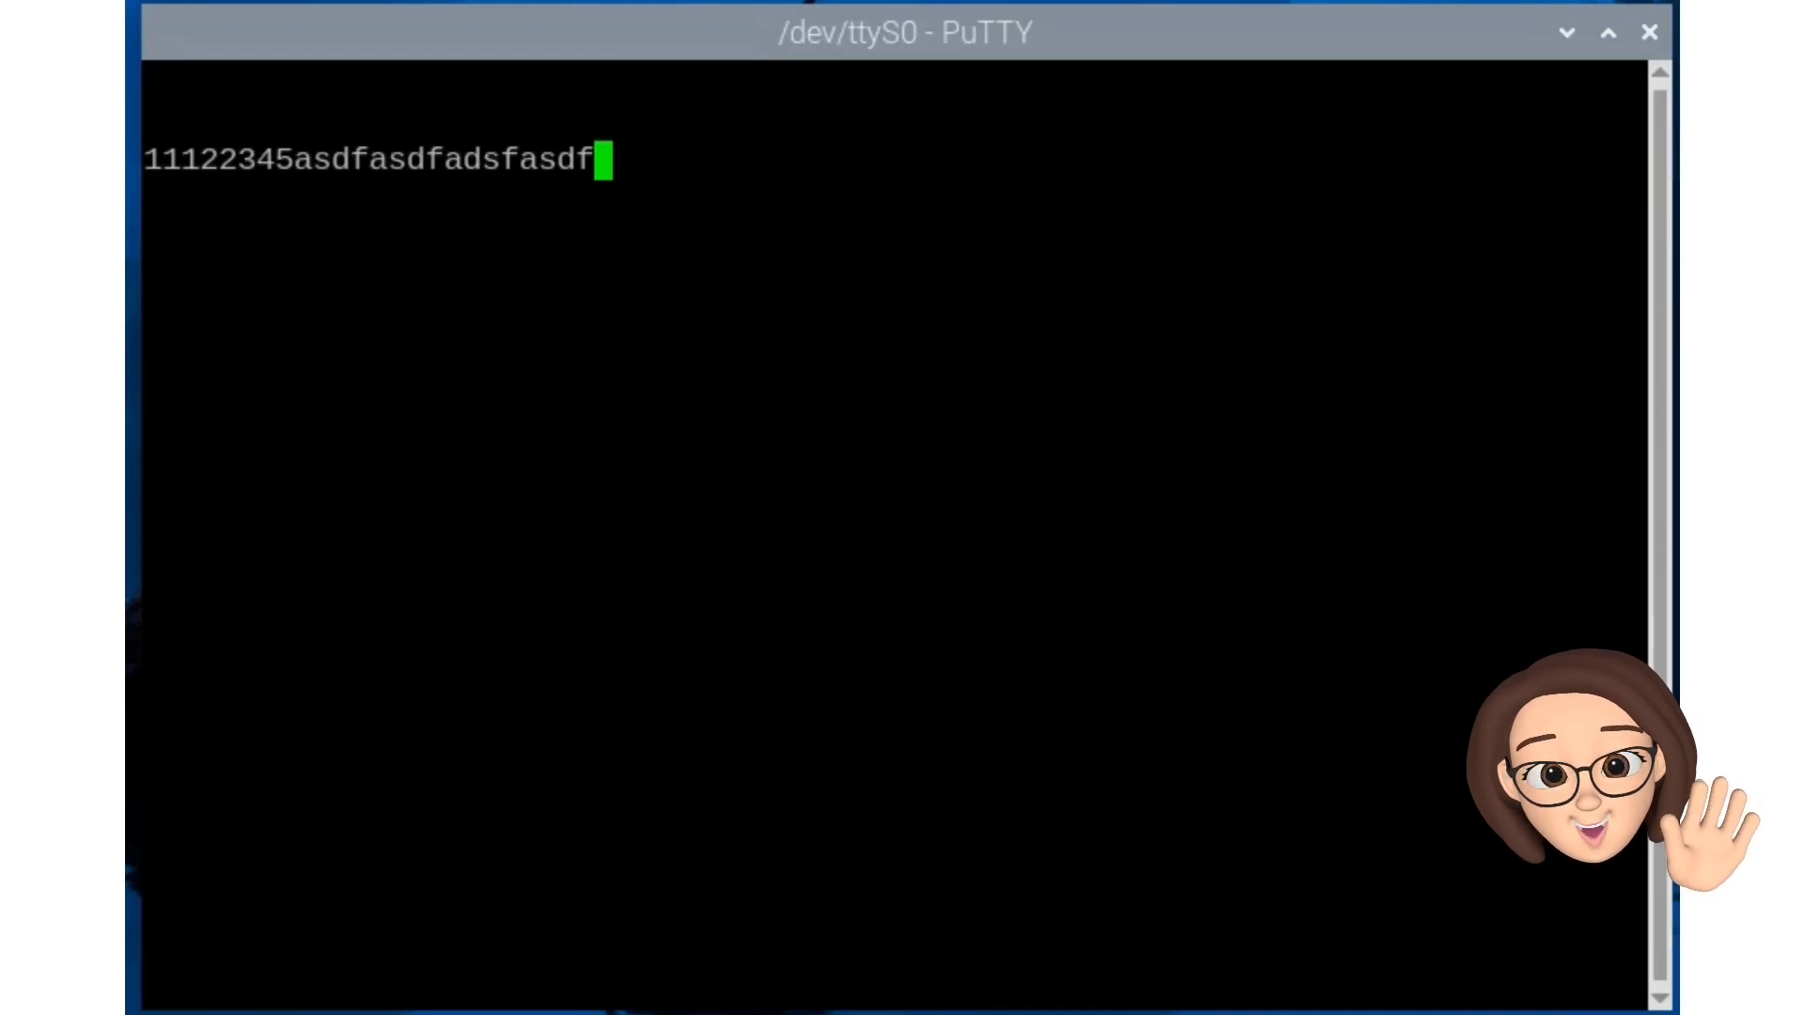
key(BackSpace)
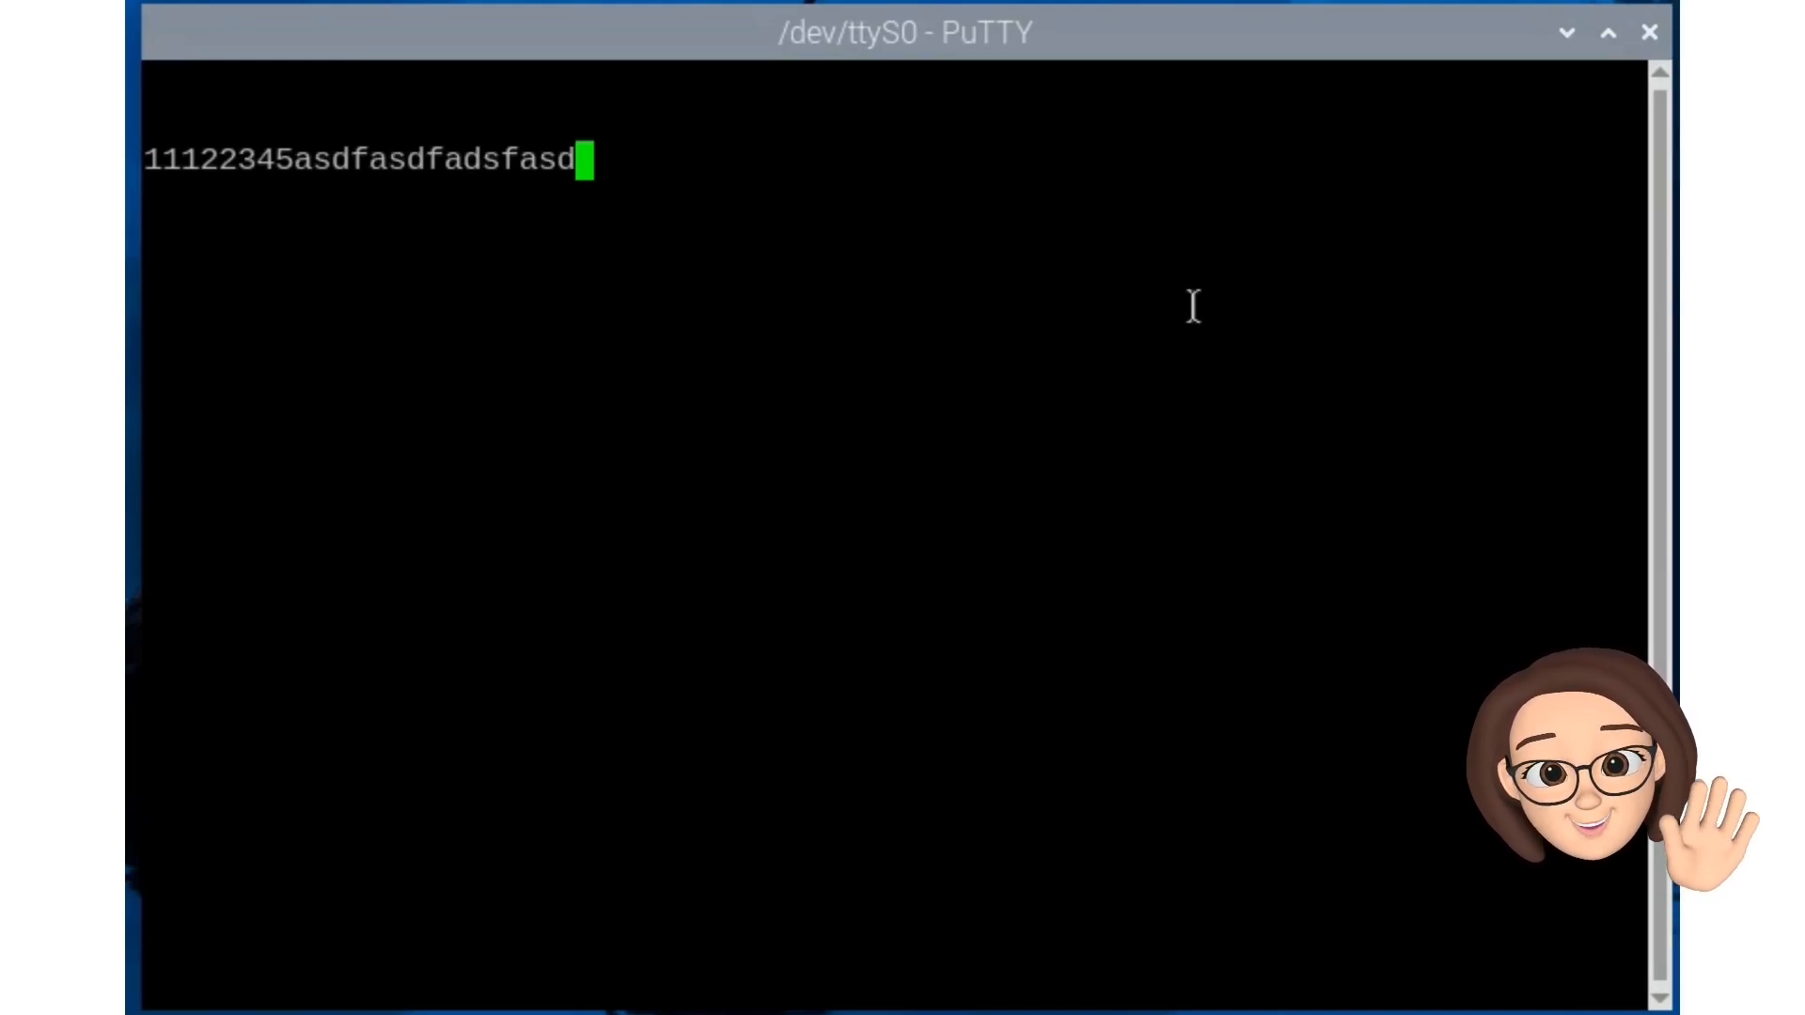